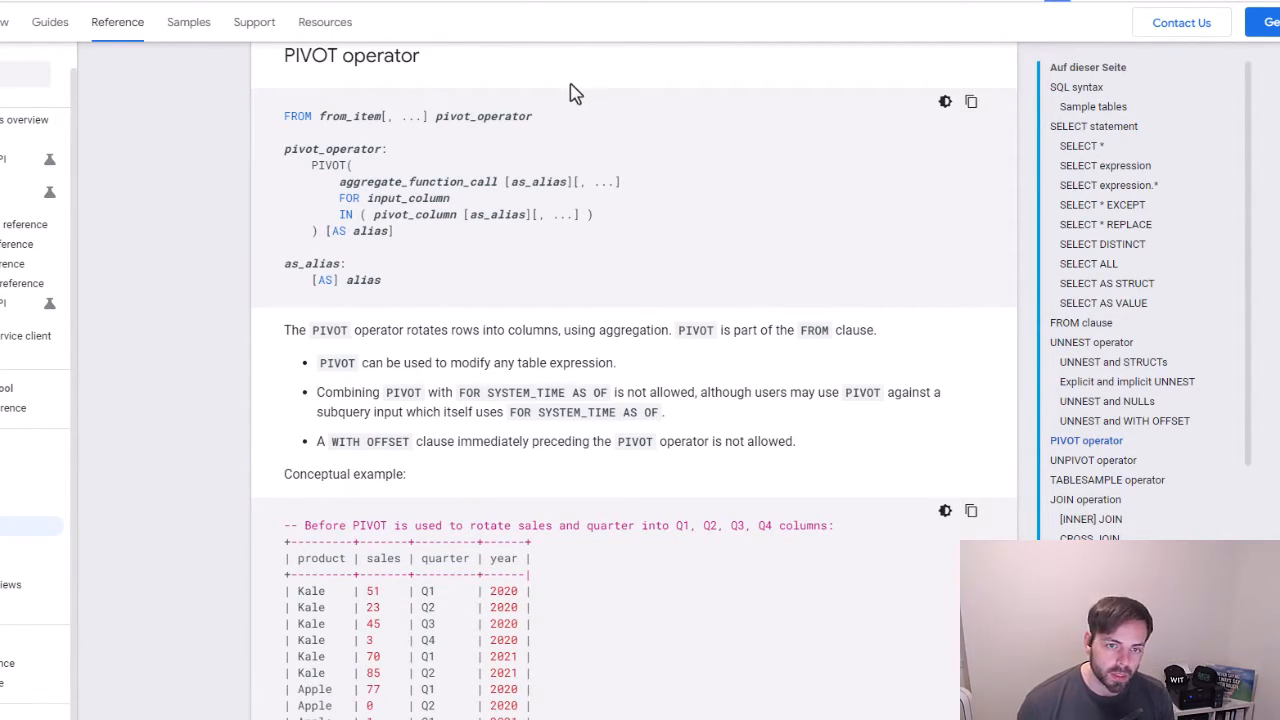
mouse_move(595, 207)
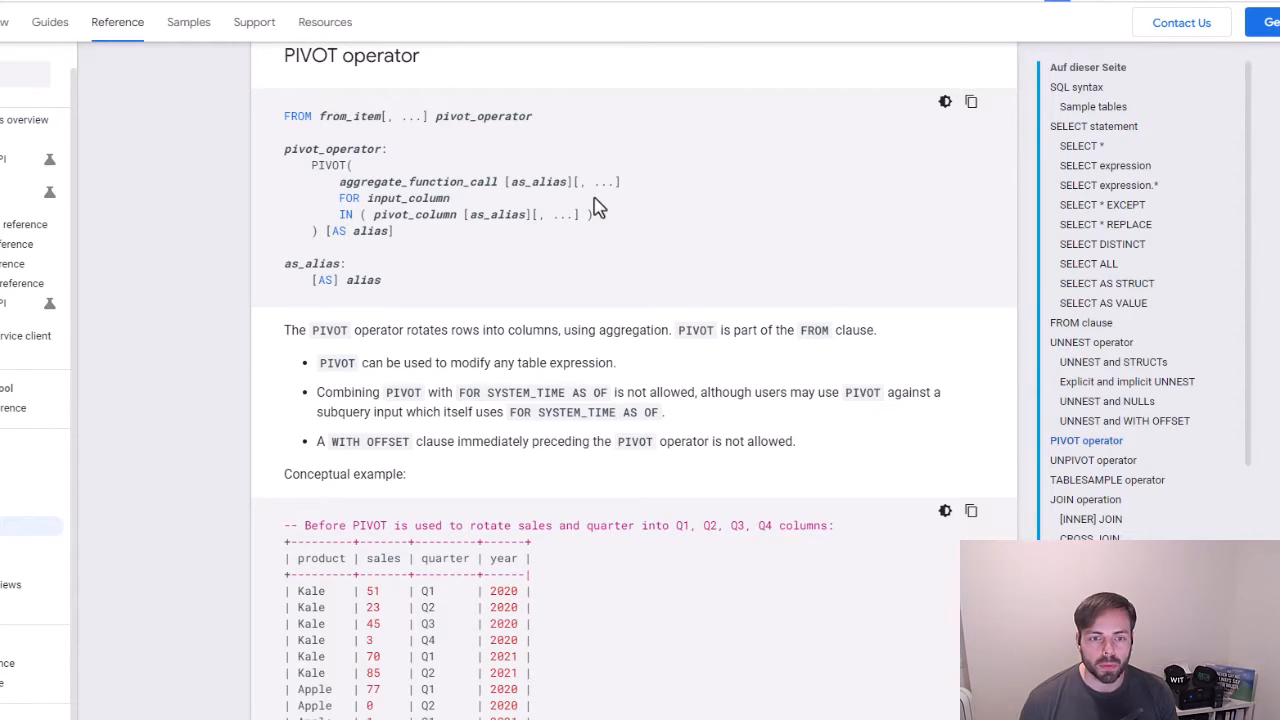
mouse_move(583, 277)
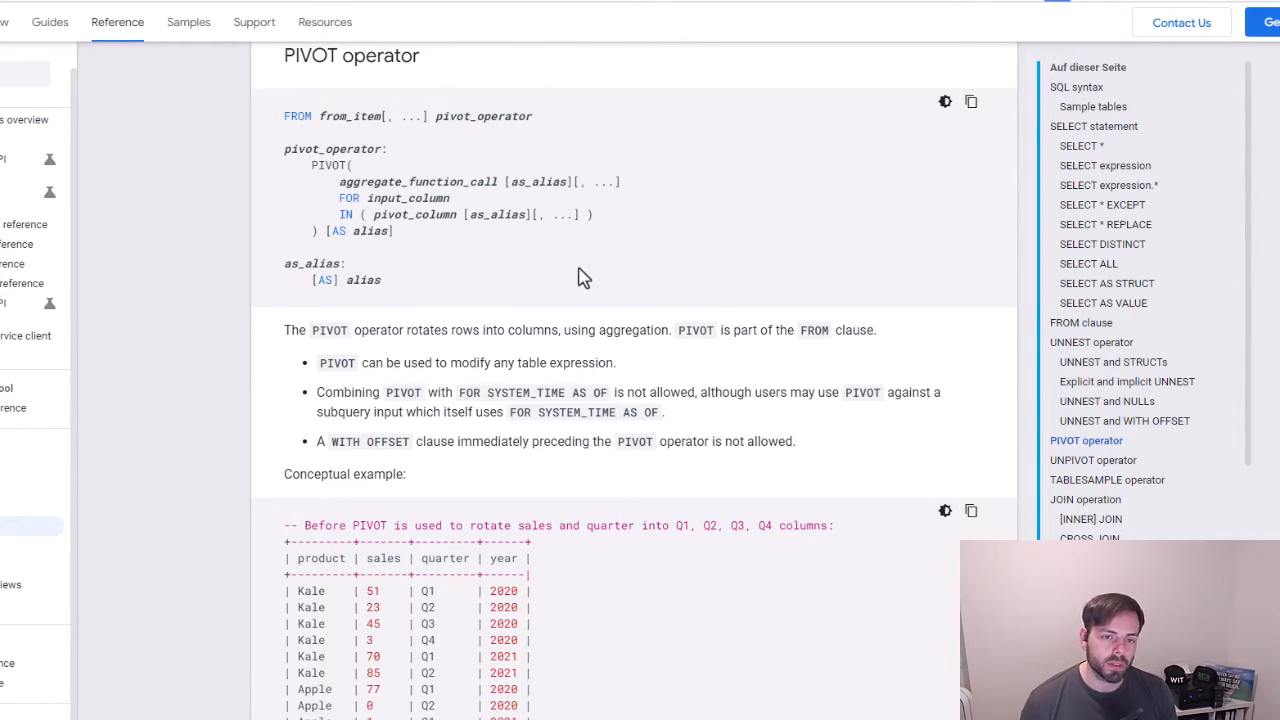
Scroll through the orders_granular results showing reporting date, interval end, created and user ids
scroll(down, 3)
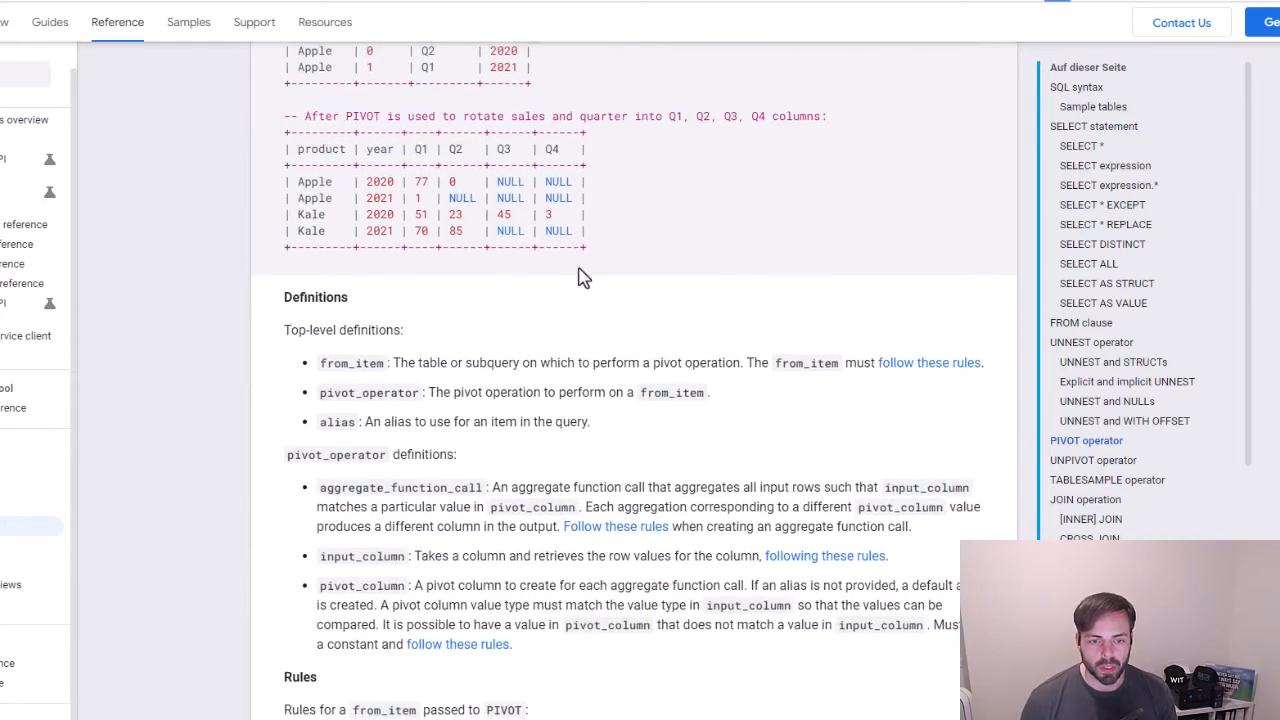
scroll(down, 3)
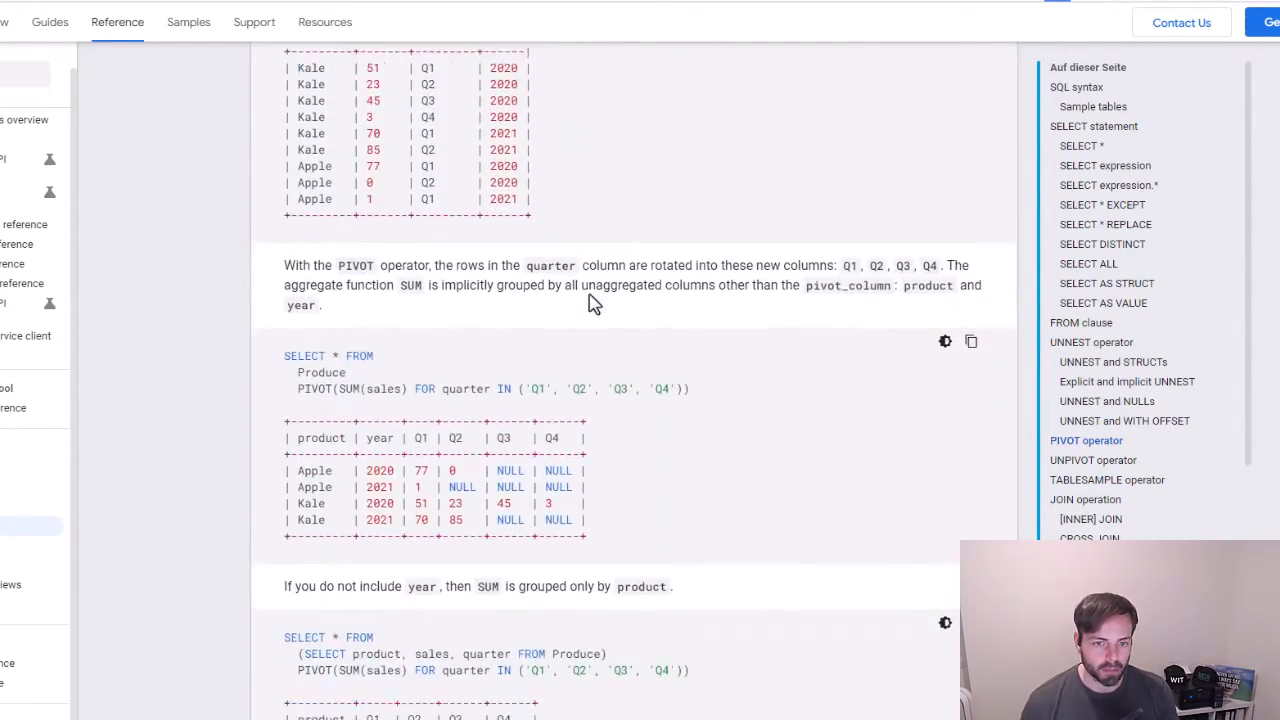
scroll(down, 3)
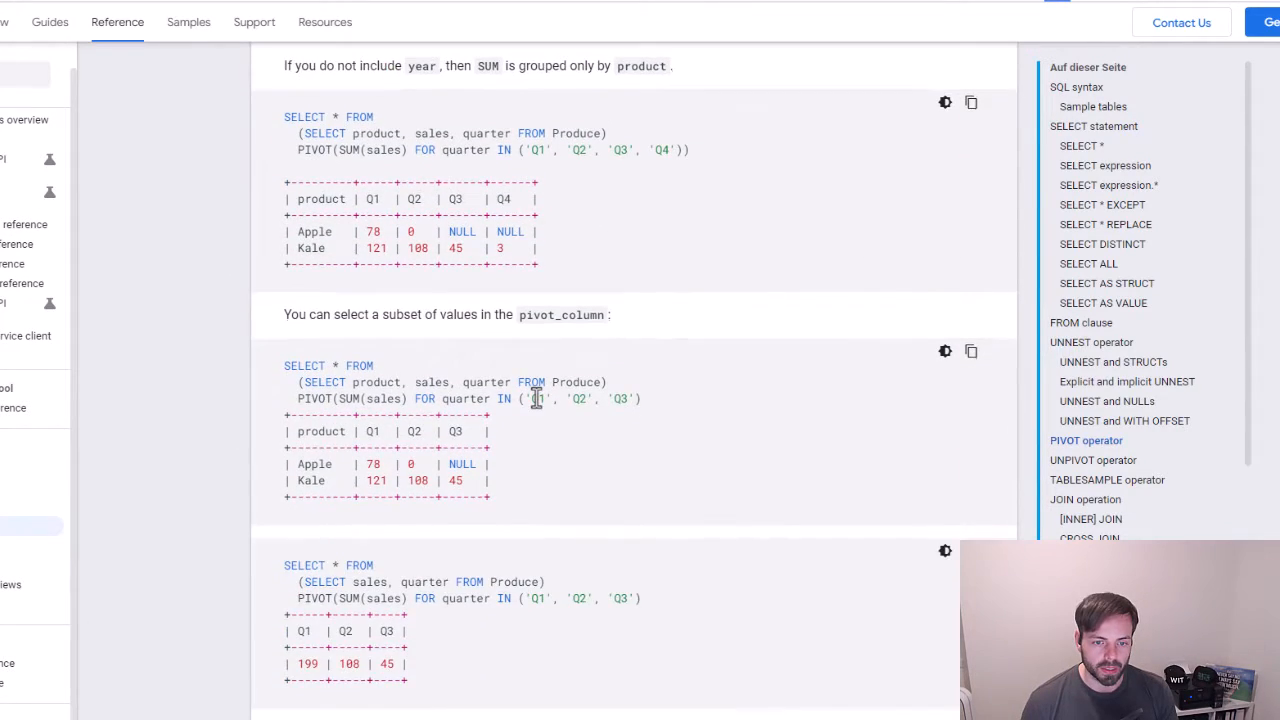
scroll(down, 3)
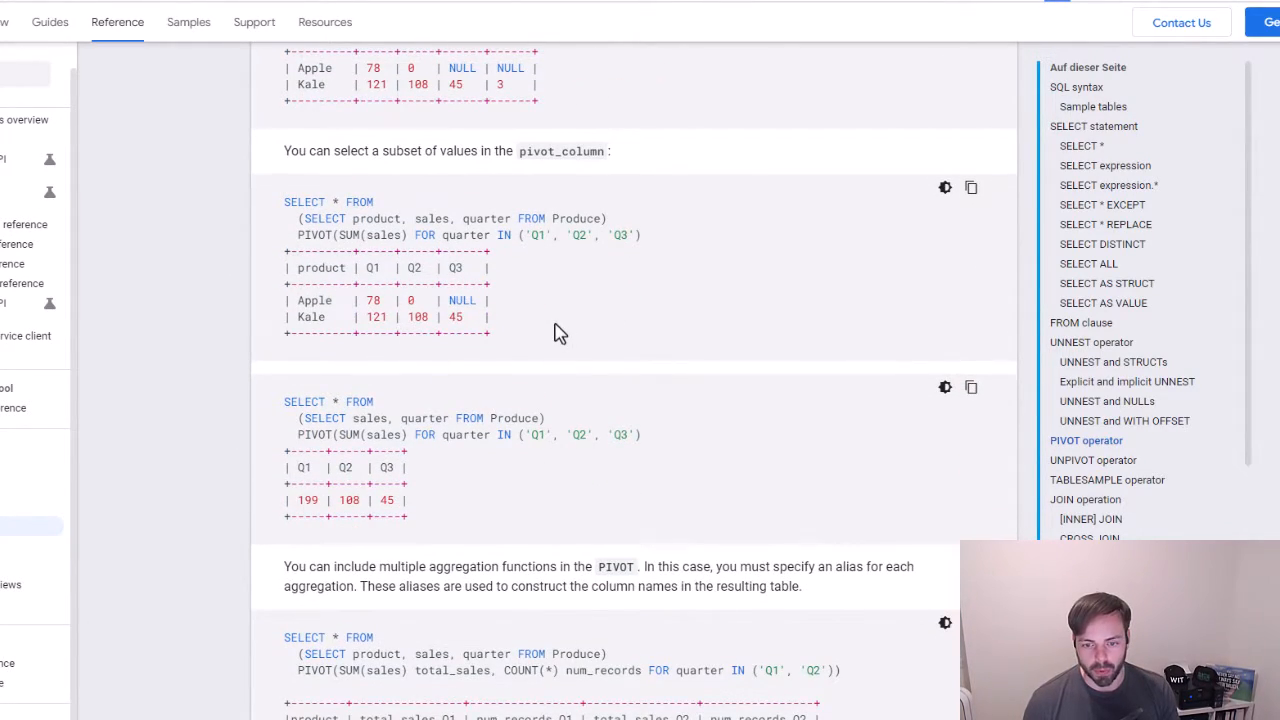
scroll(down, 3)
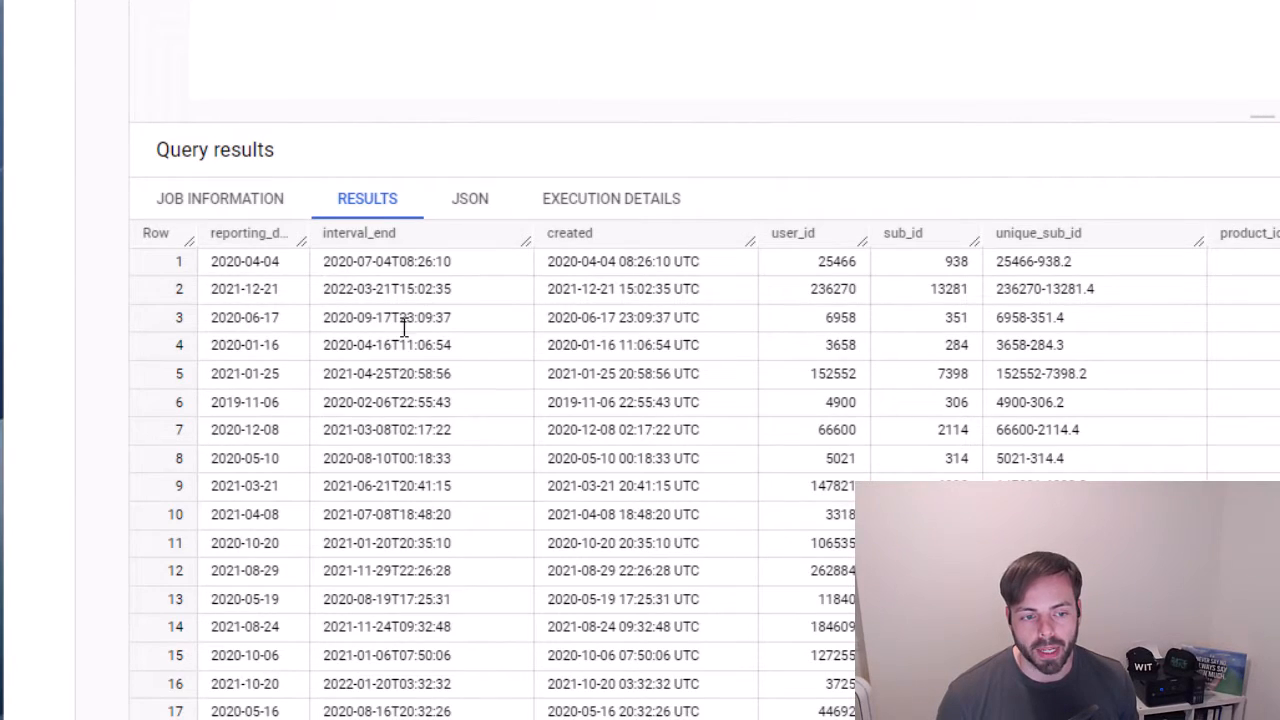
mouse_move(193, 363)
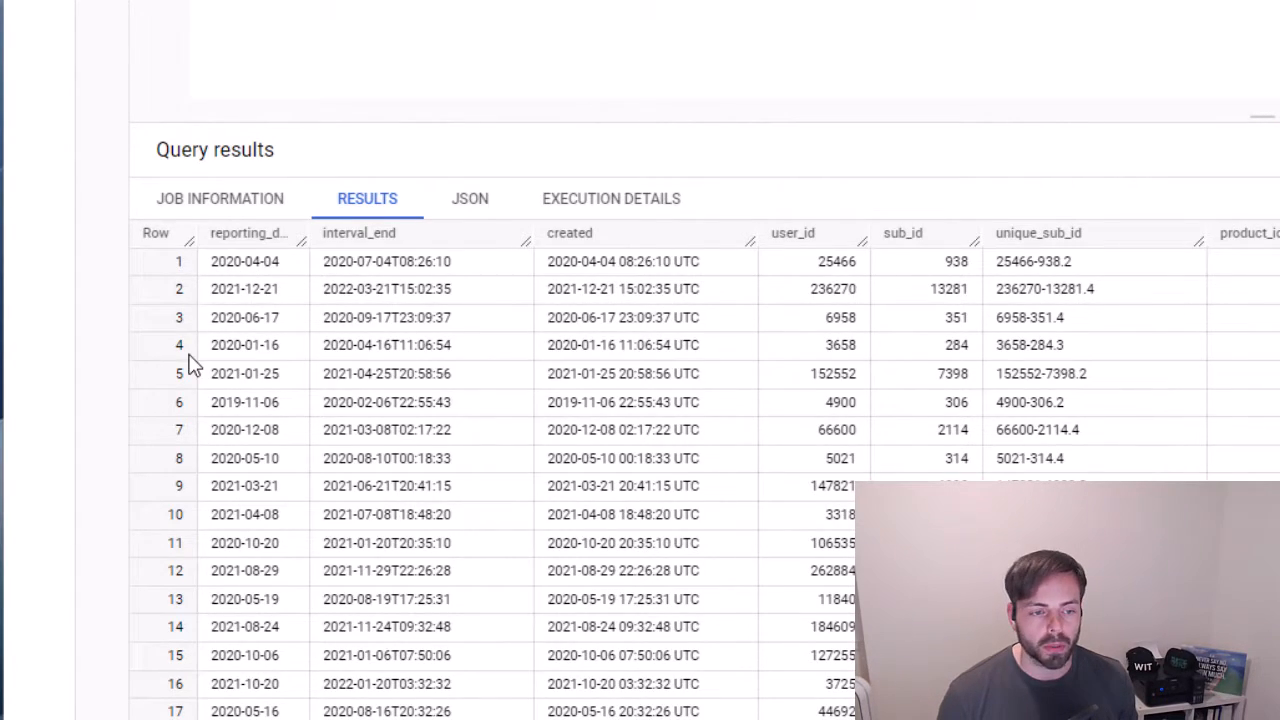
mouse_move(303, 295)
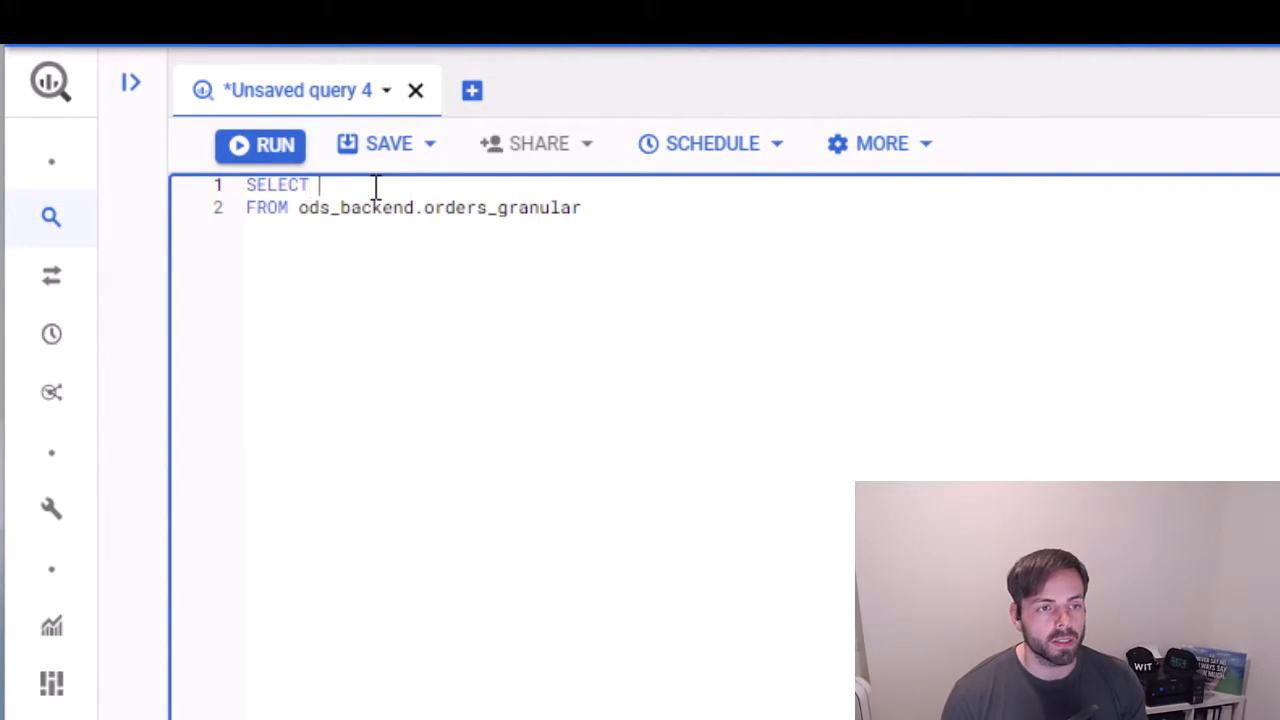
Write SELECT reporting_date, COUNT(*) FROM ods_backend.orders_granular GROUP BY 1
text(reporting_date,)
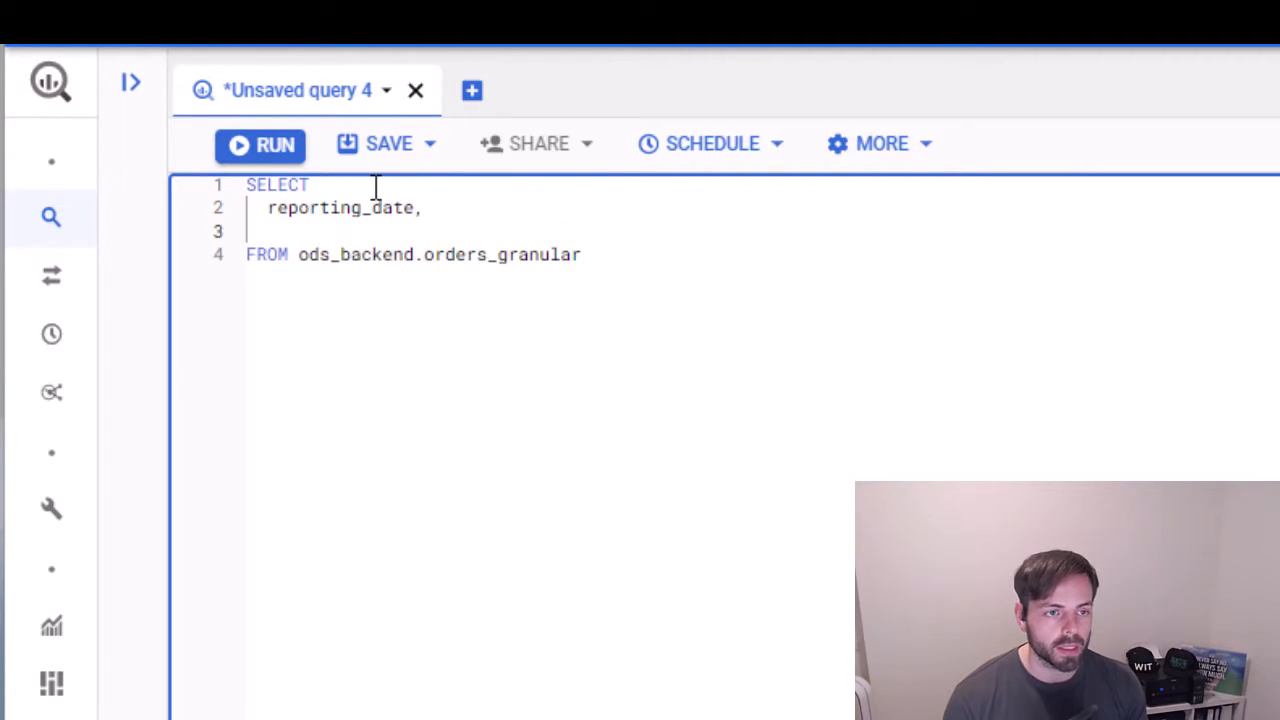
text(CO)
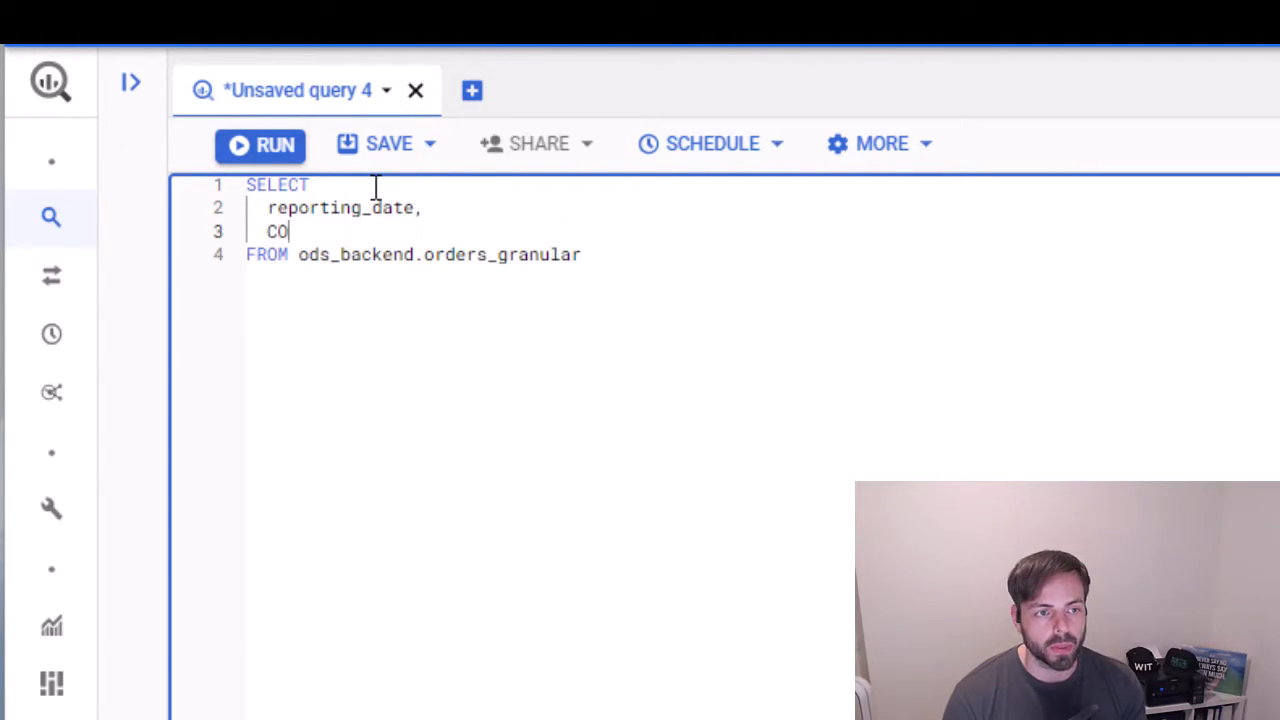
text(UNT())
text(GROUP BY)
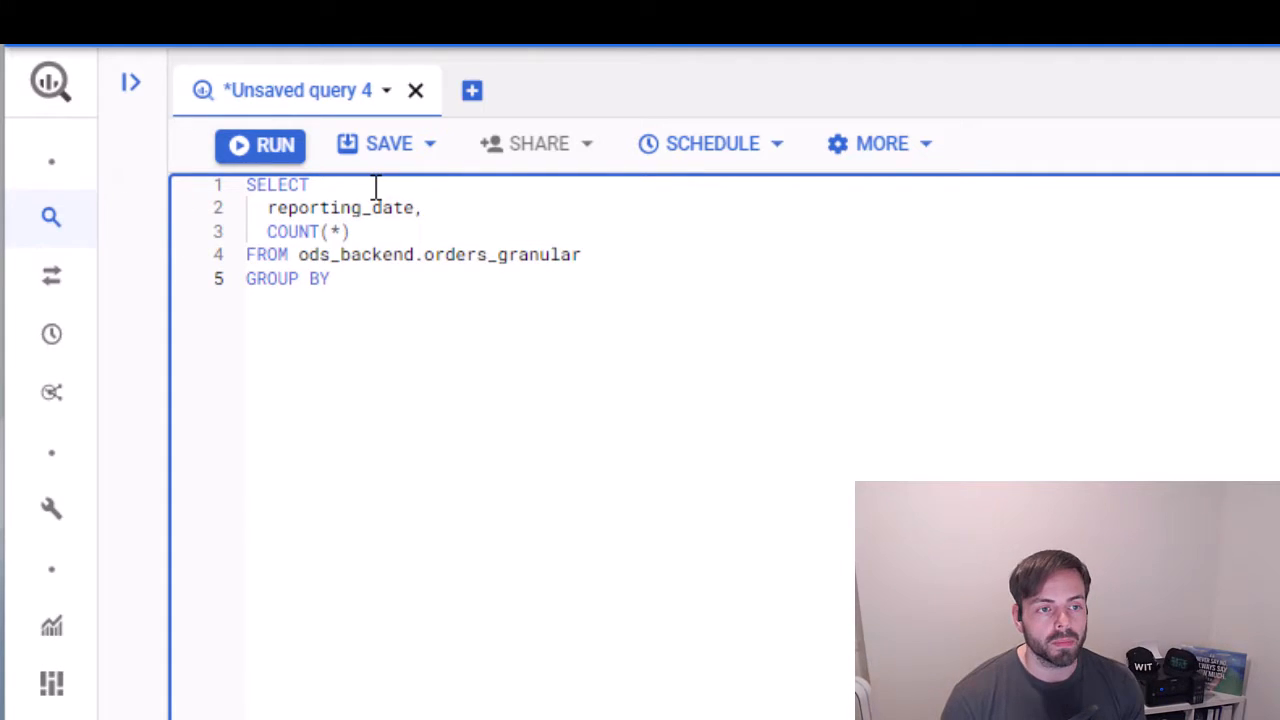
text(1)
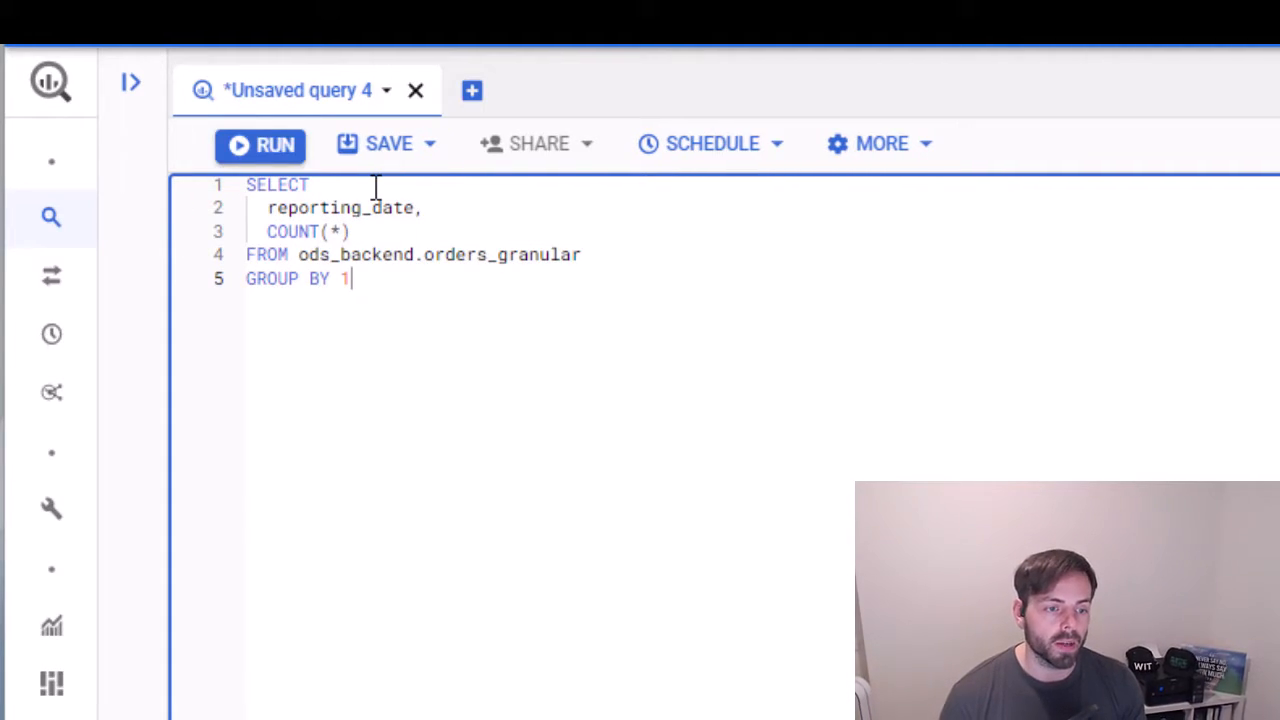
click(260, 144)
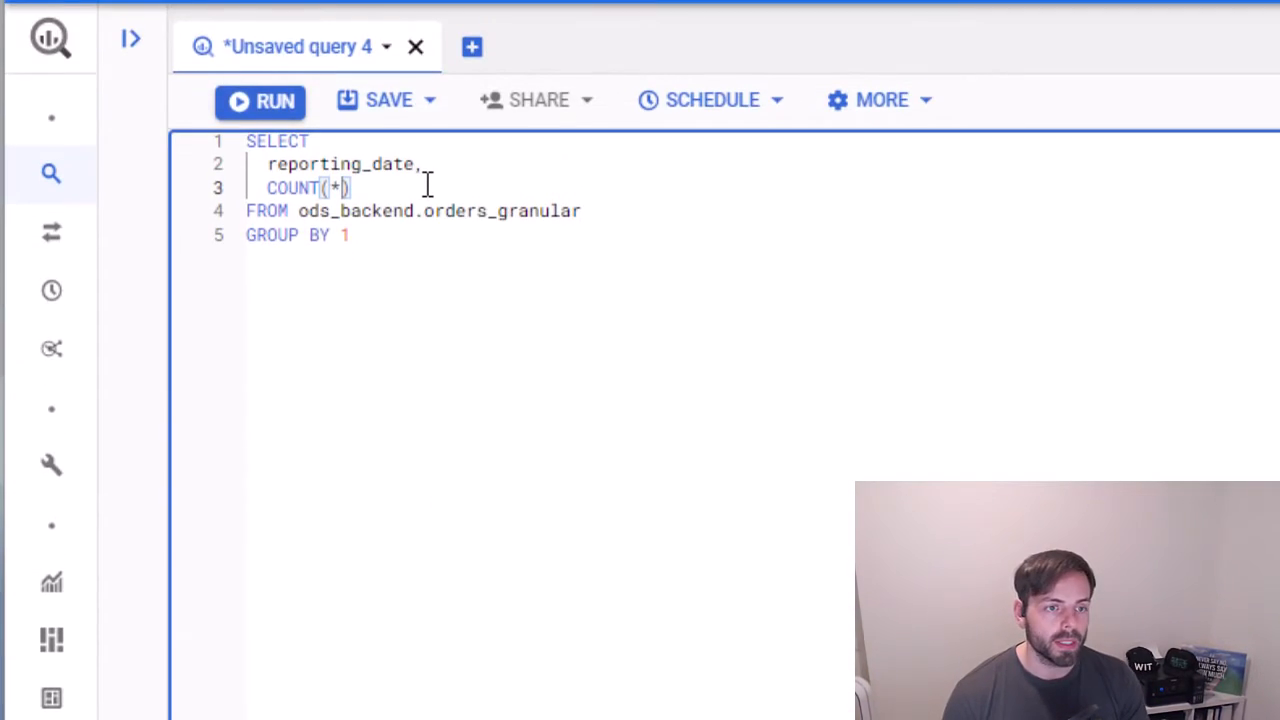
Replace COUNT(*) with COUNT(CASE WHEN platform = 'WEB' THEN 1 ELSE NULL END)
text(CASE WHEN p)
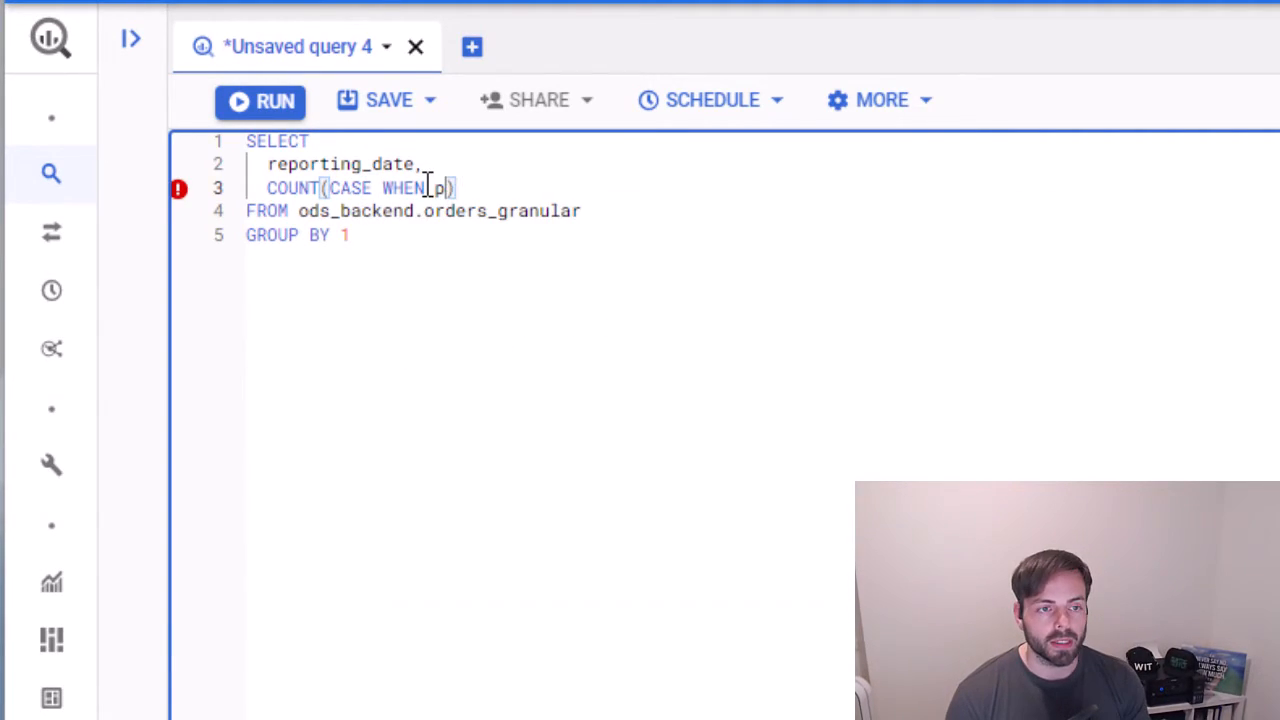
text(latfr)
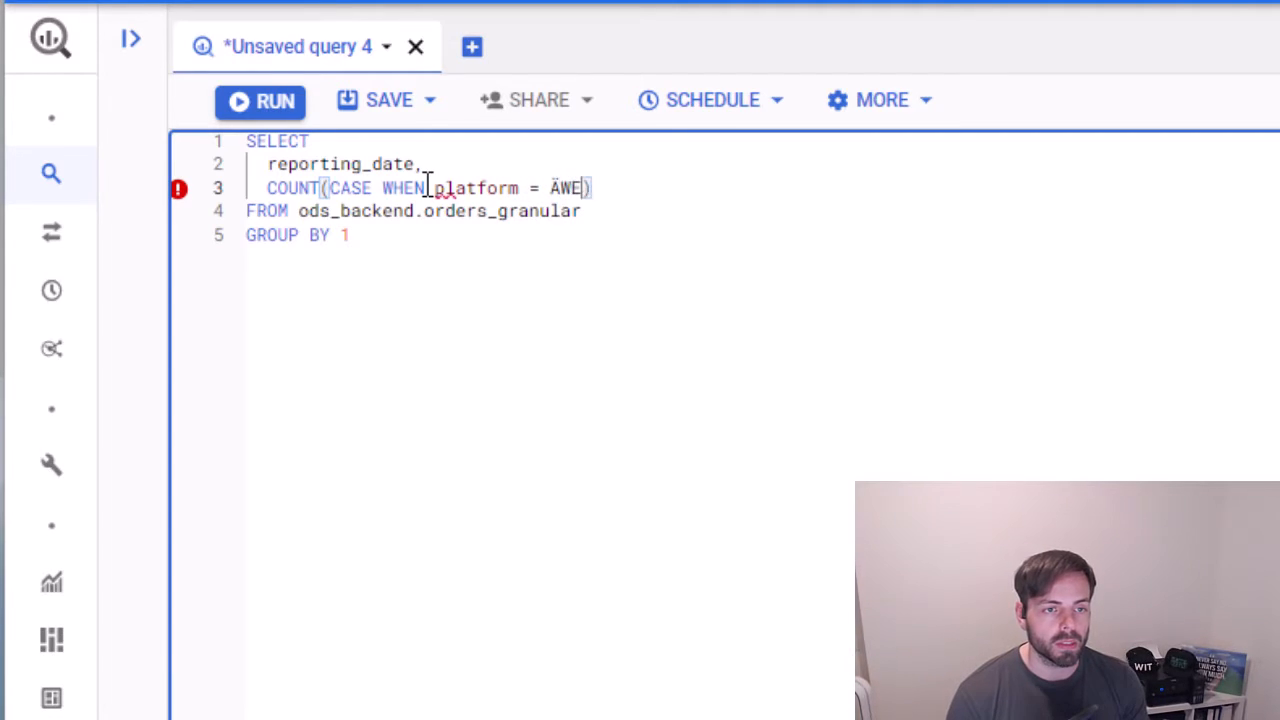
text('WEB')
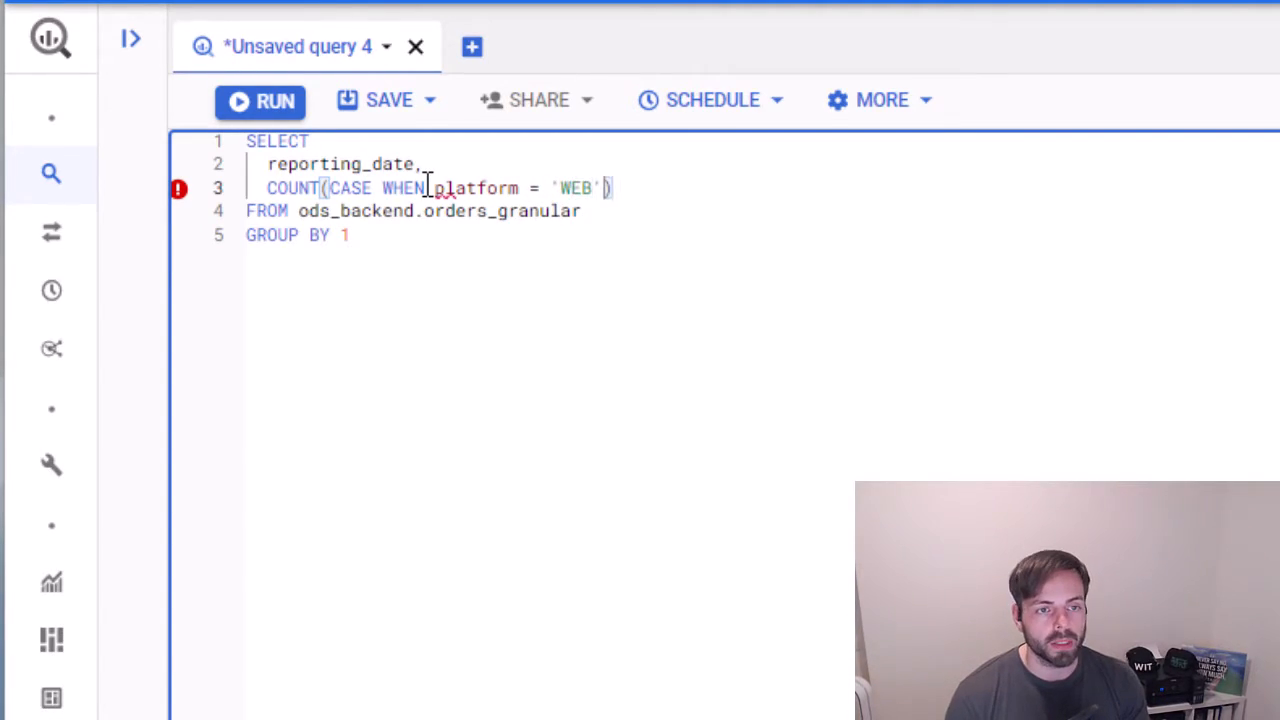
text(THEN 1)
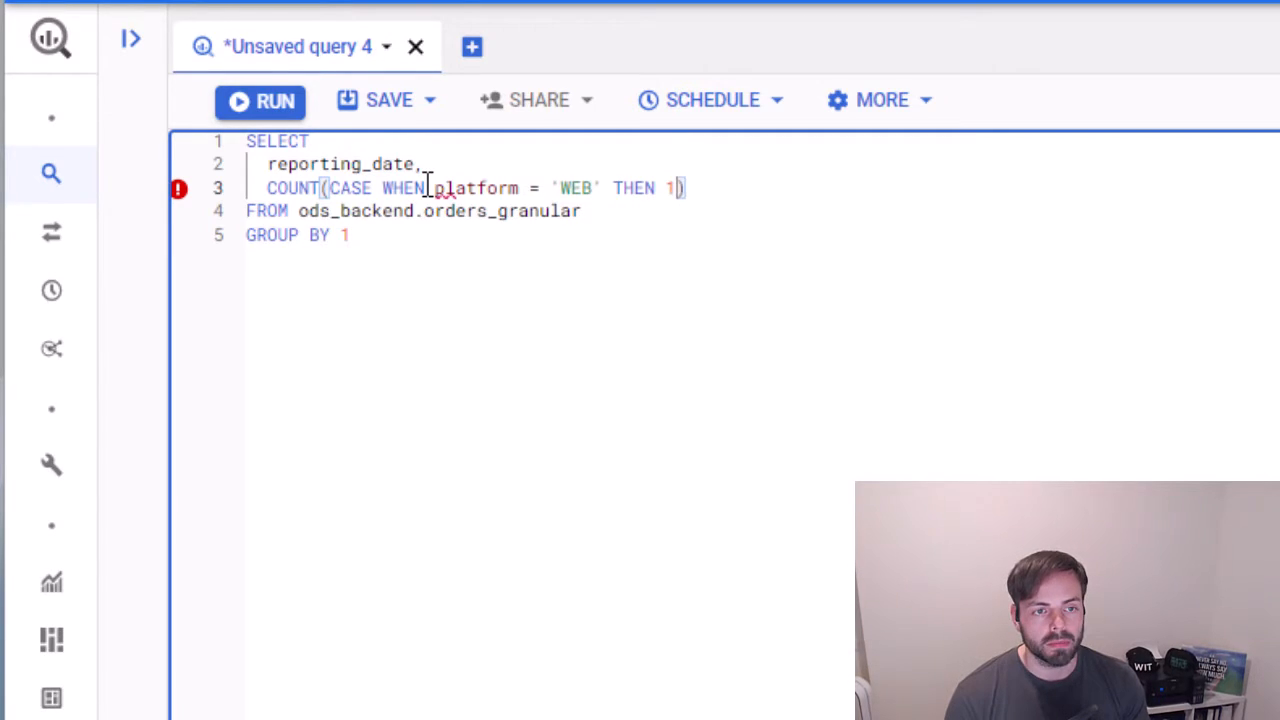
text(ELSE NULL)
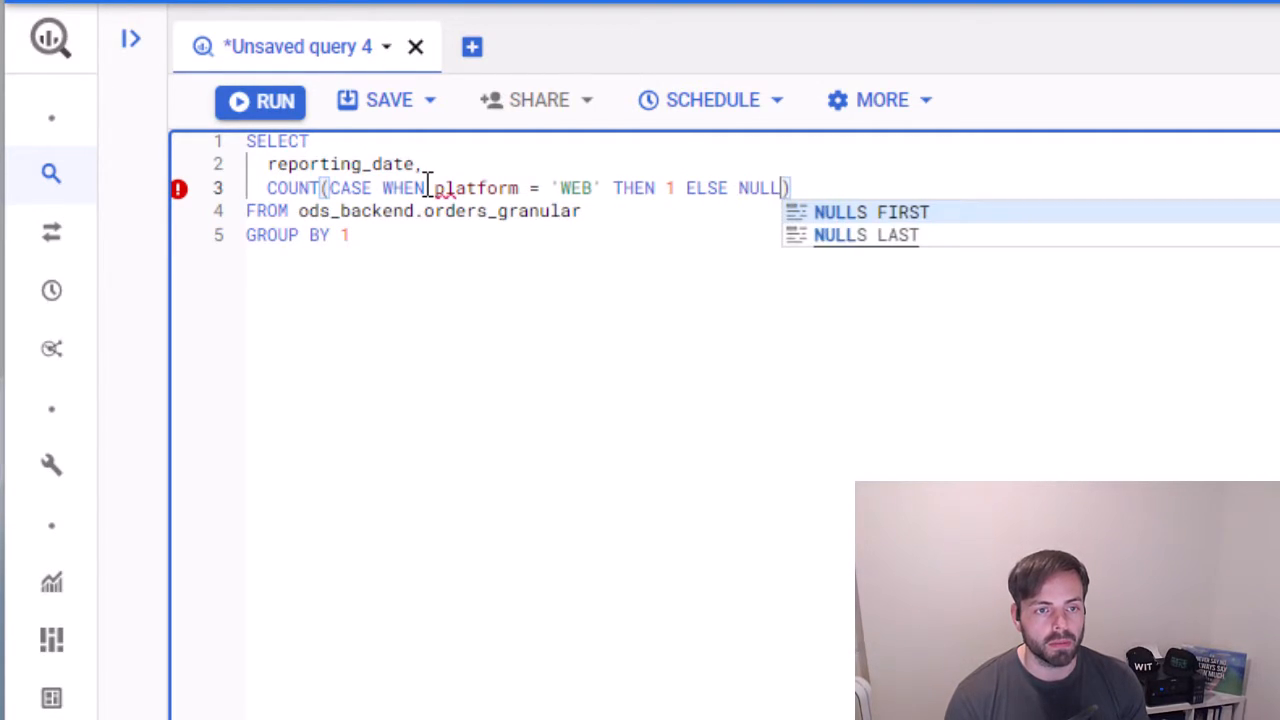
text(END)
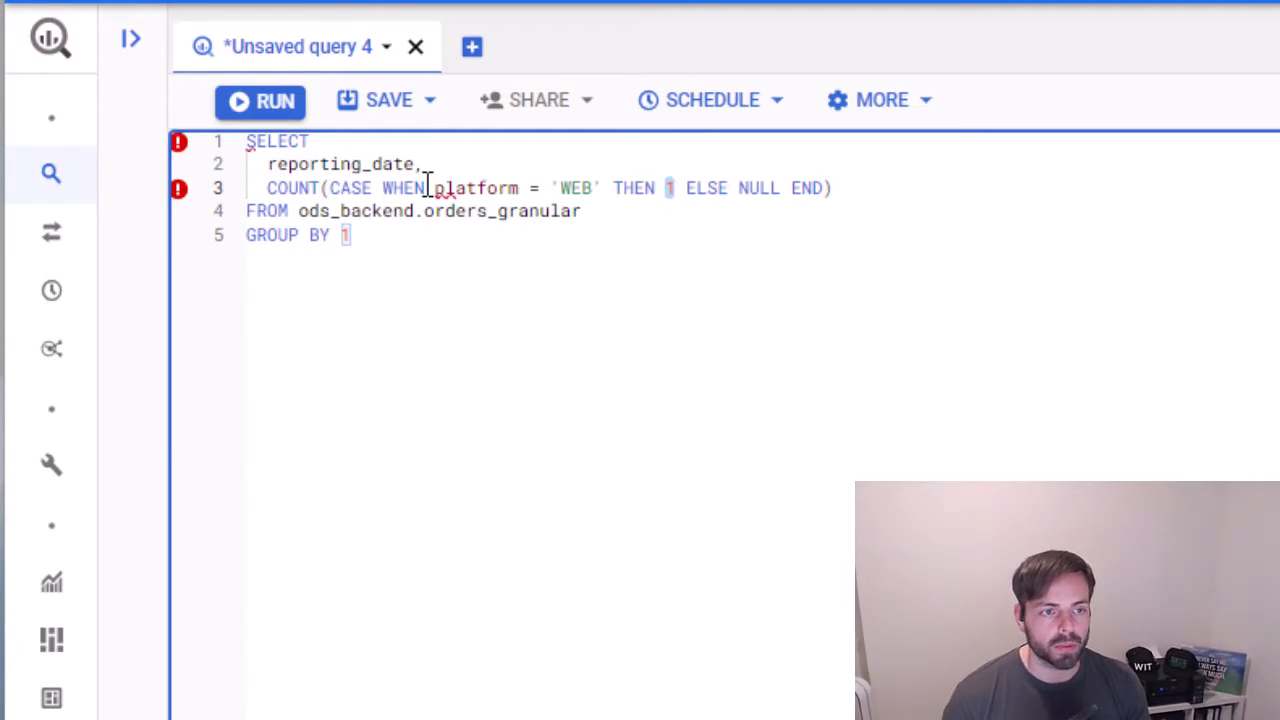
Change the THEN value to 'something' and add a duplicate count using ELSE 0
double_click(291, 188)
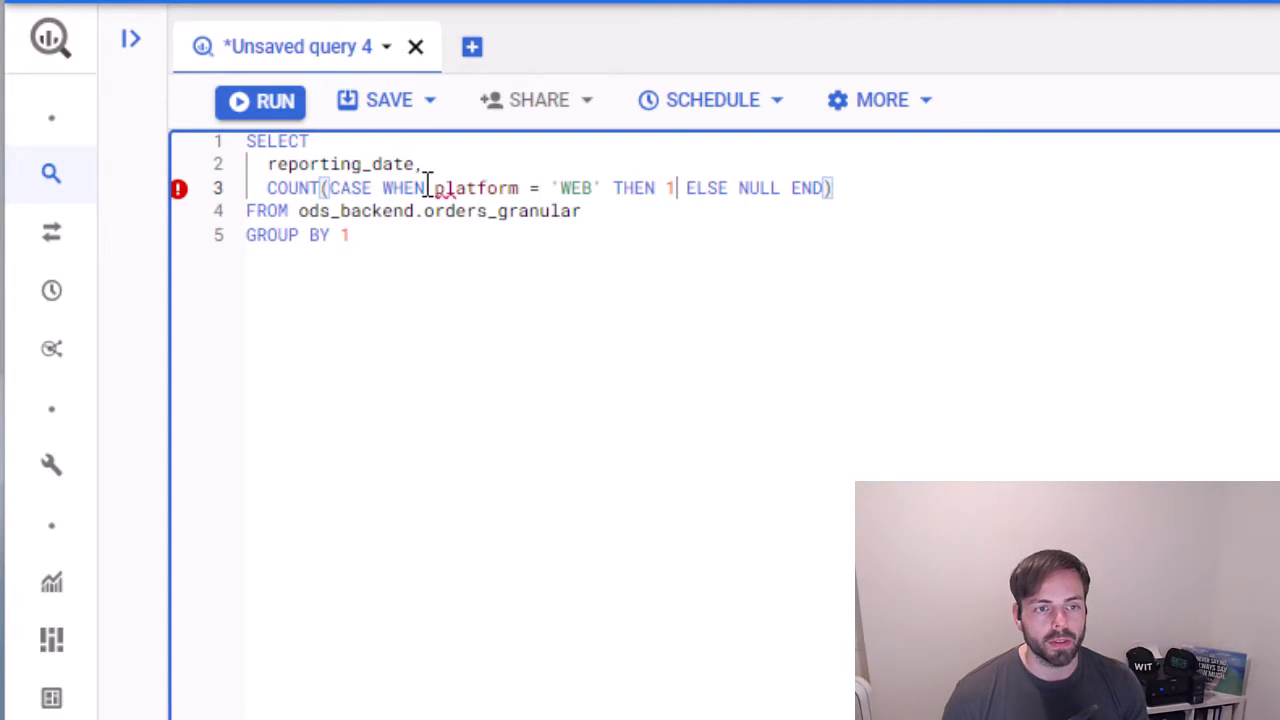
key(Backspace)
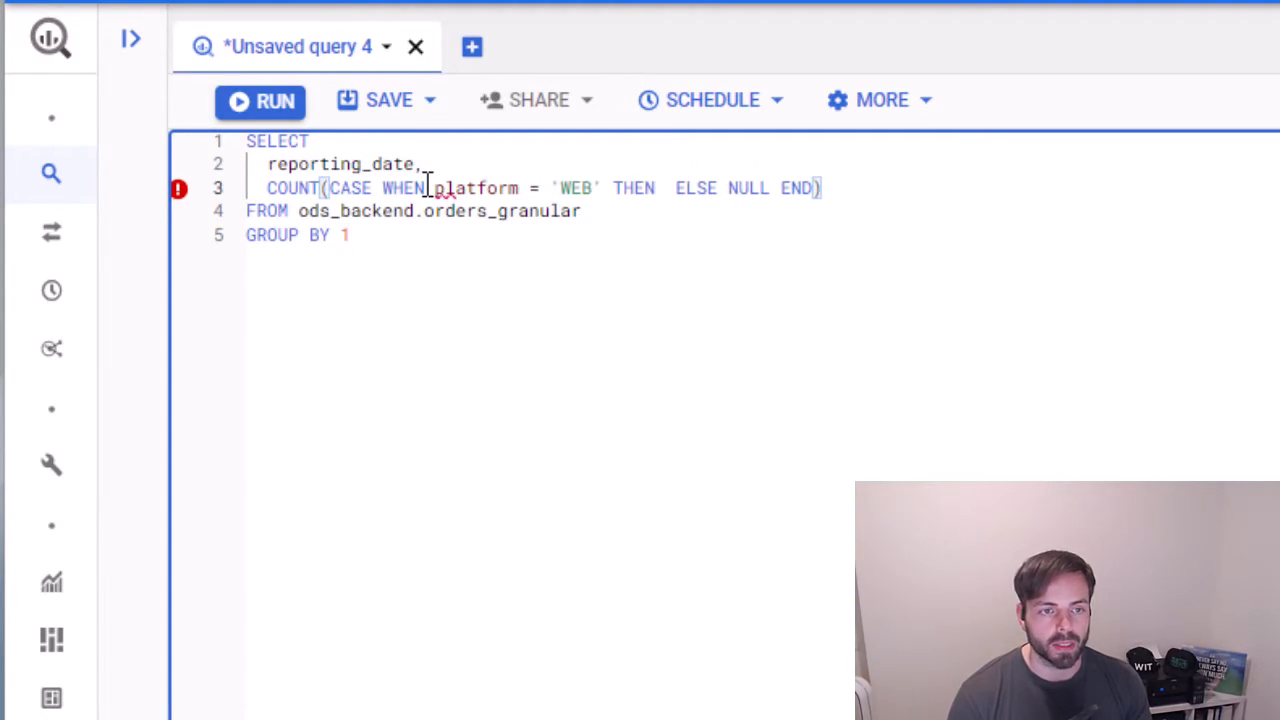
text(')
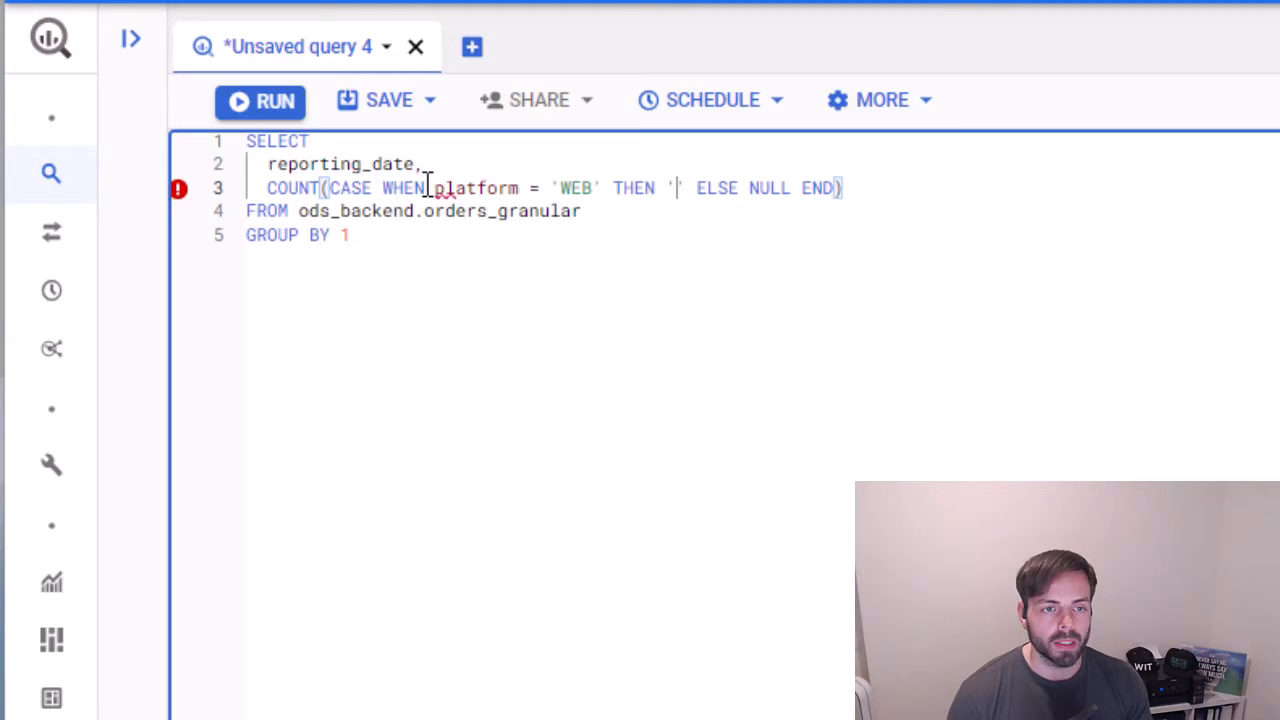
text(something)
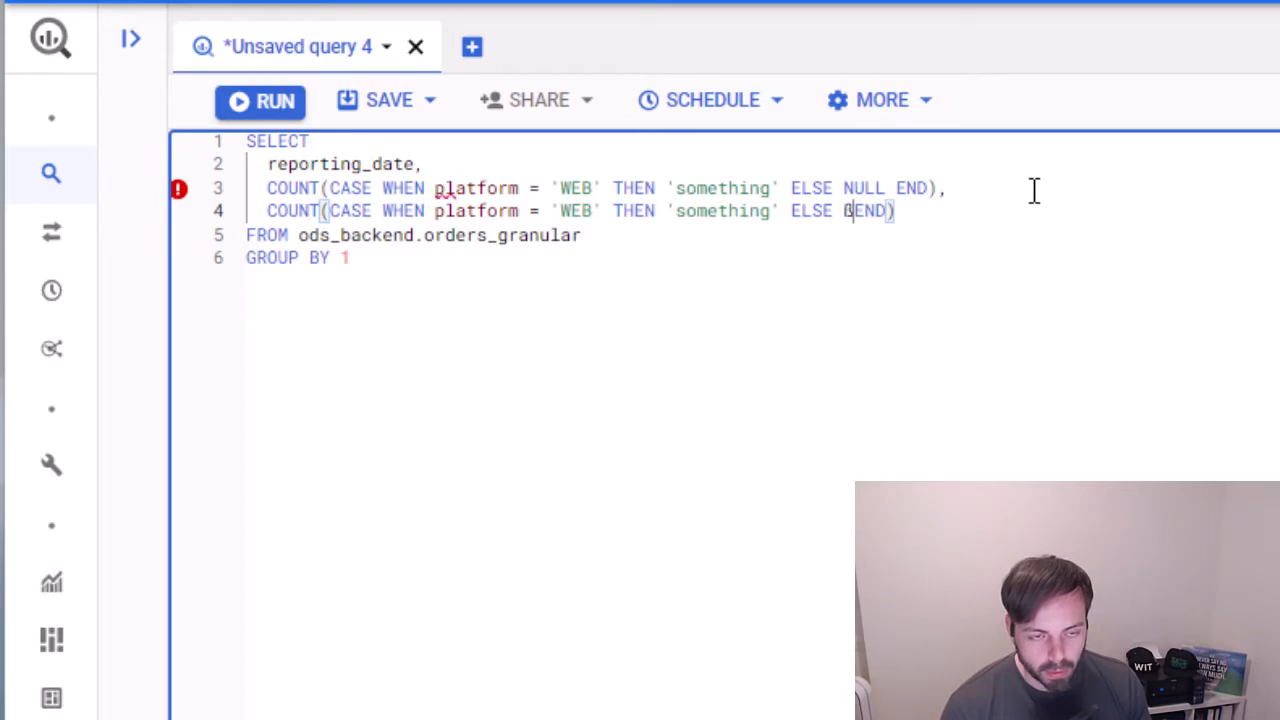
text(0)
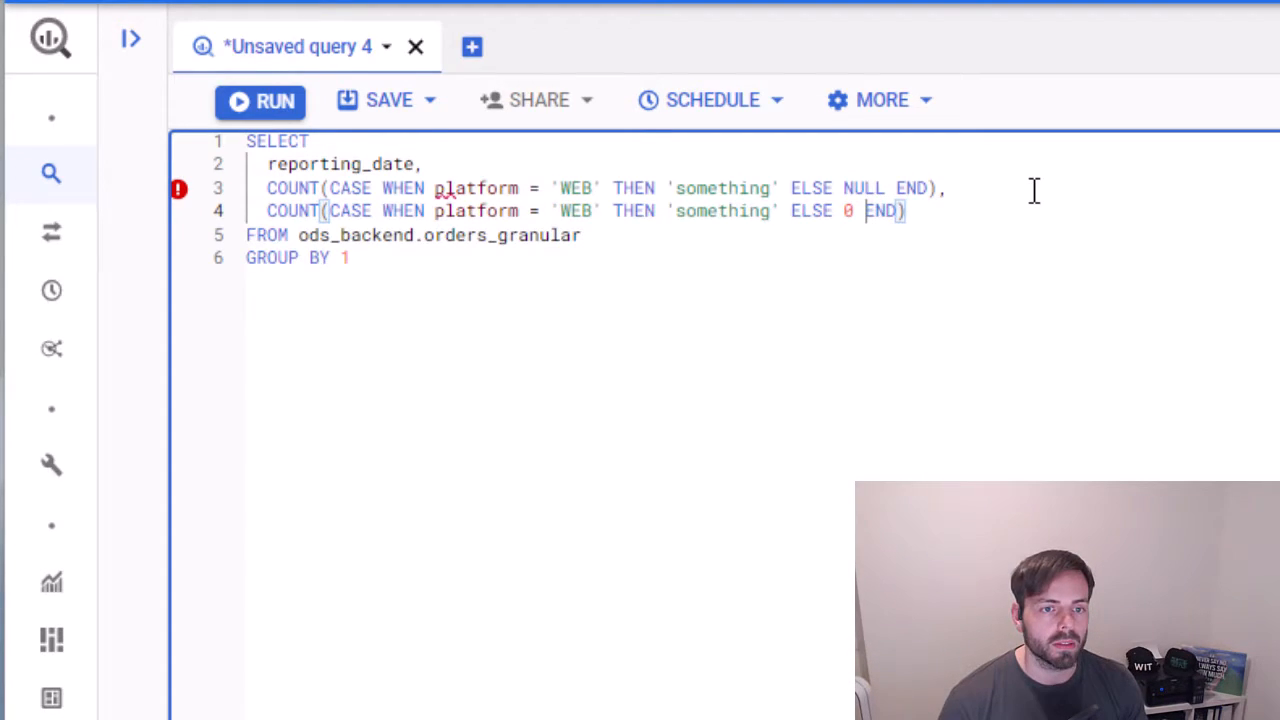
click(259, 100)
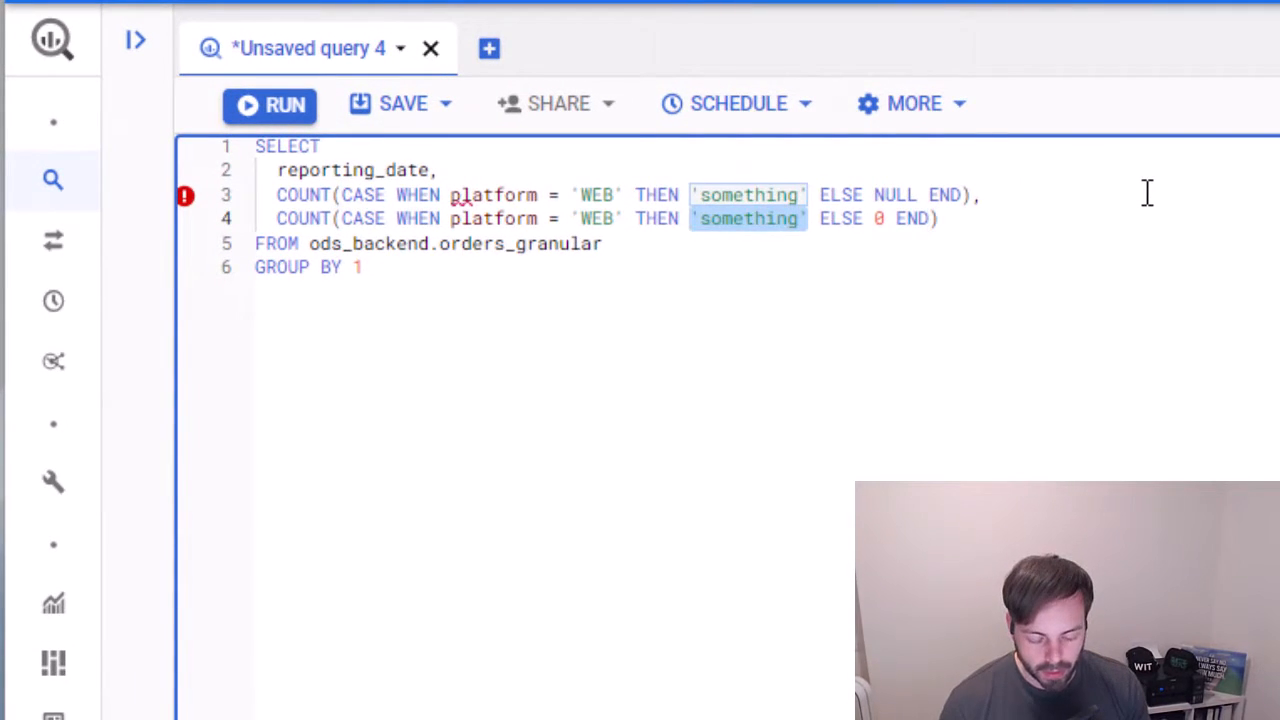
Run the query and compare the per-date f0_ and f1_ count columns
click(269, 104)
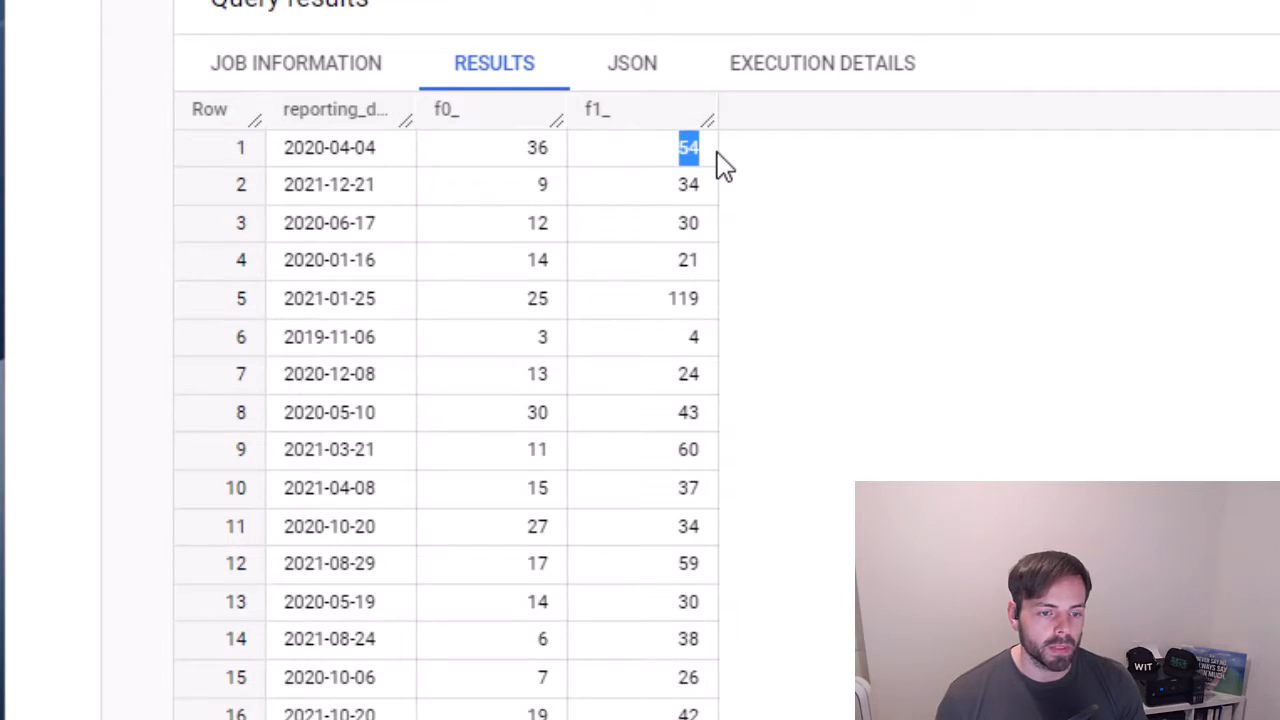
mouse_move(710, 168)
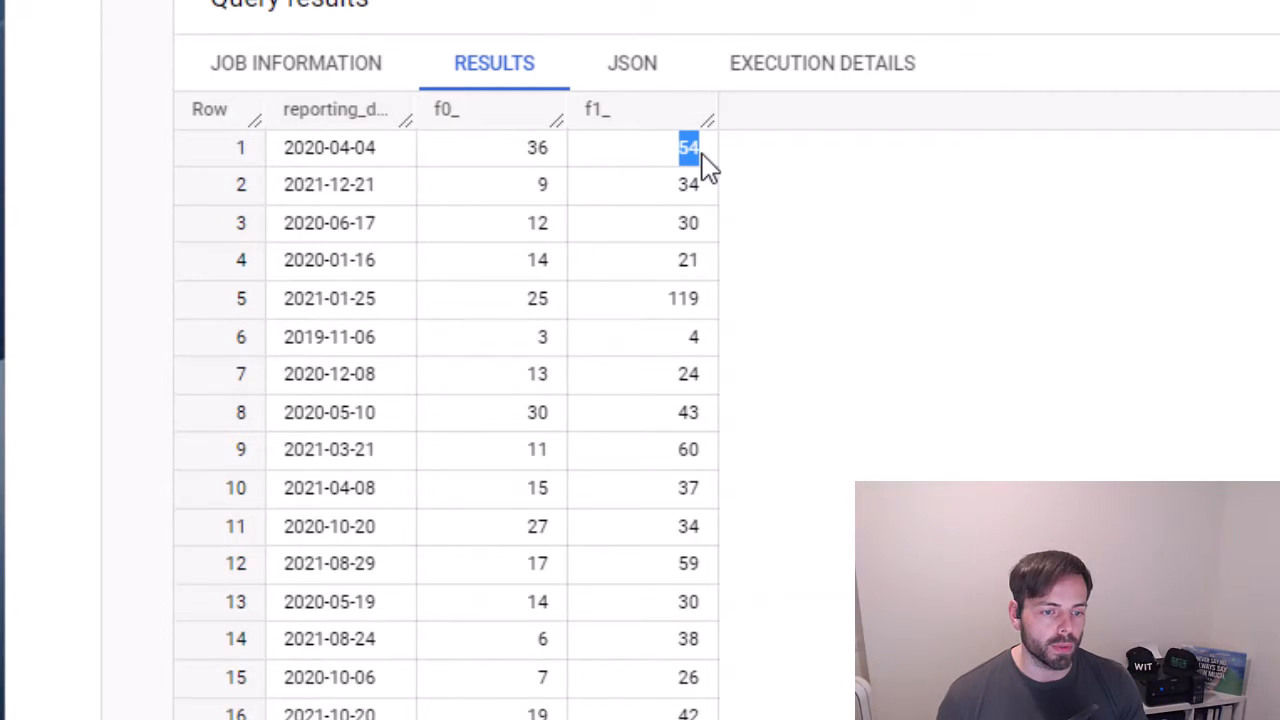
click(537, 147)
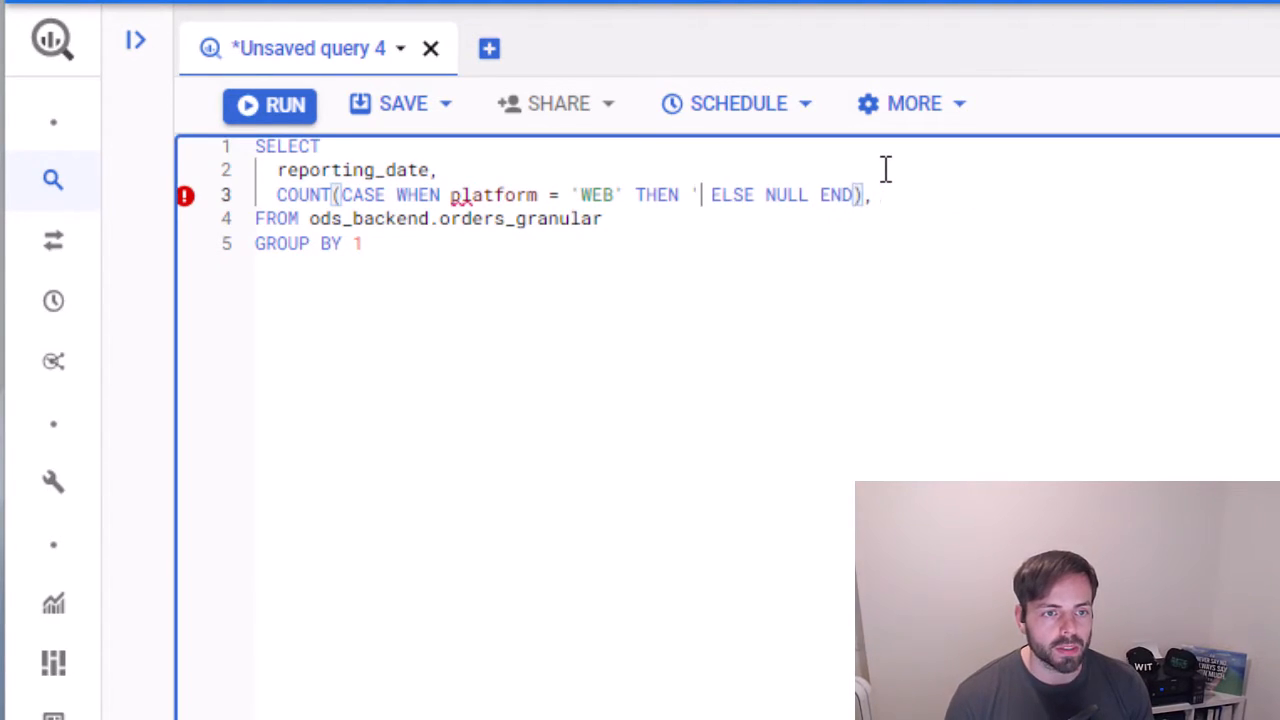
Simplify the WEB count to THEN 1 without ELSE, aliased web_sales
text(1)
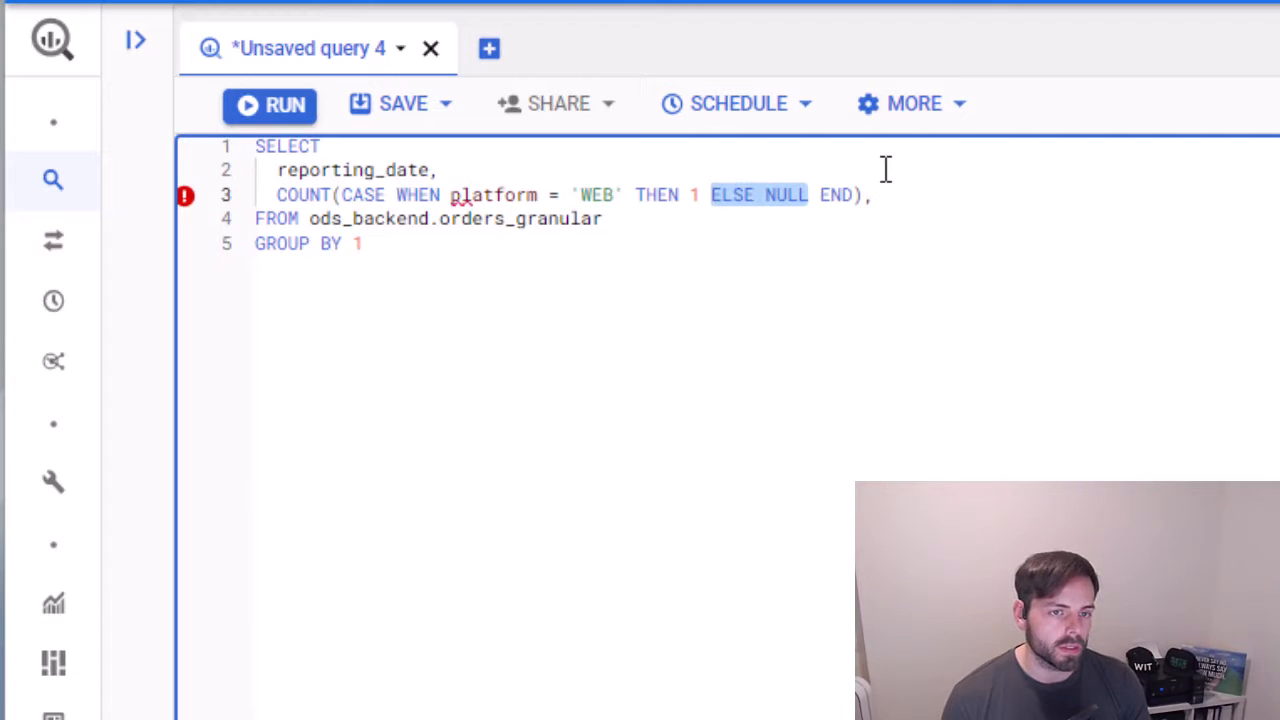
key(Backspace)
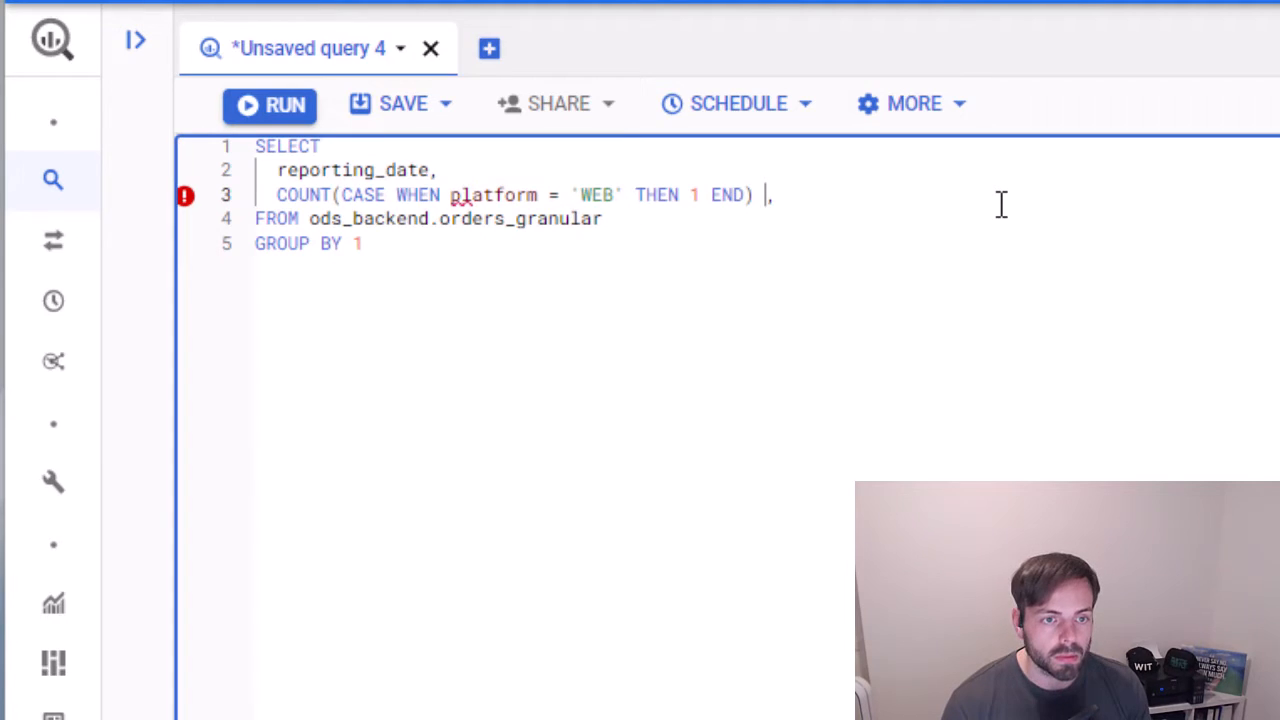
text(web_sales)
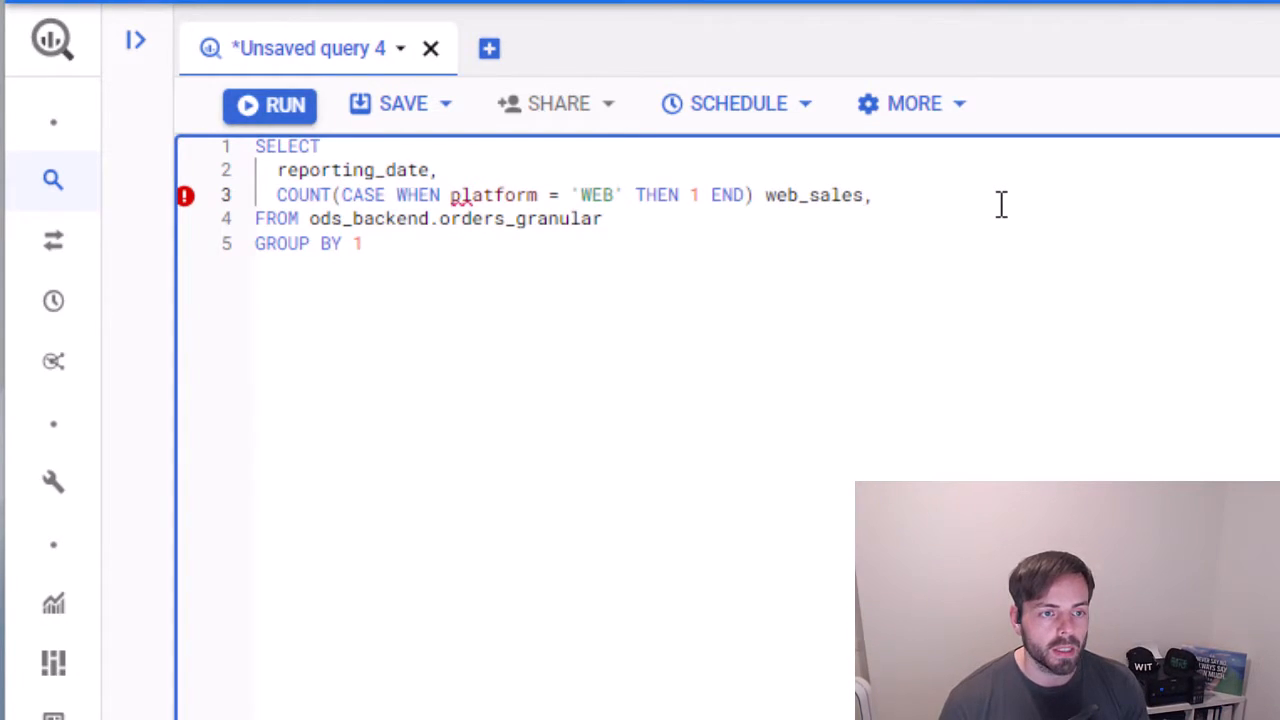
Add COUNT(CASE WHEN platform = 'ANDROID' THEN 1 END) as android_sales and run it
text(COUNT())
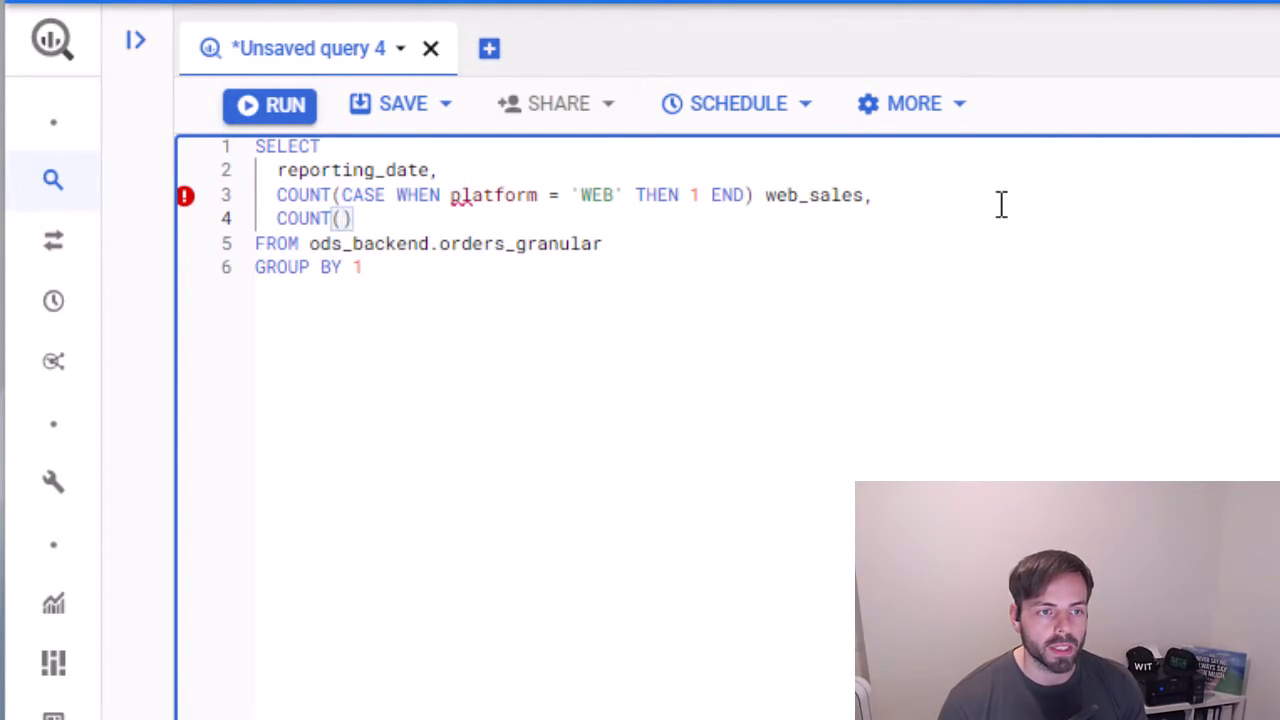
text(CASE WHEN platform =)
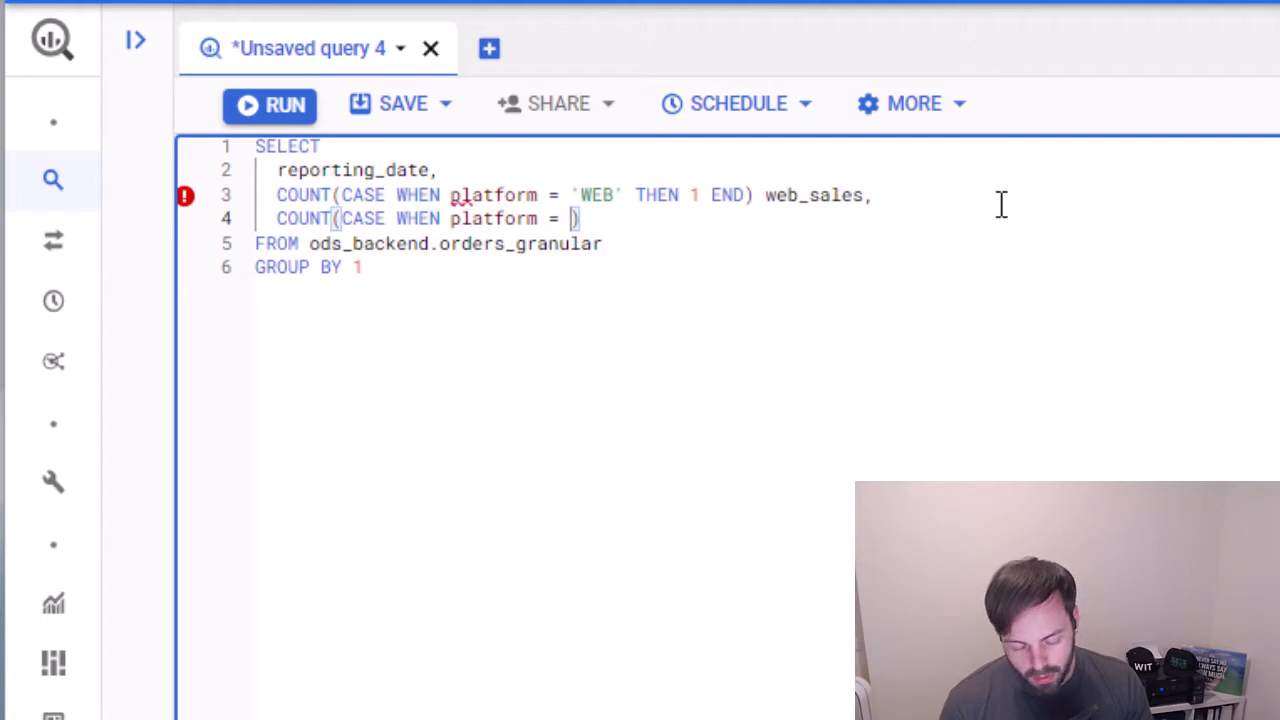
text('ANDO')
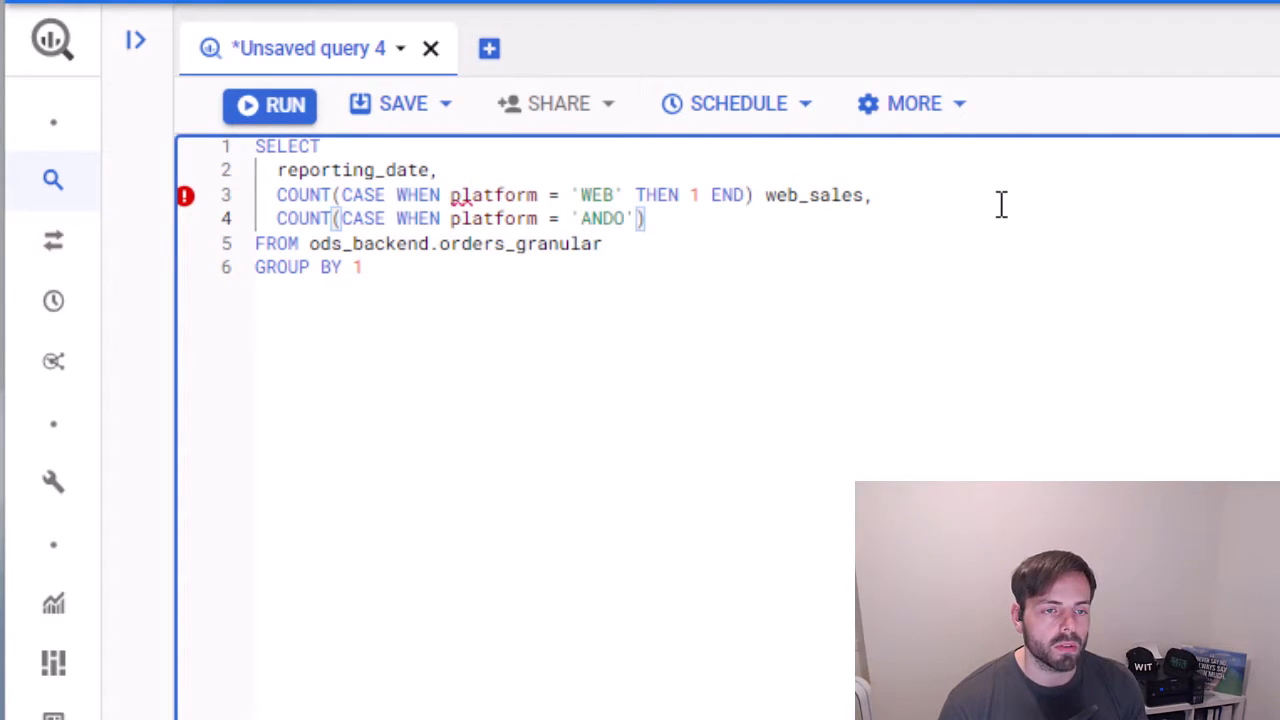
text(ROID' THEN 1 END)
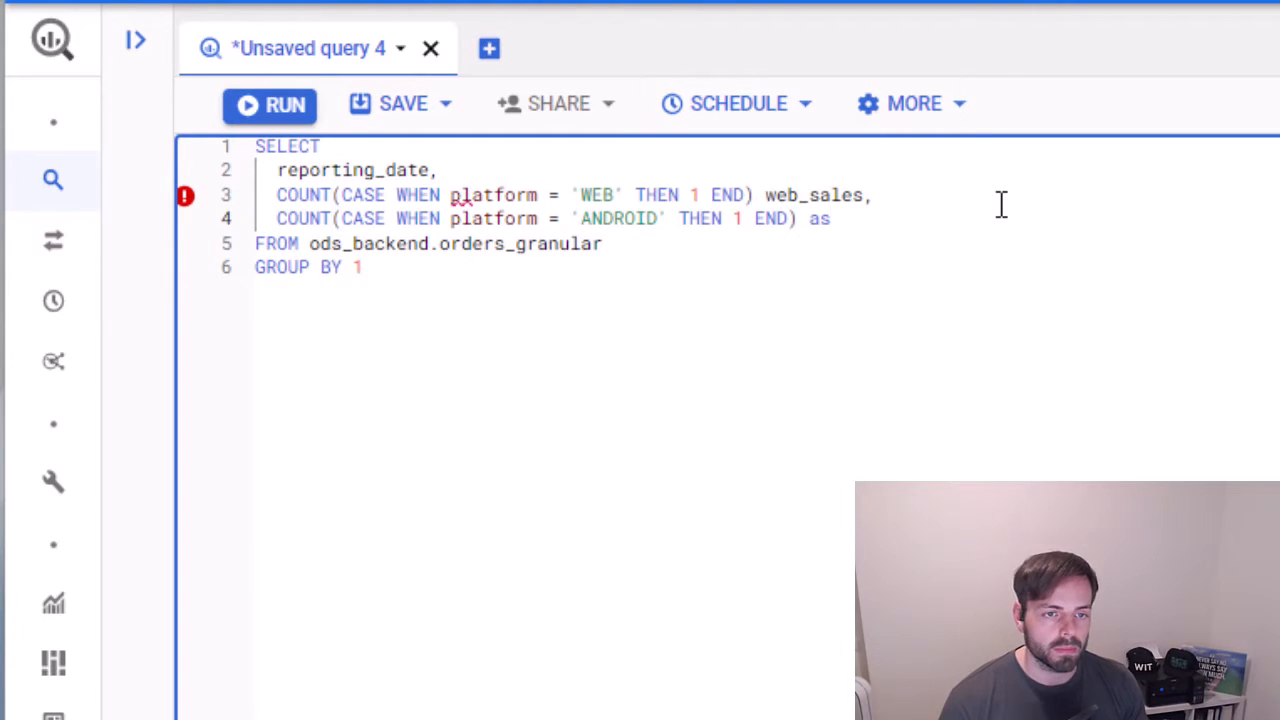
text(android)
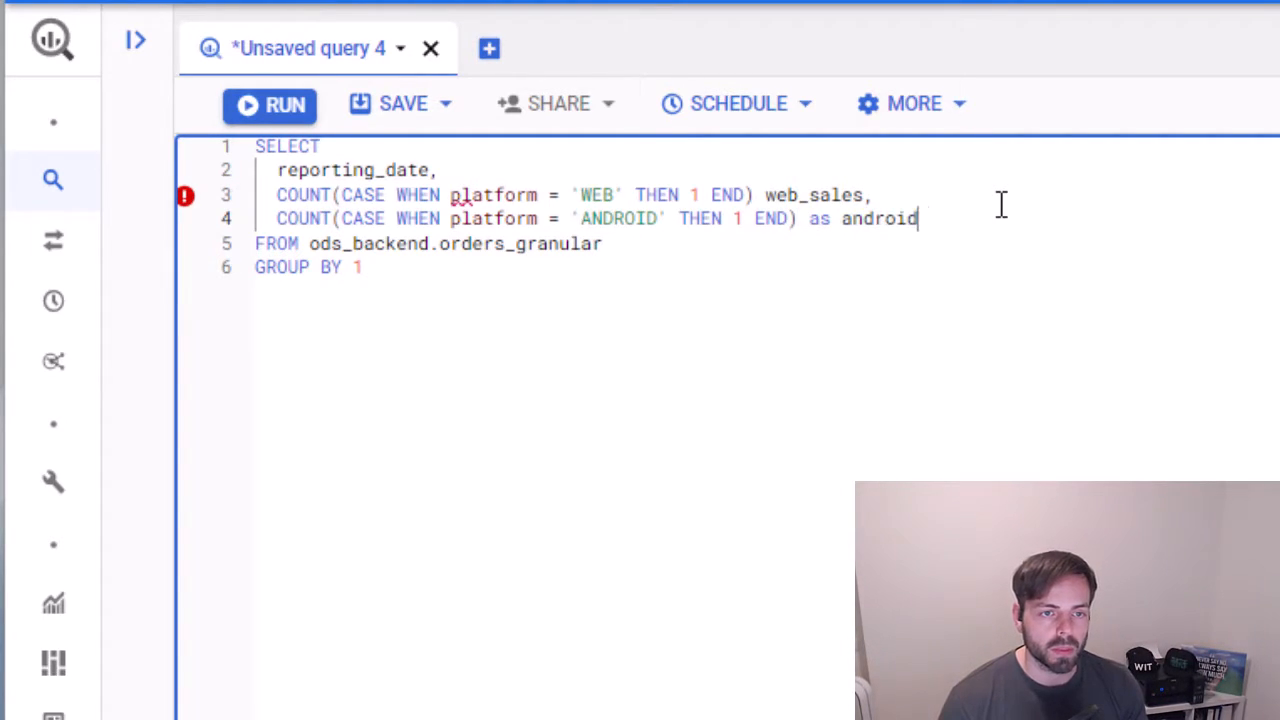
text(_sales)
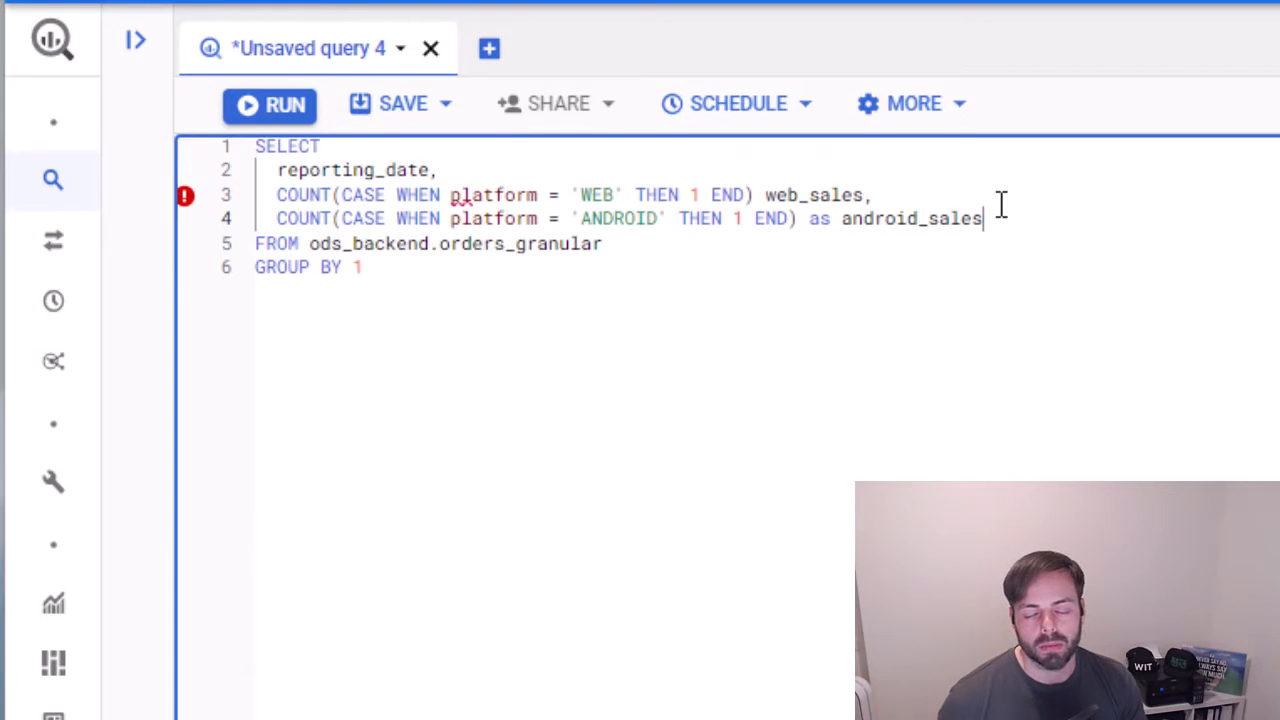
click(270, 103)
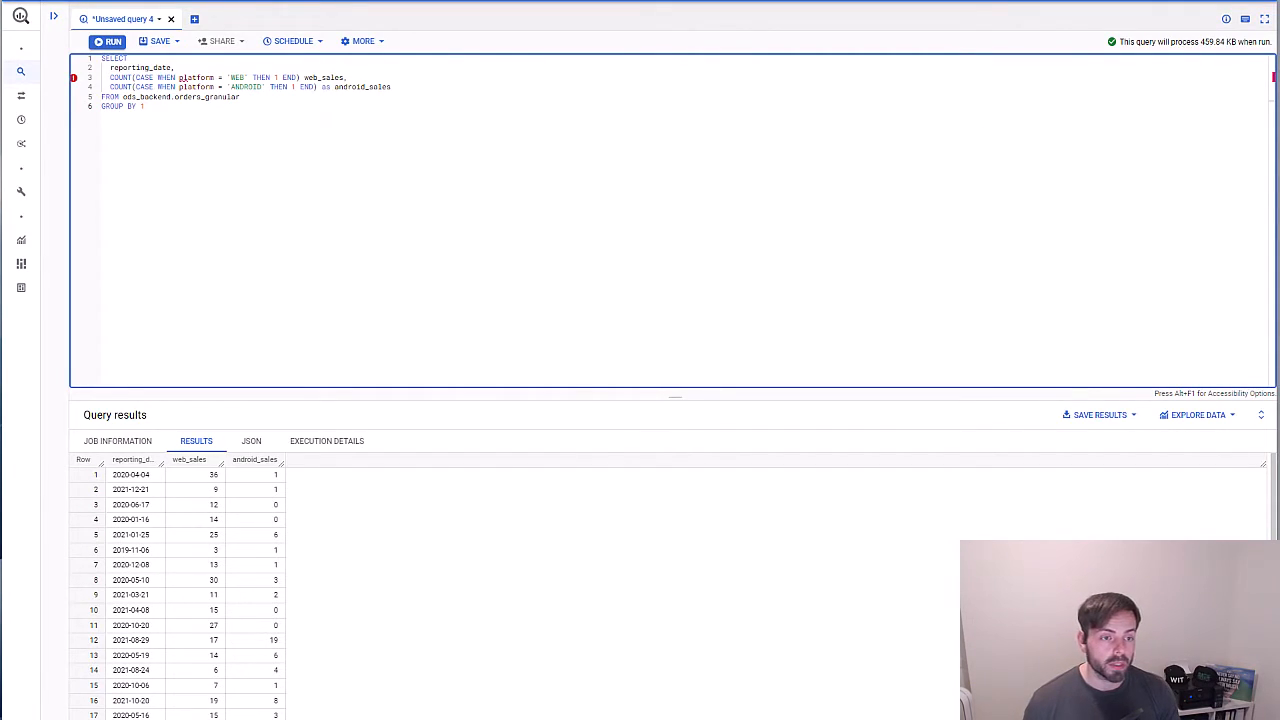
click(145, 106)
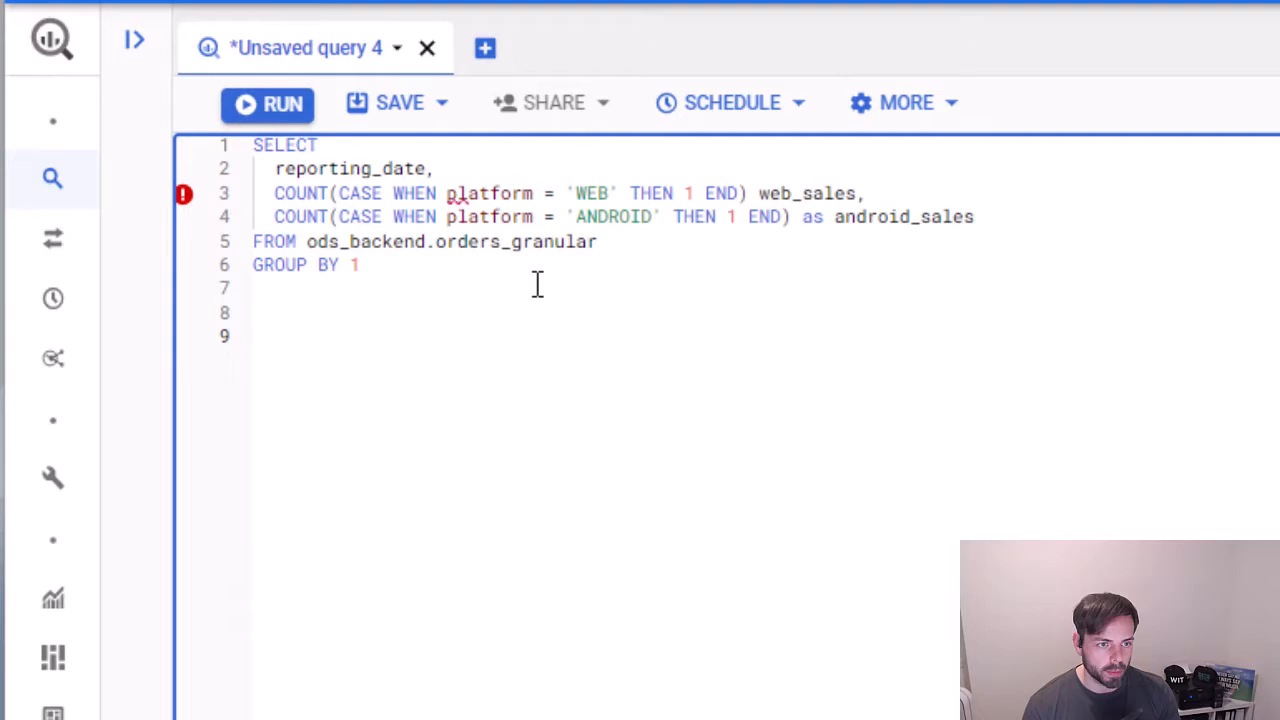
Define a basePivot CTE selecting reporting_date and platform from ods_backend.orders_granular
text(WITH)
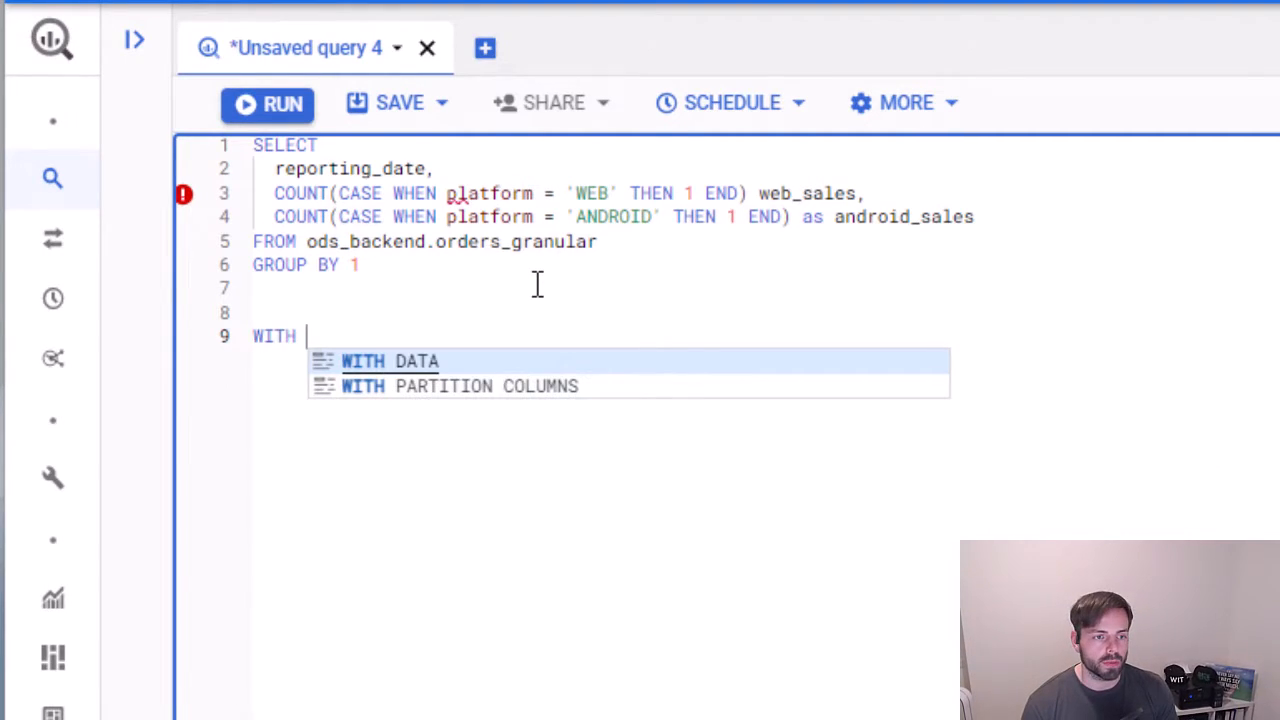
text(baseP)
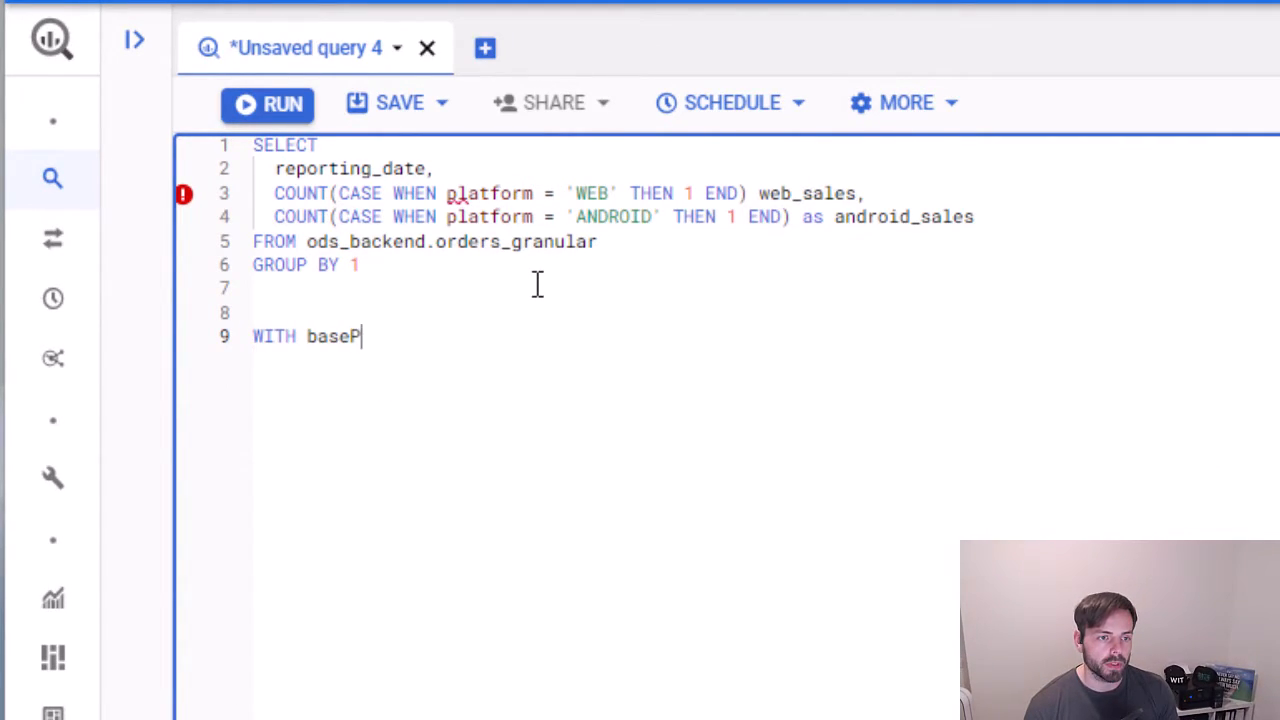
text(ivot as)
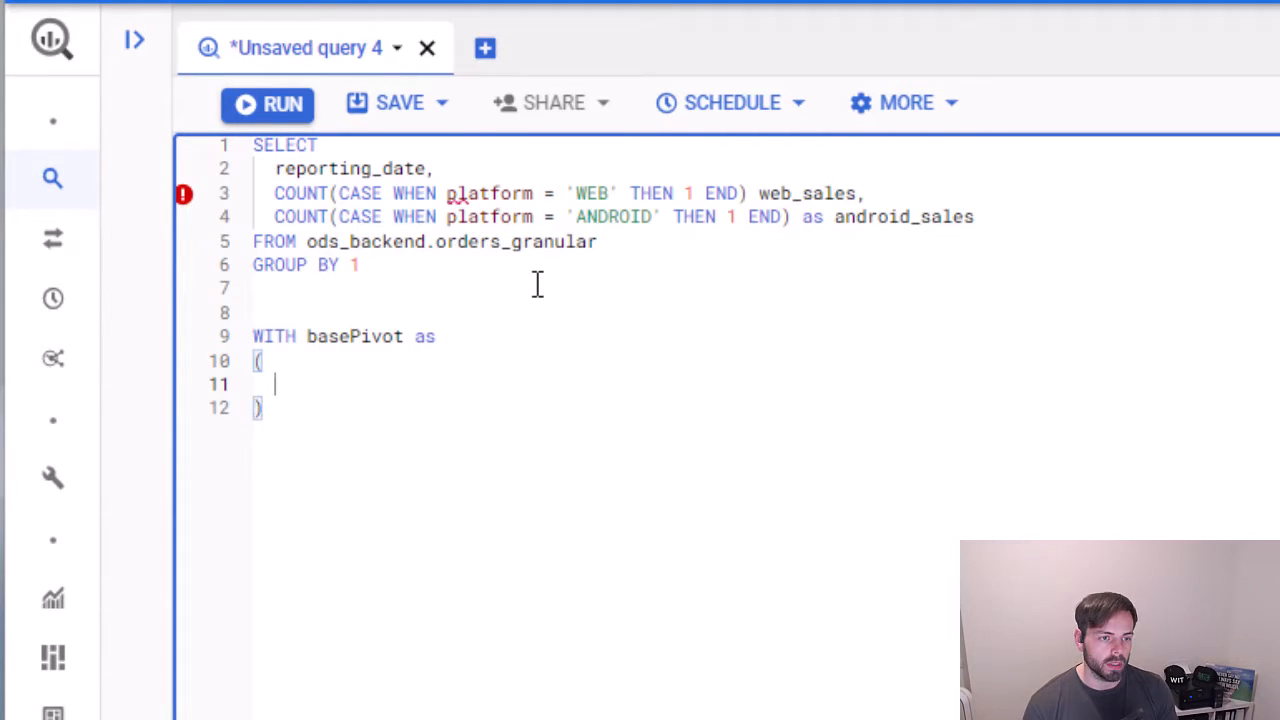
text(SELECT reportin)
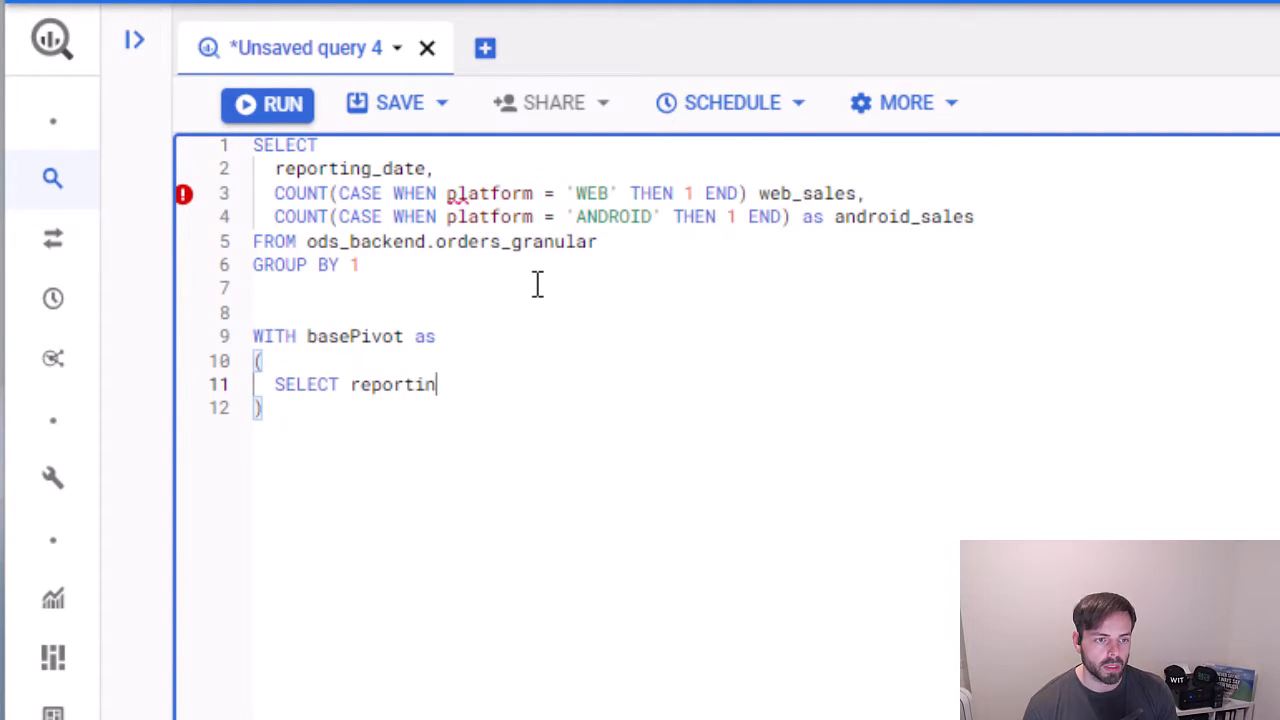
text(g_date,)
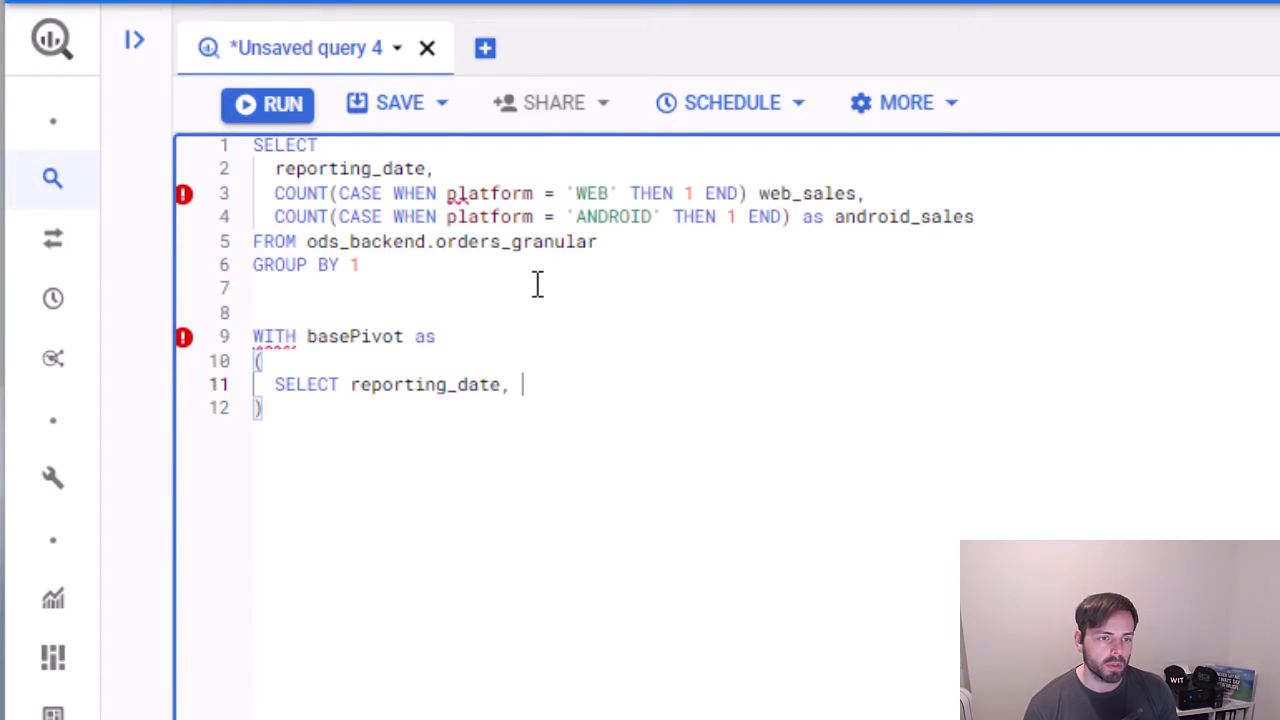
text(platform,)
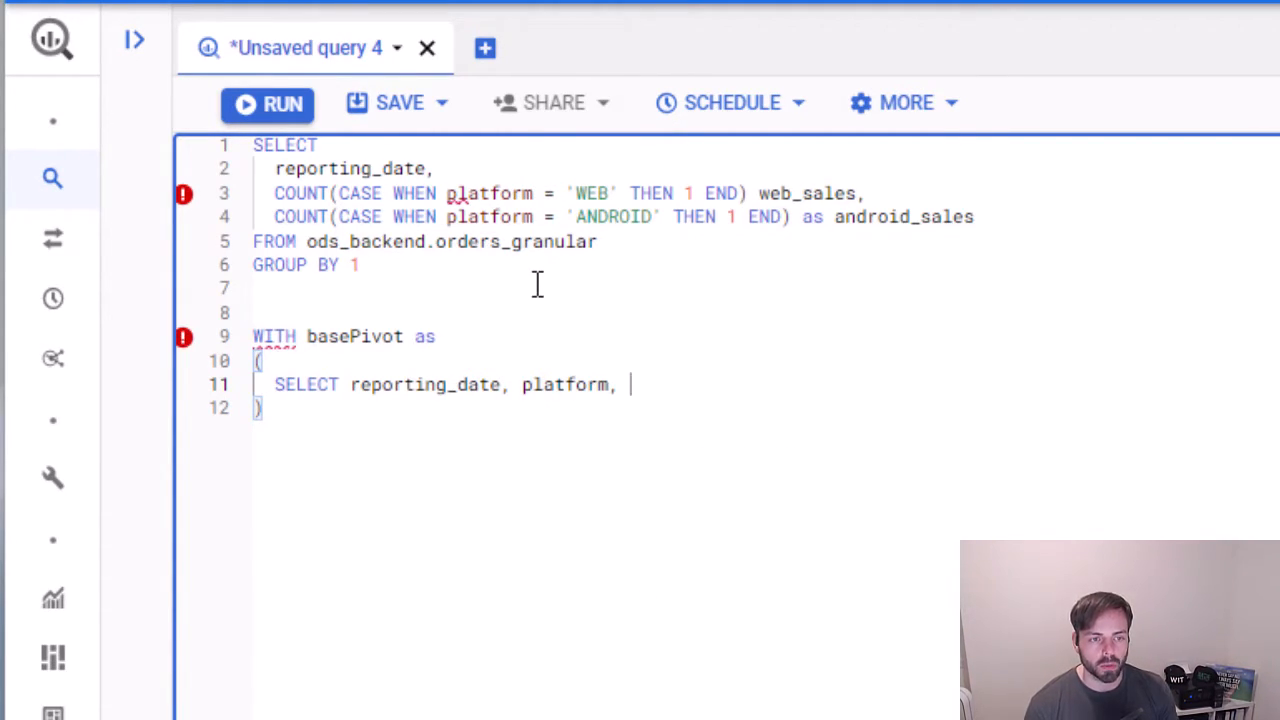
text(FROM)
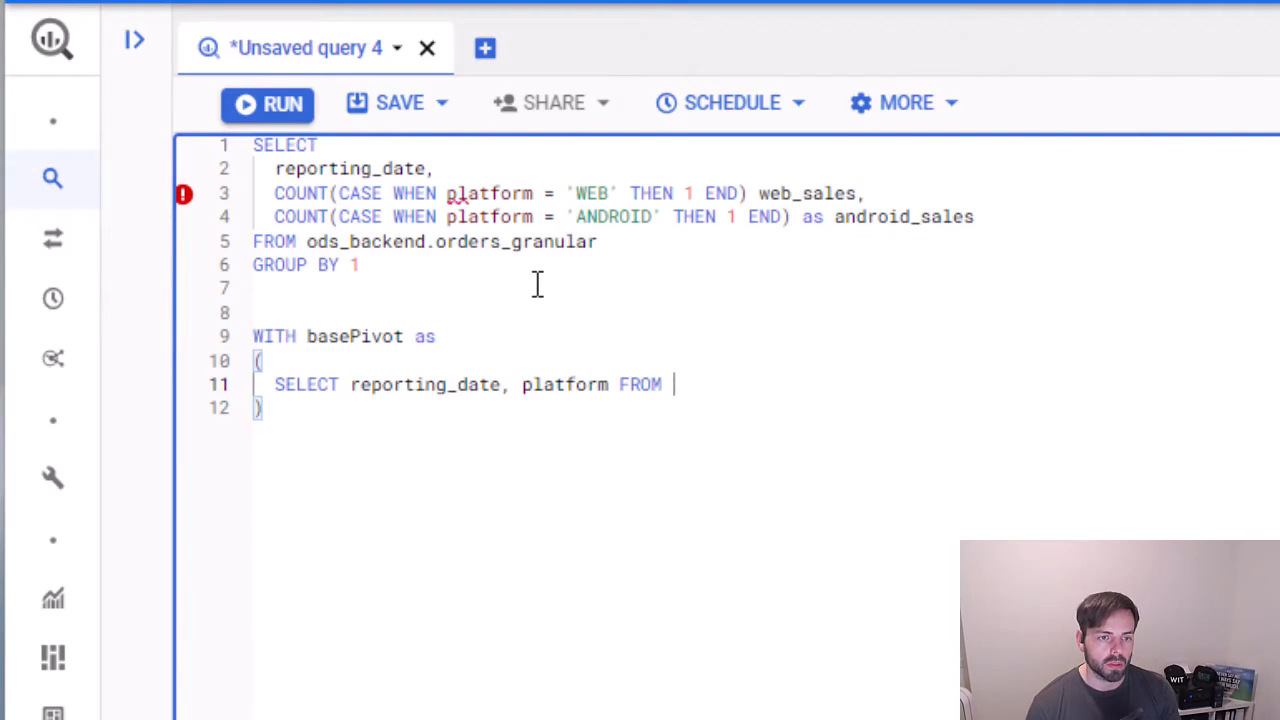
text(ods_backend.orde)
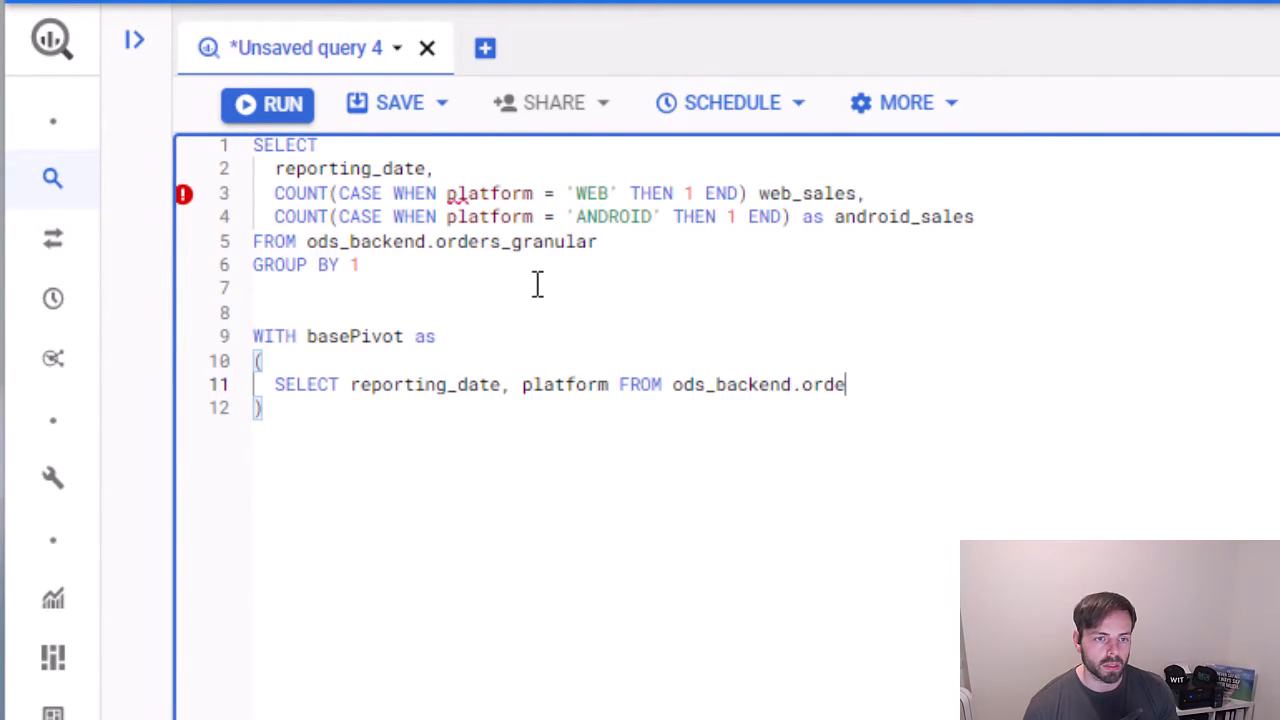
text(rs_granular)
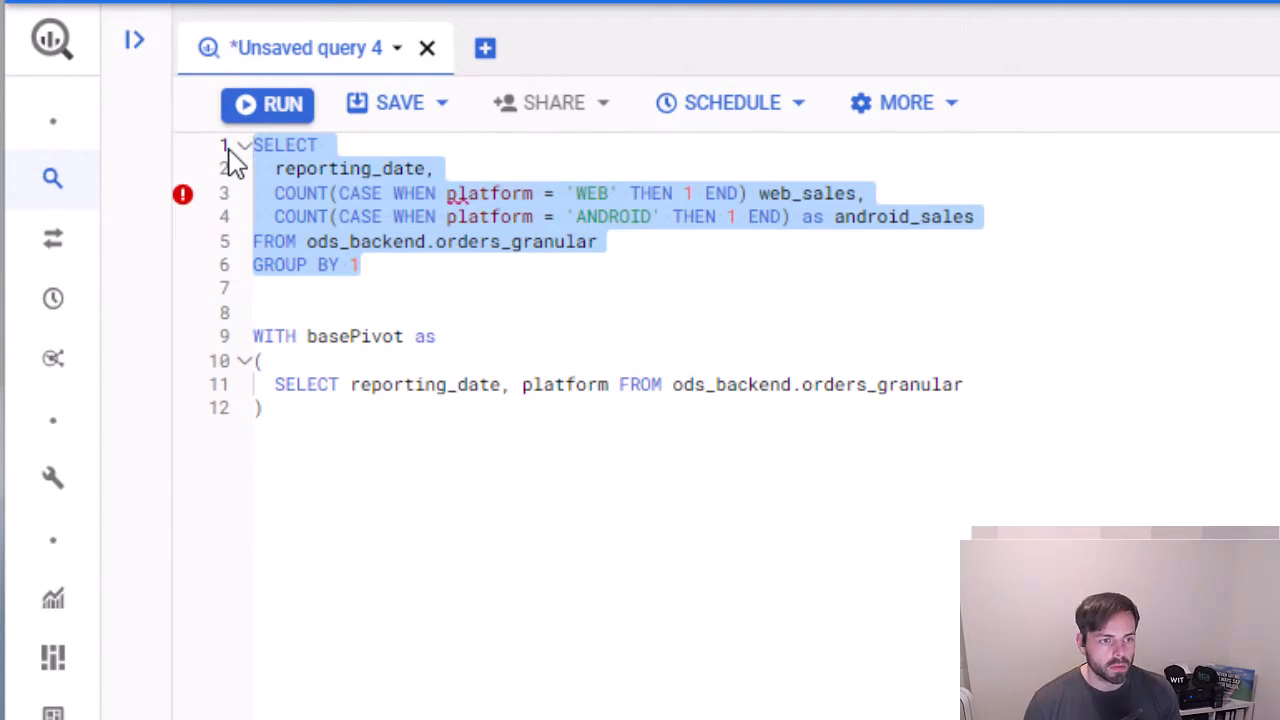
Run SELECT * FROM basePivot to preview per-order platform rows
text(SE)
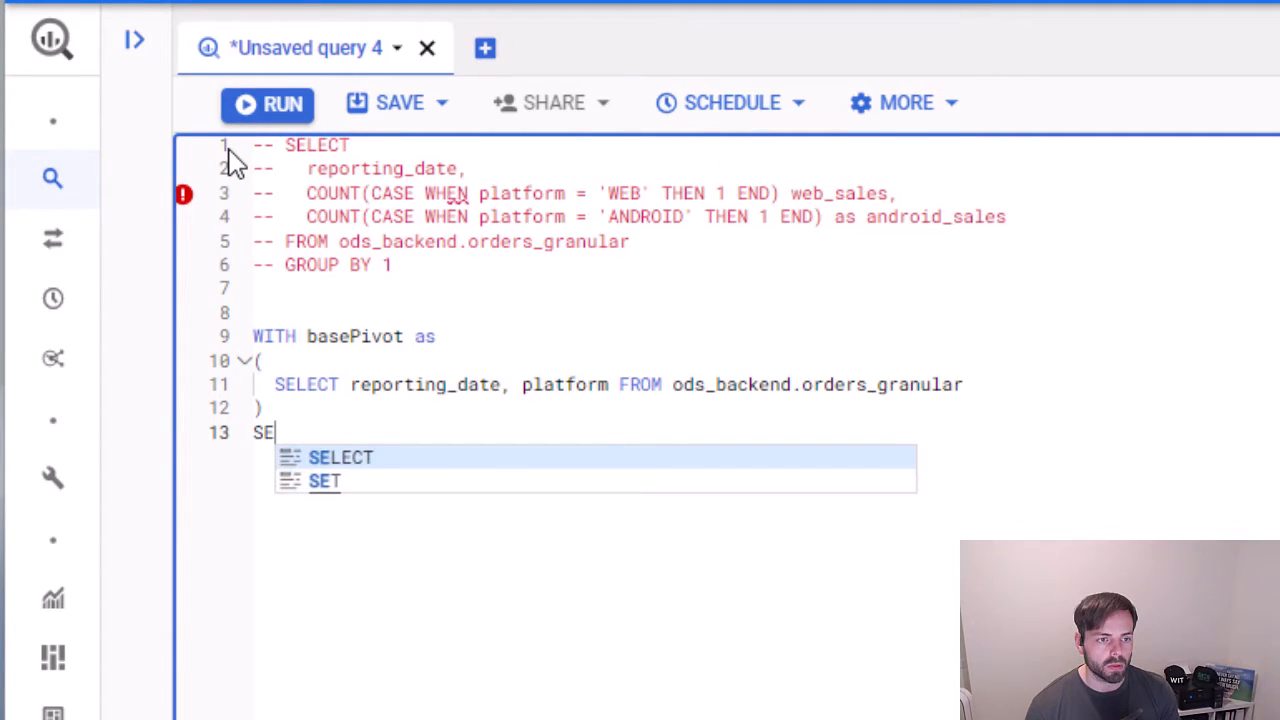
text(LECT * FROM)
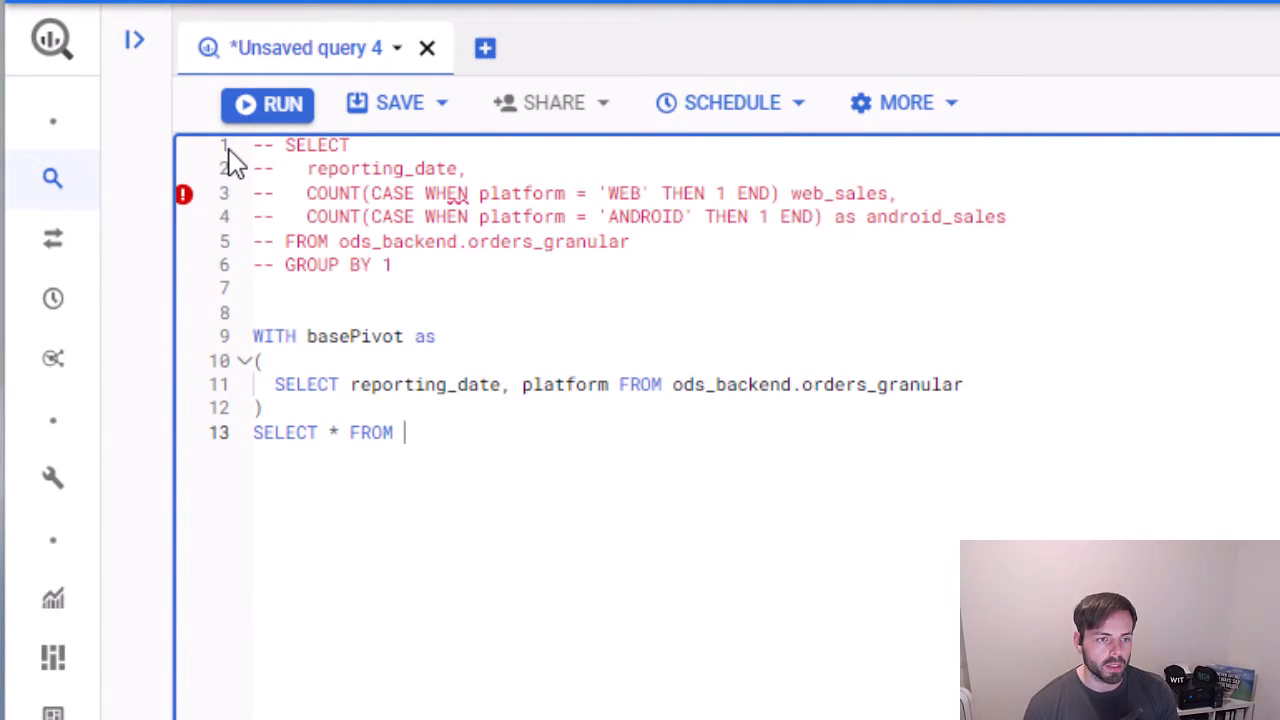
text(basePivot)
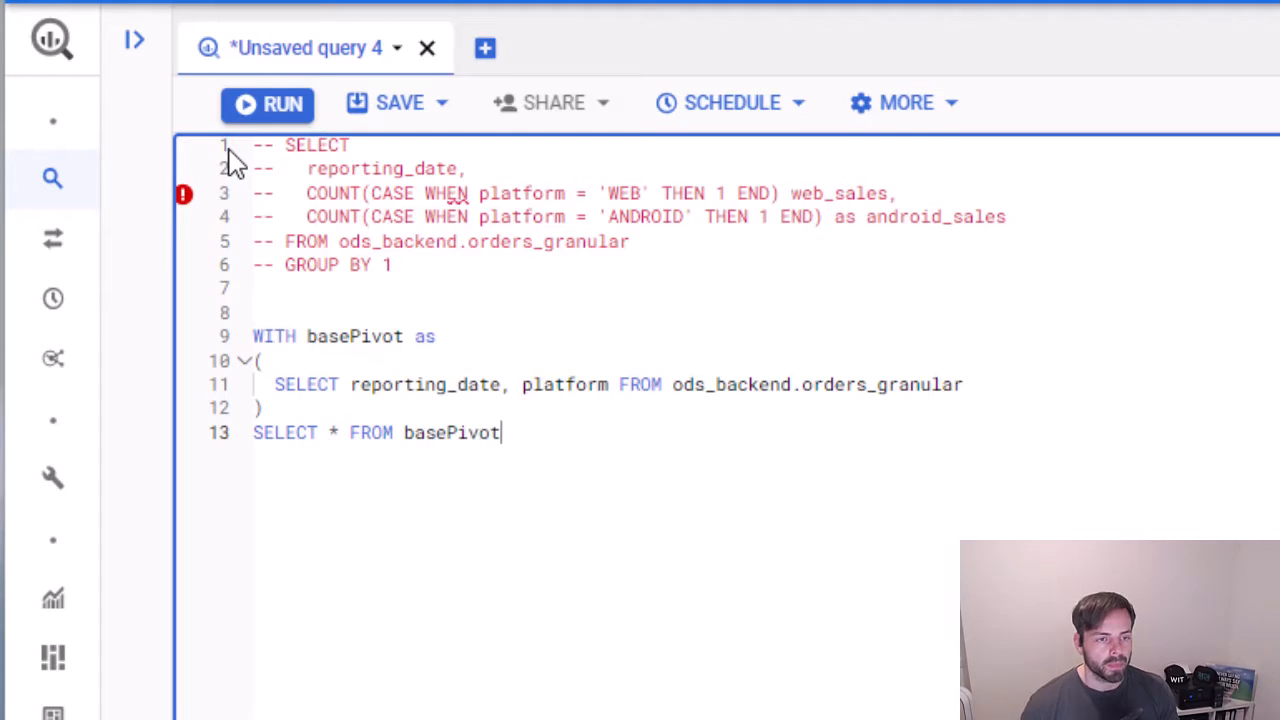
click(267, 102)
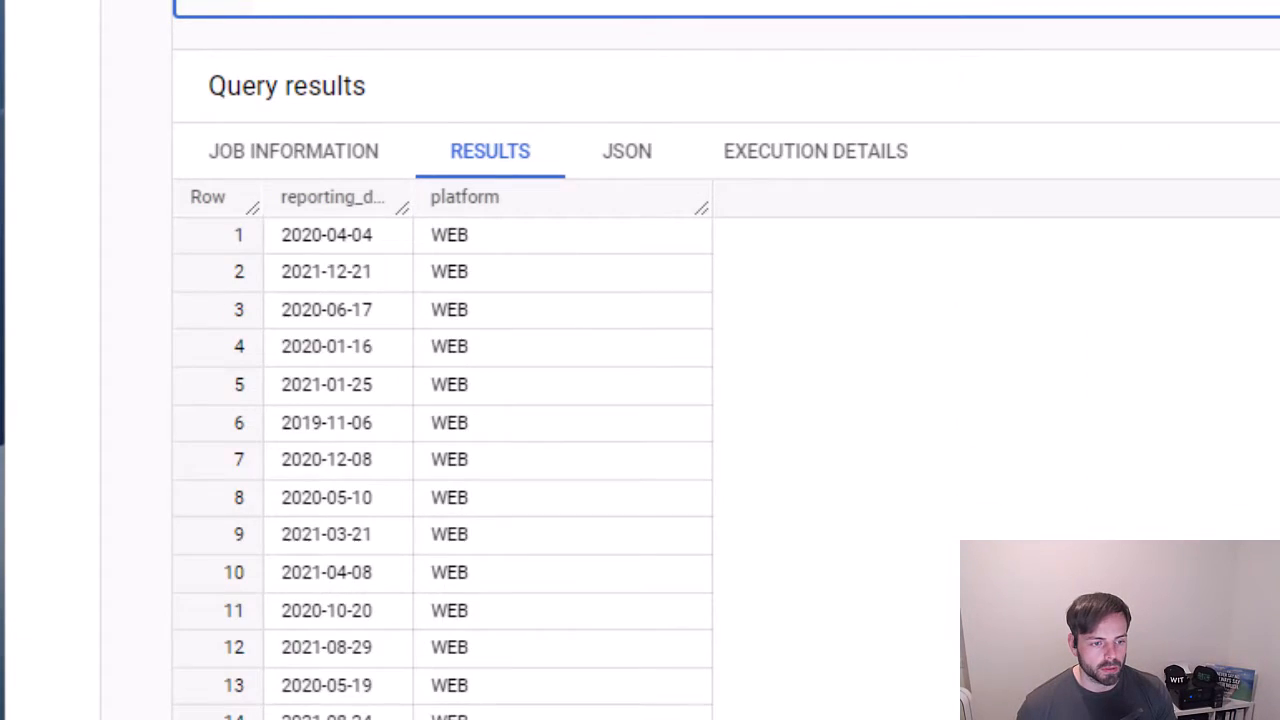
double_click(449, 234)
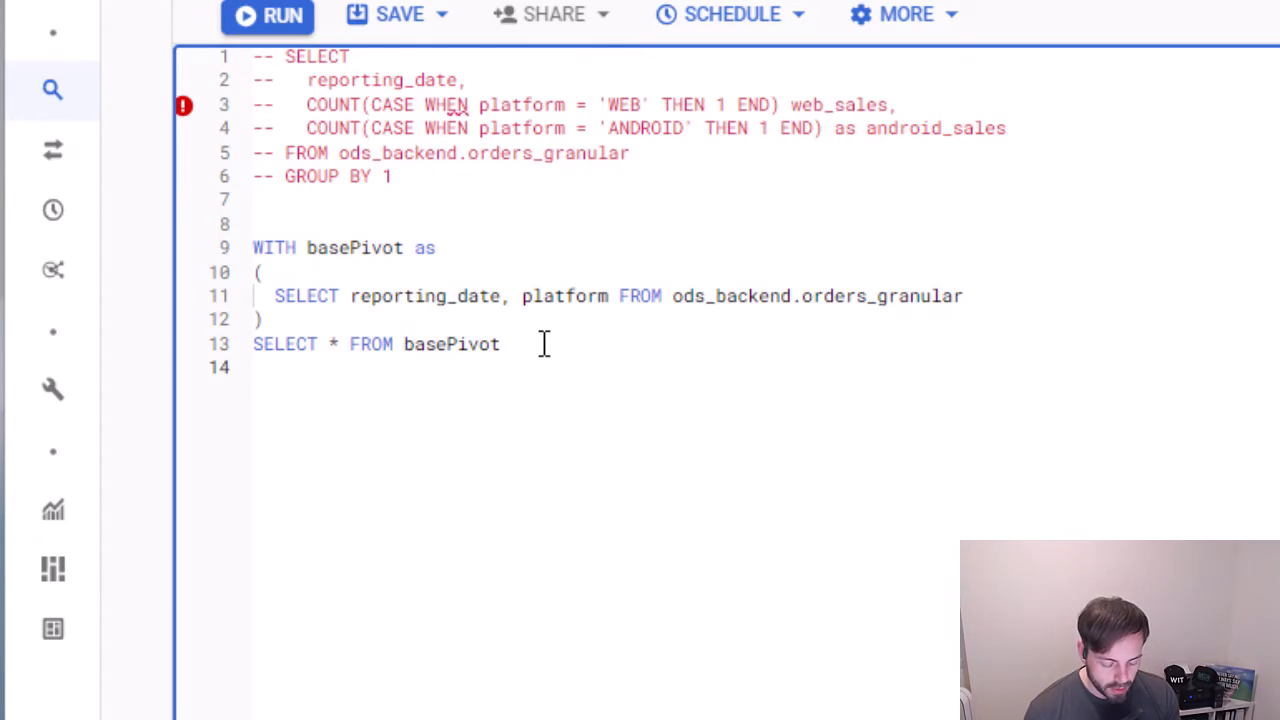
Start a PIVOT clause aggregating COUNT(*) as sales
text(PIVO)
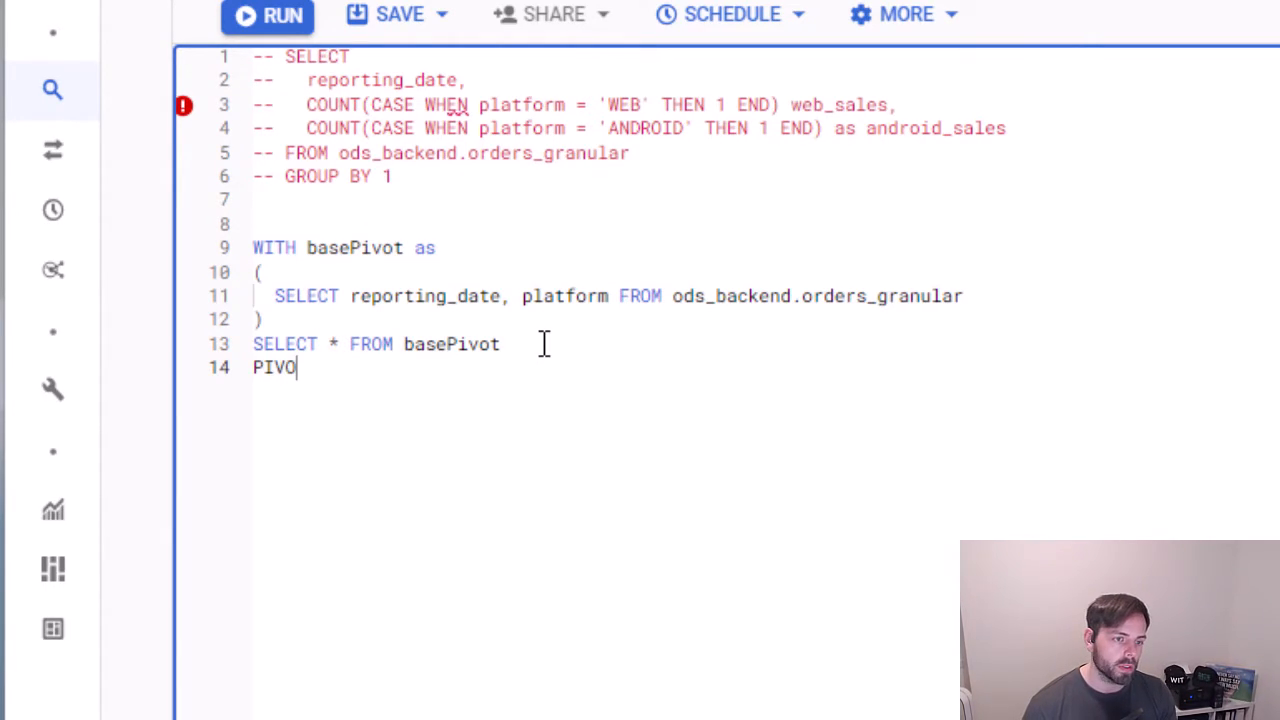
text(T ))
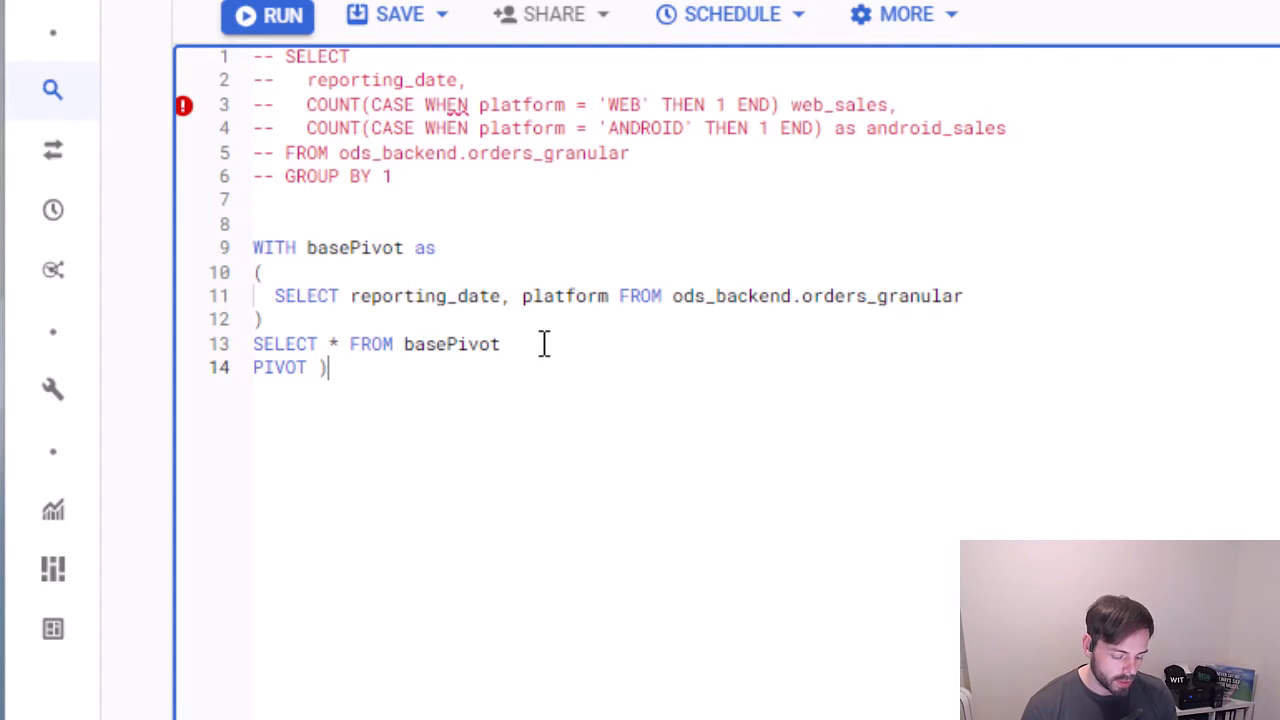
text(()
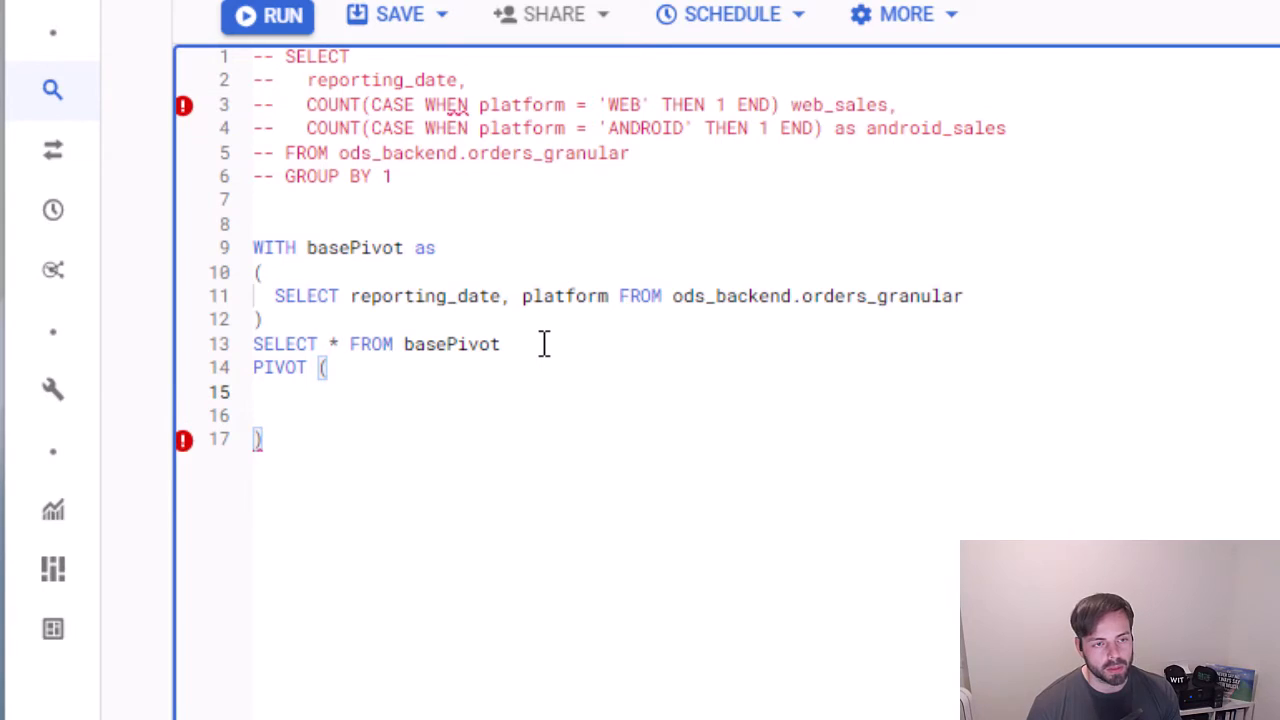
text(COUN)
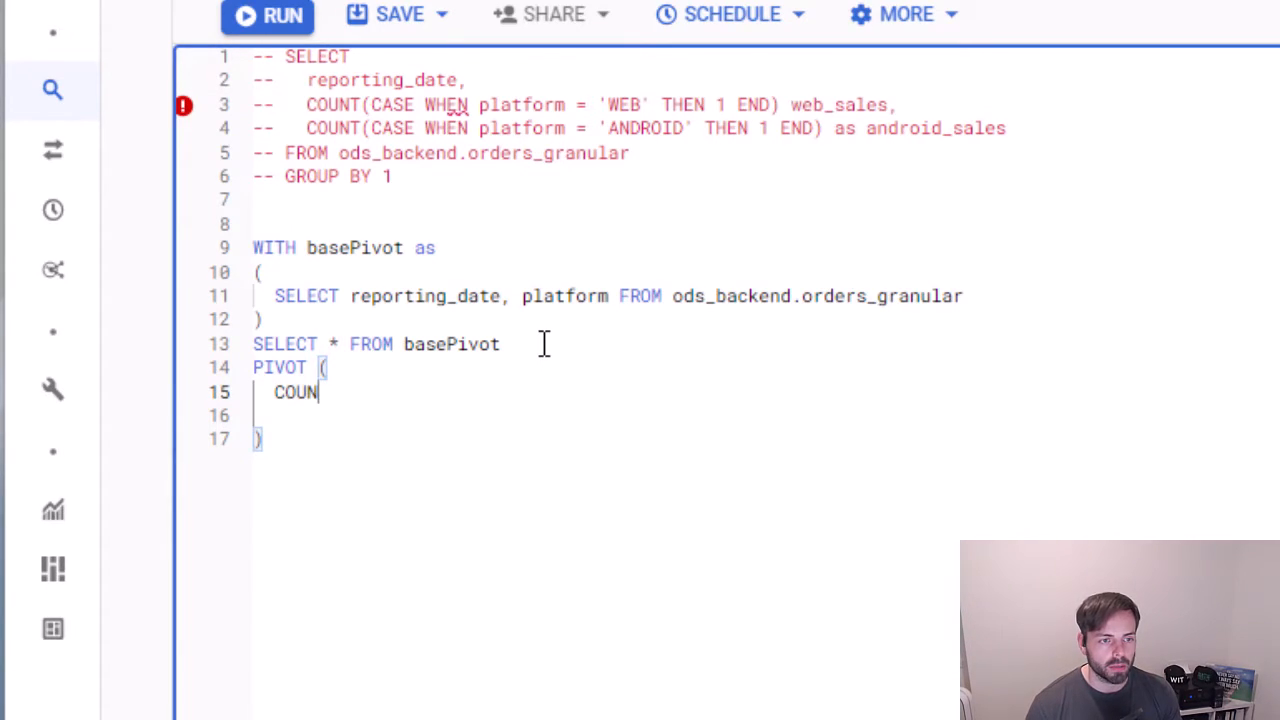
text(T(*))
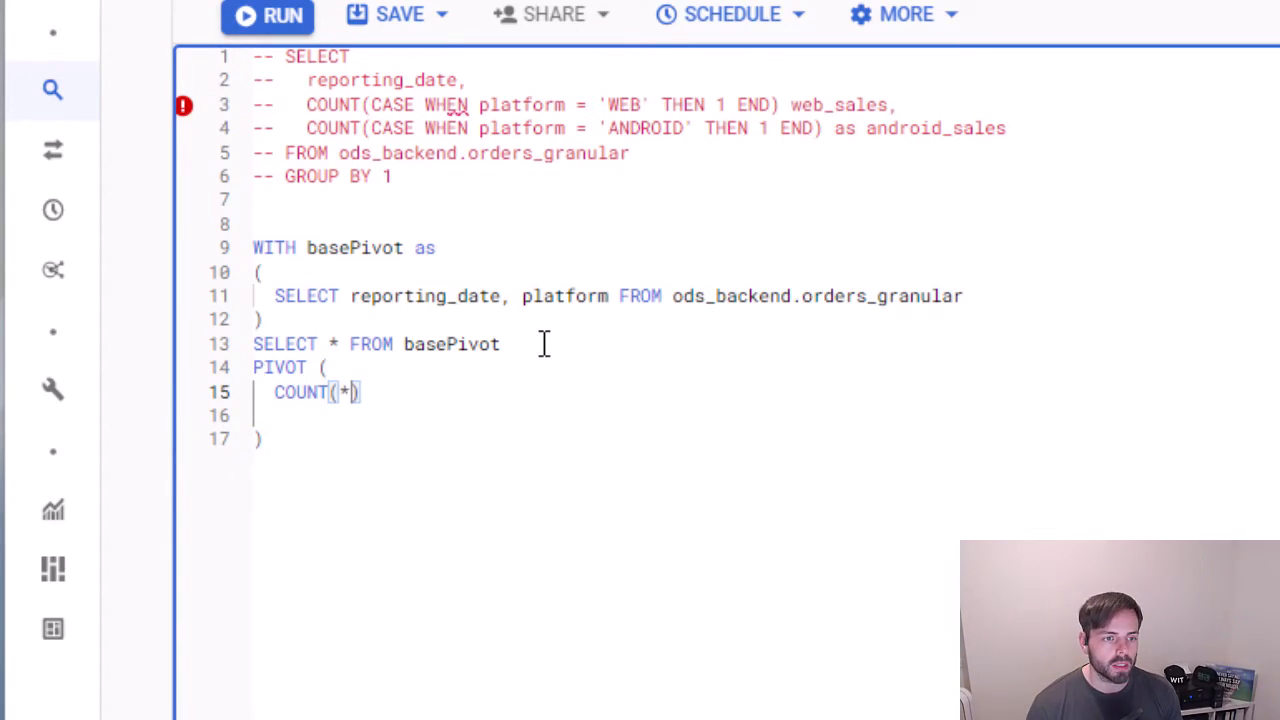
text(as sales)
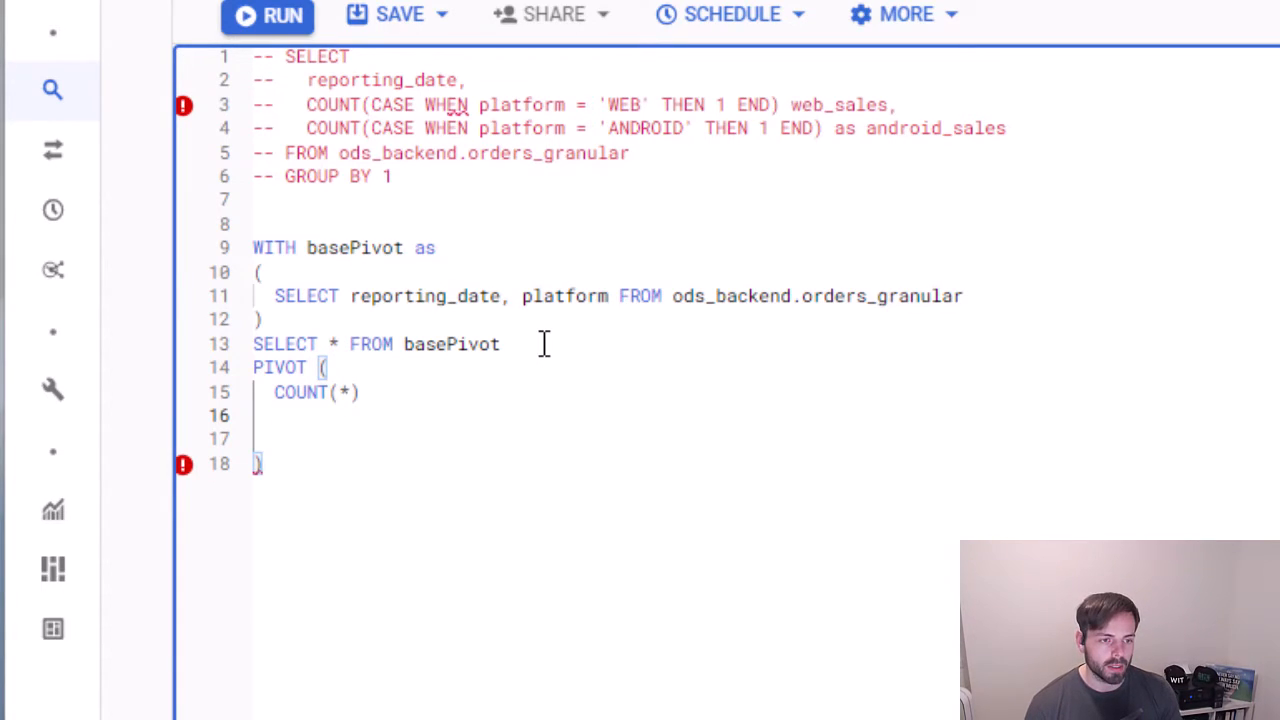
Pivot FOR platform IN ('WEB', 'ANDROID') and run the query
text(FOR)
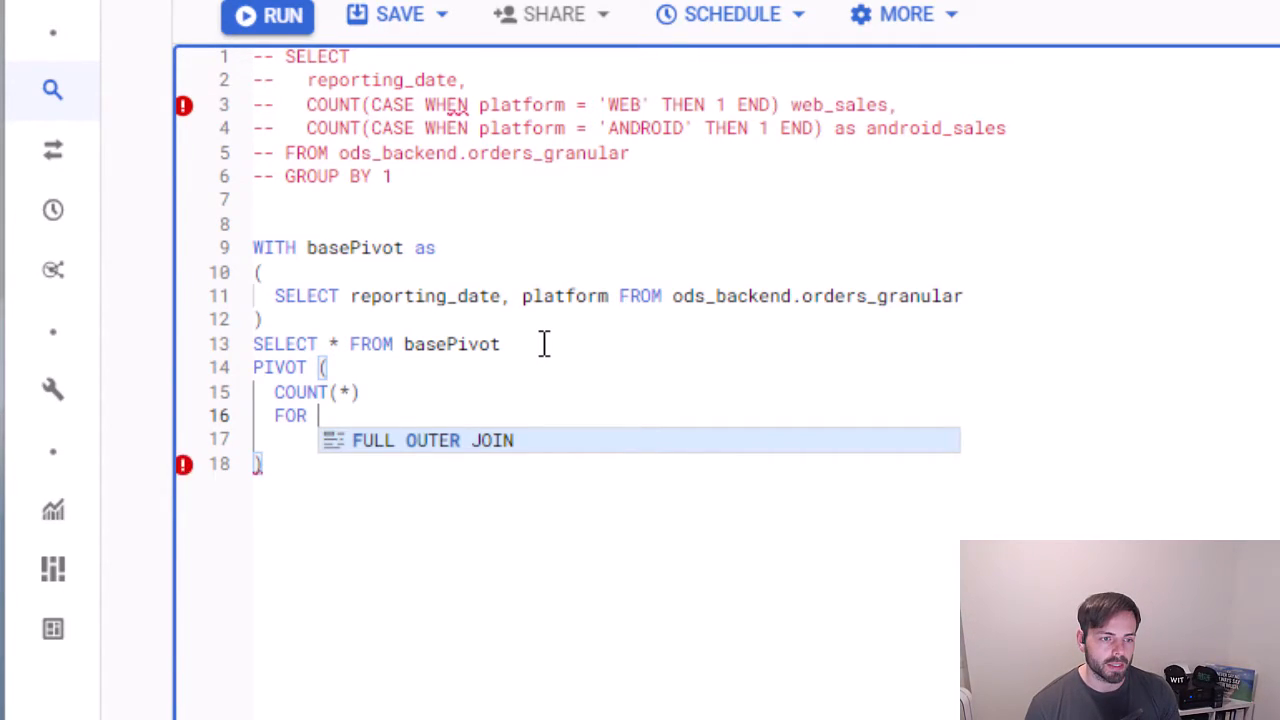
text(platform)
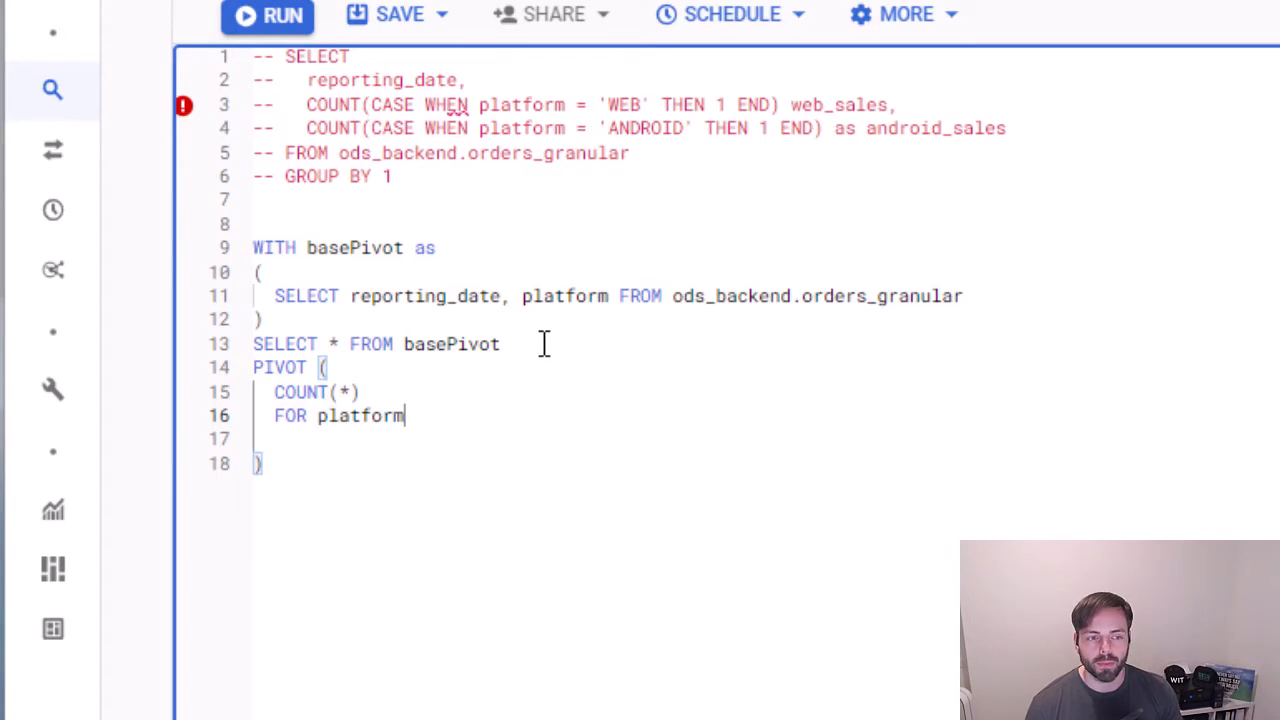
text(IN)
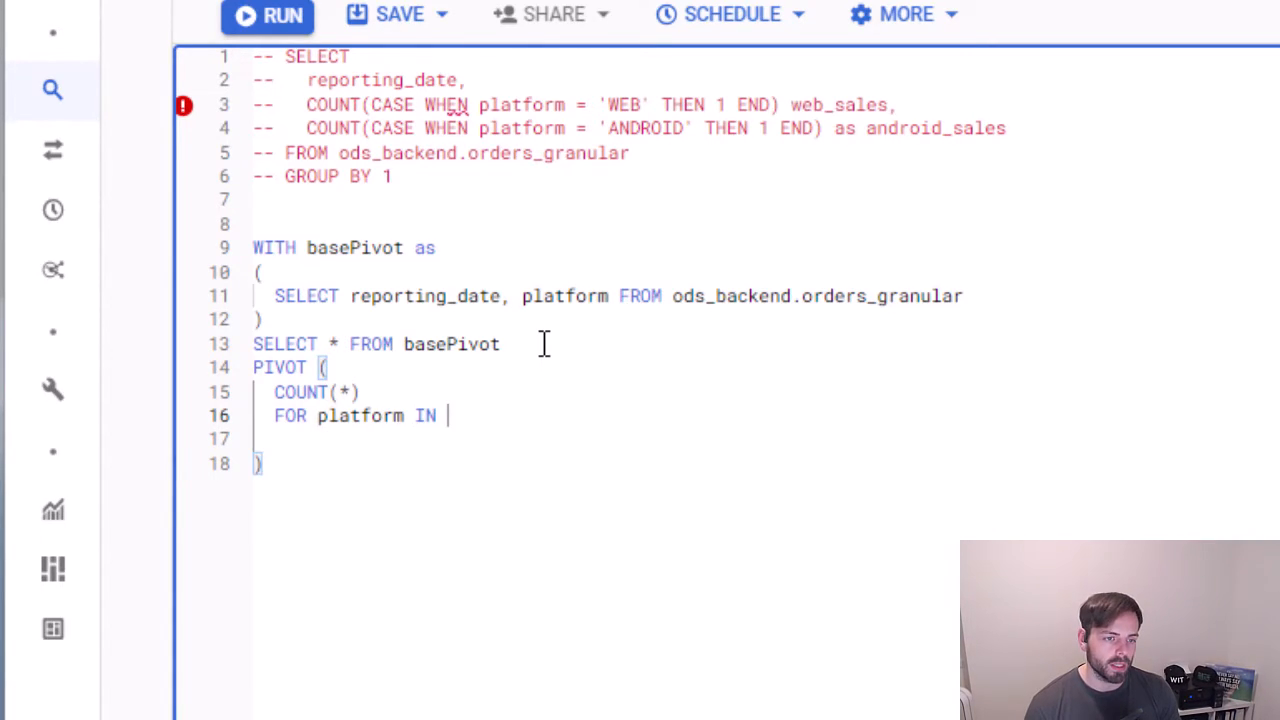
text(())
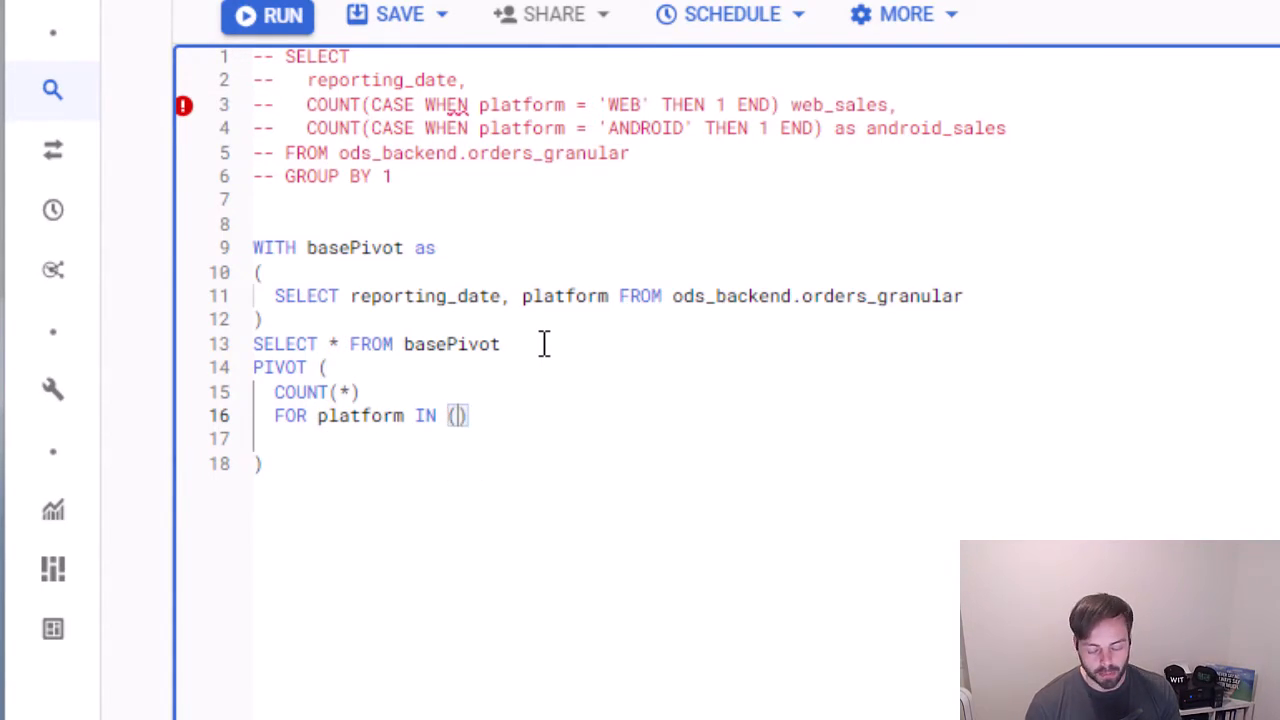
text('')
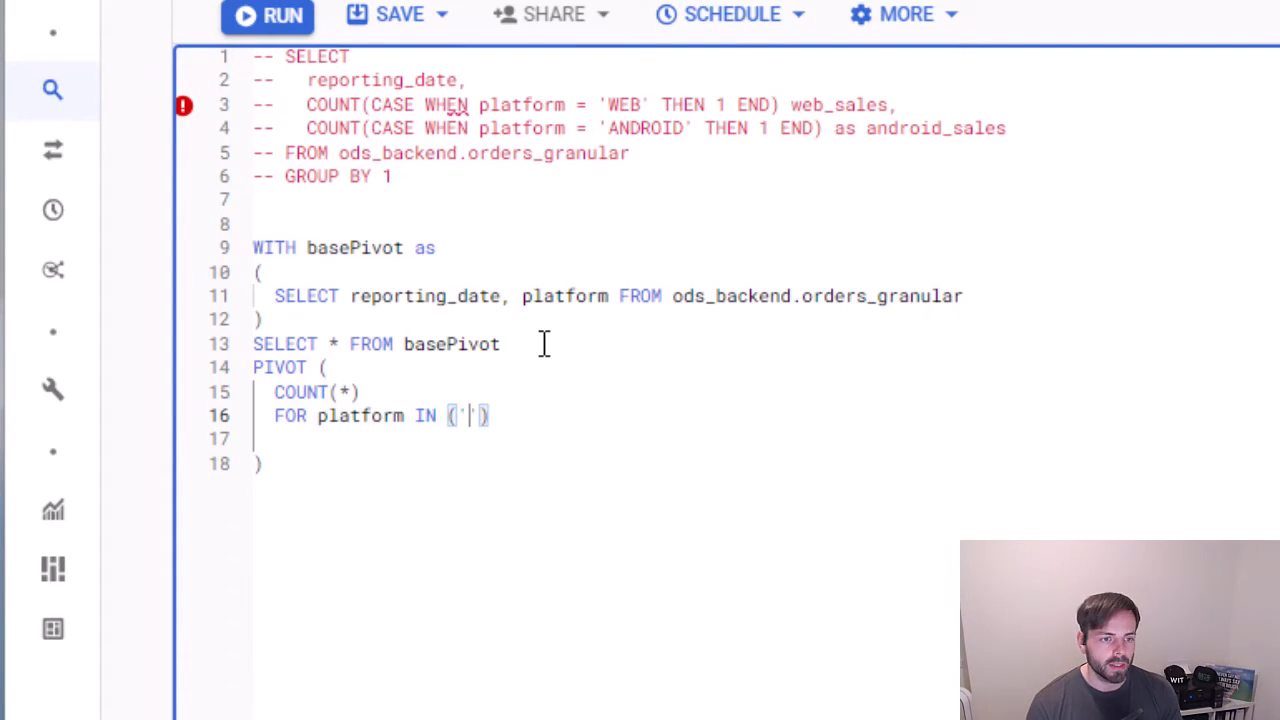
text(WEB',)
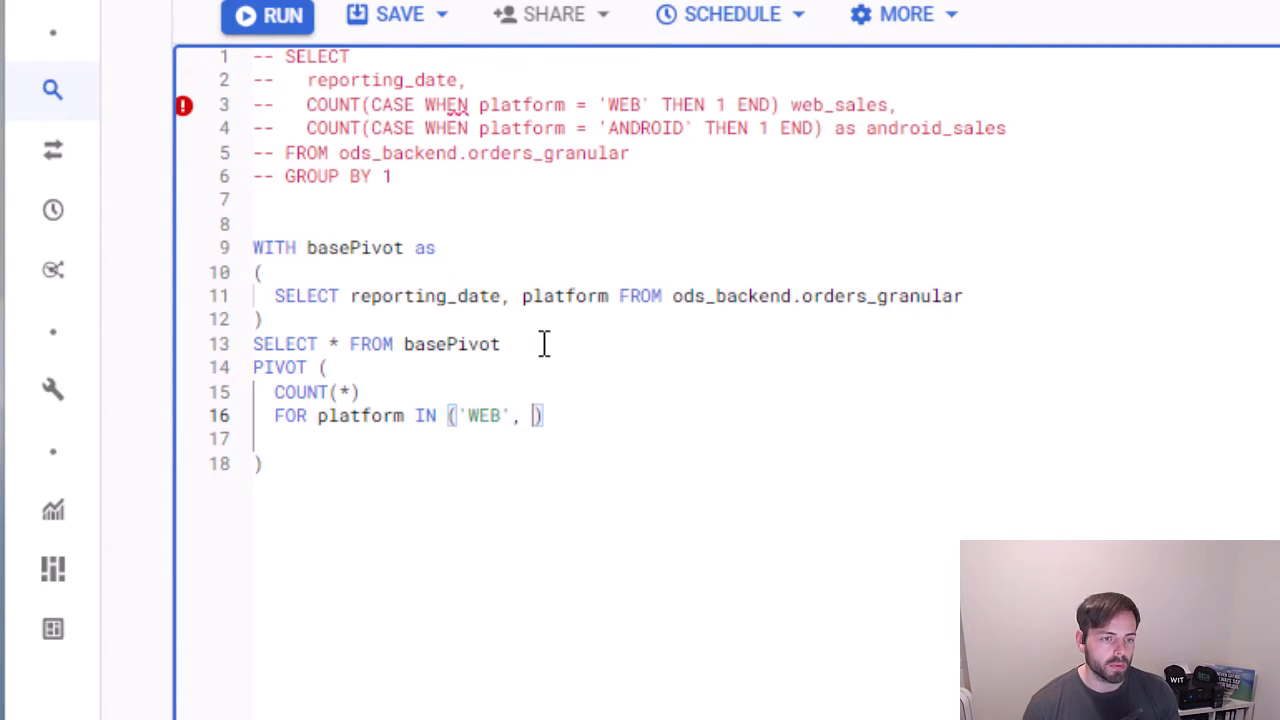
text(ANDOR)
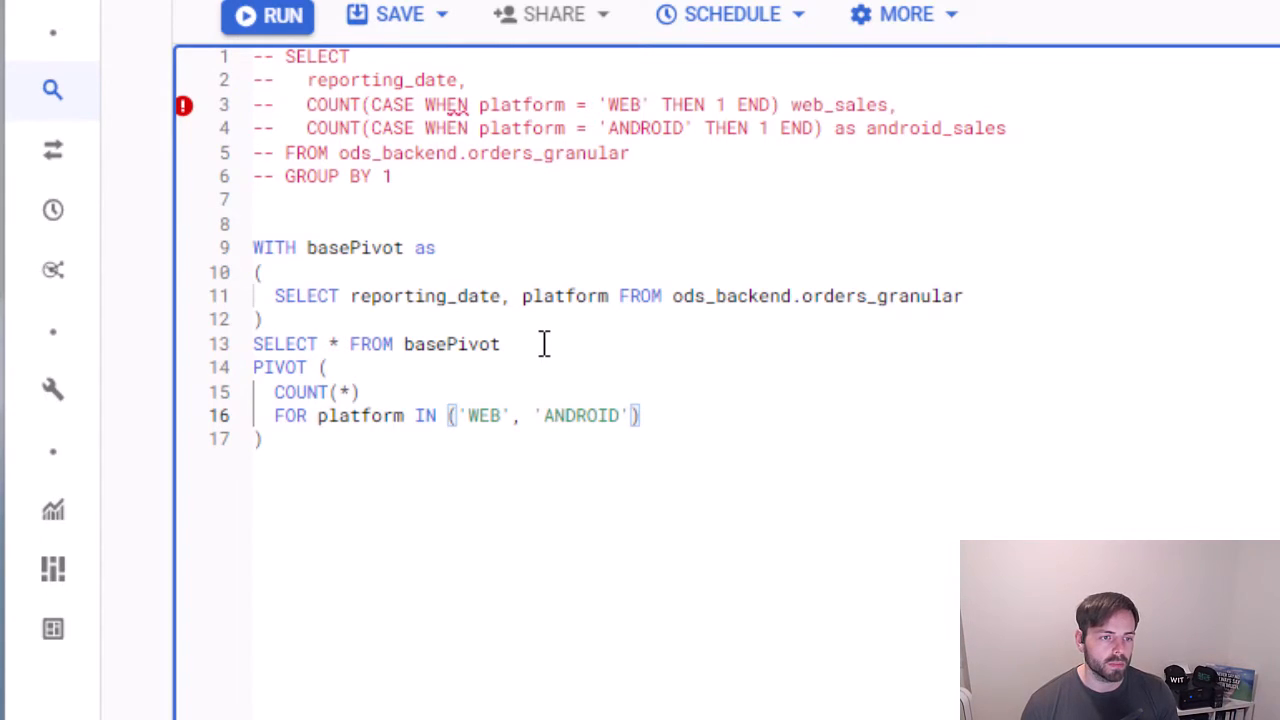
click(267, 15)
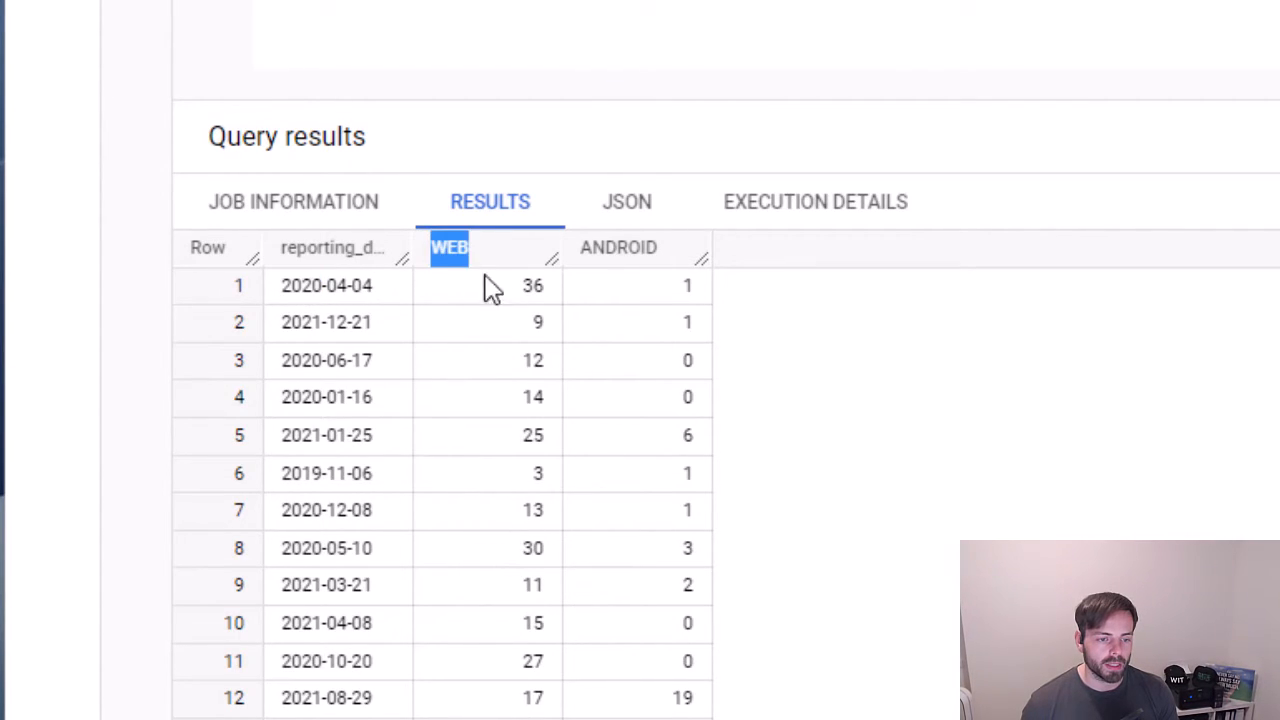
click(618, 247)
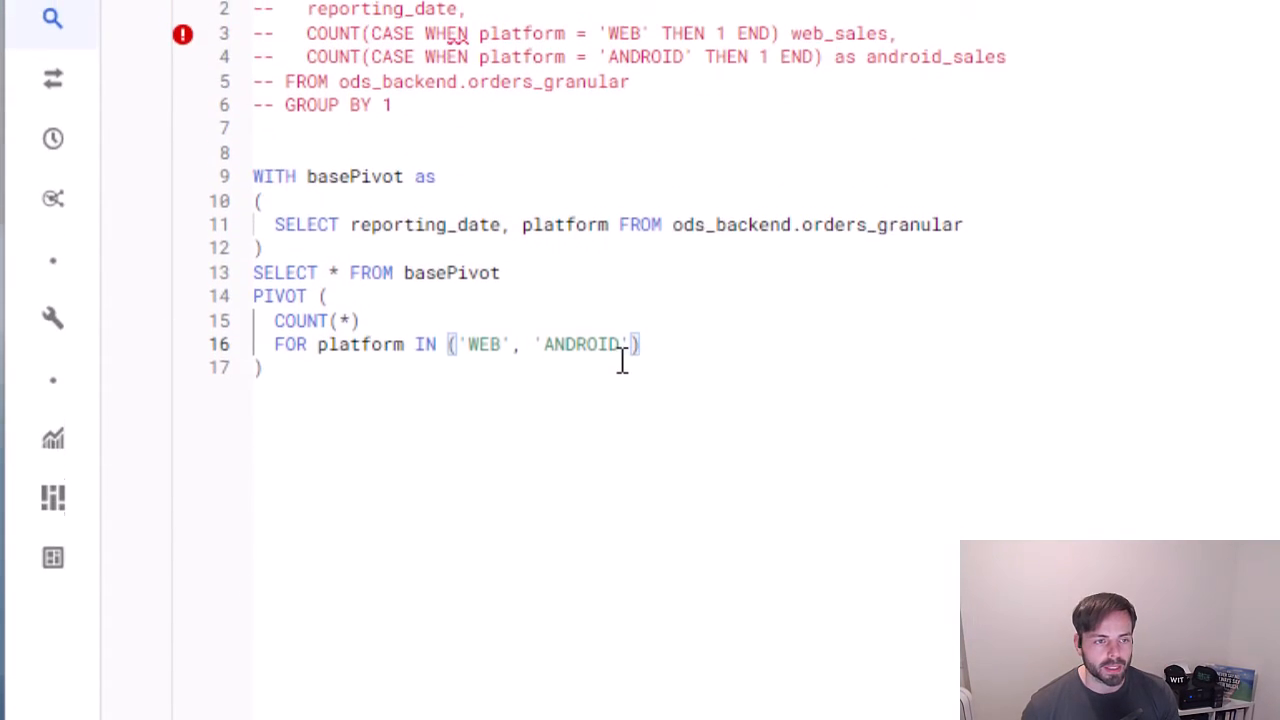
Alias the pivot COUNT(*) as sales, yielding sales_WEB and sales_ANDROID columns
scroll(down, 3)
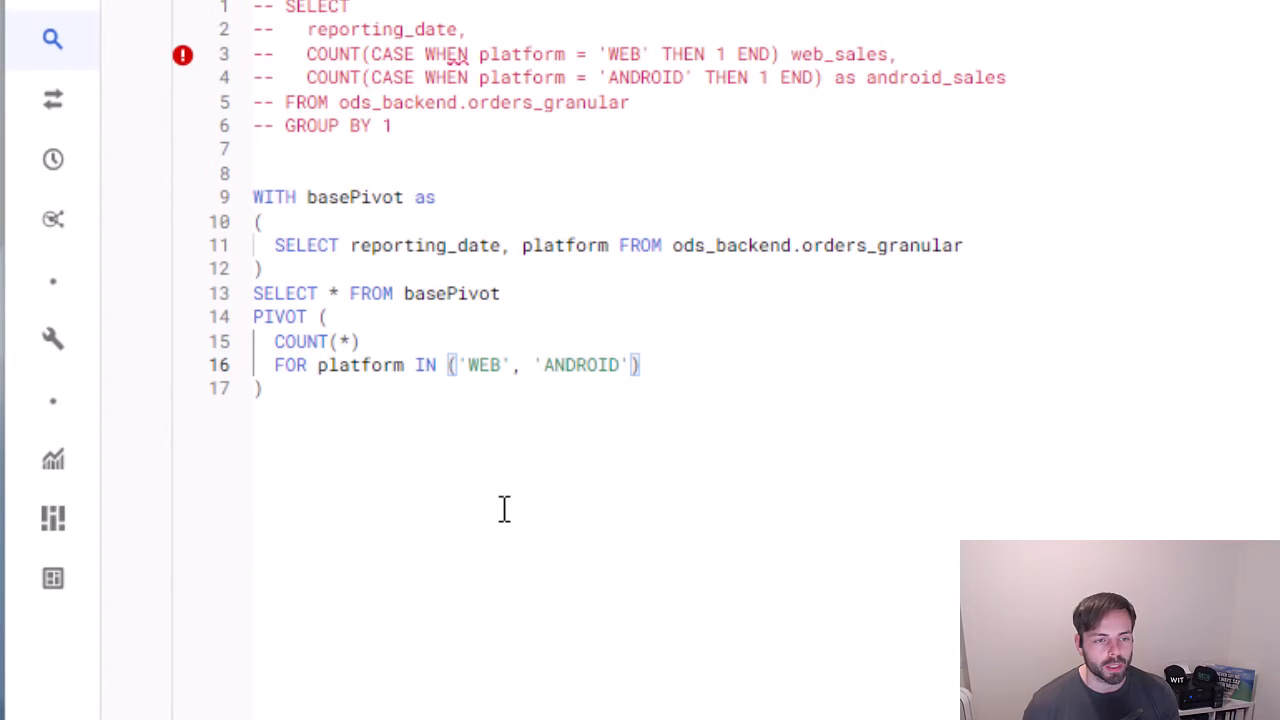
mouse_move(472, 395)
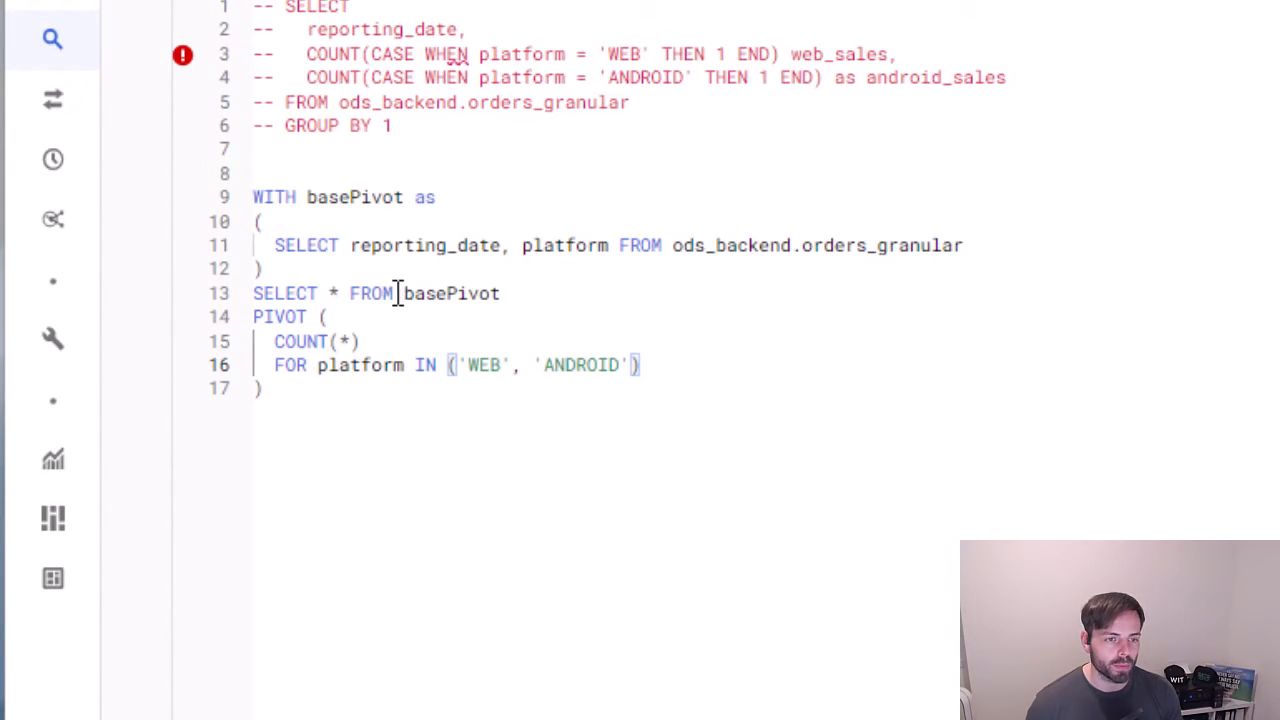
double_click(451, 293)
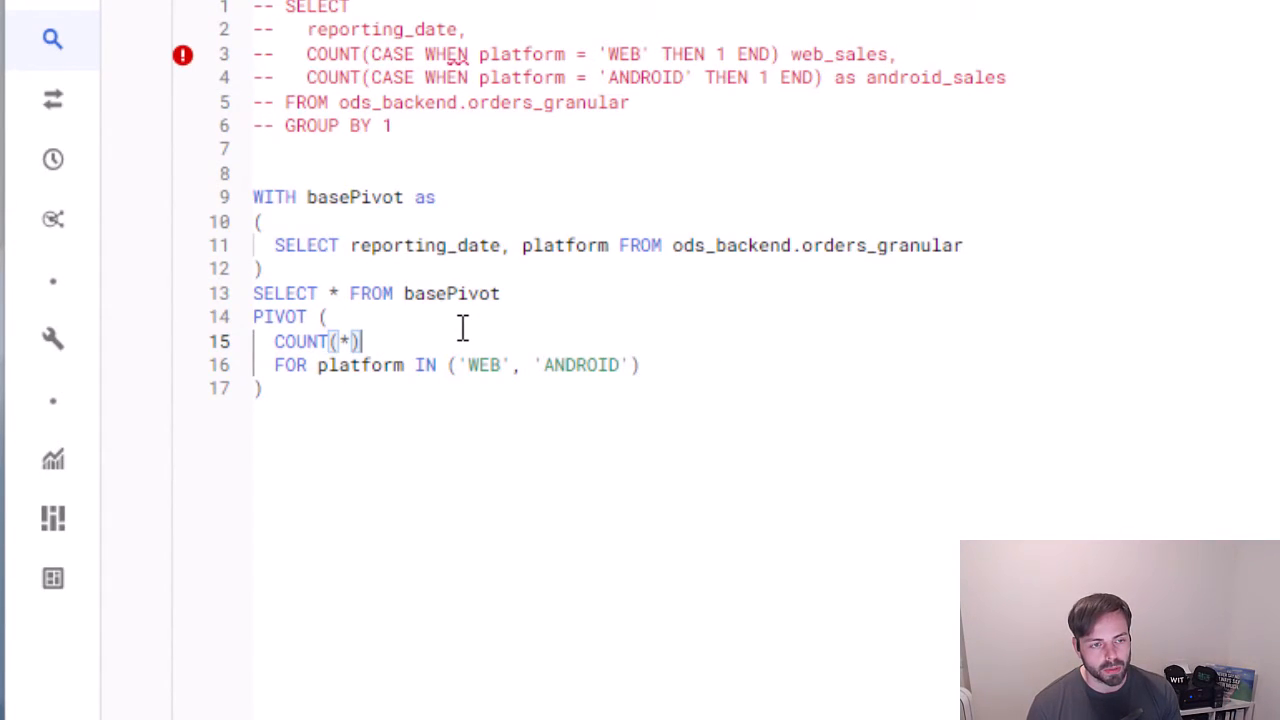
text(as sales)
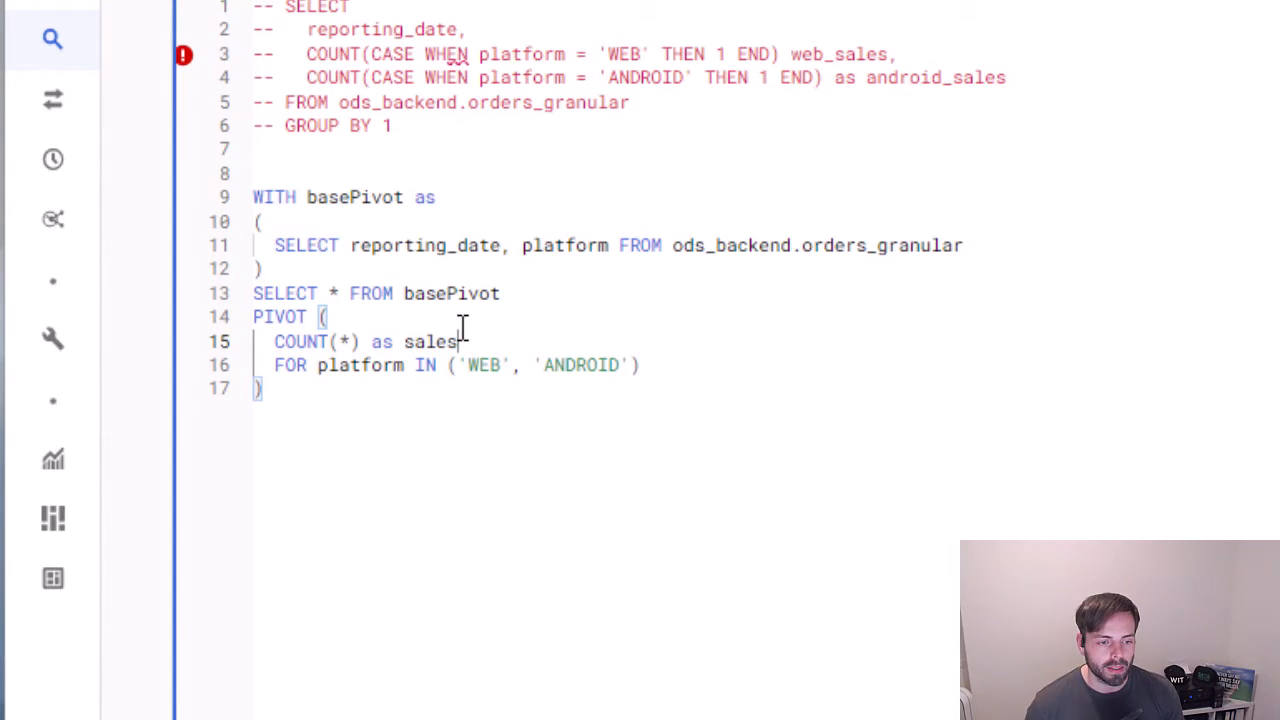
mouse_move(582, 437)
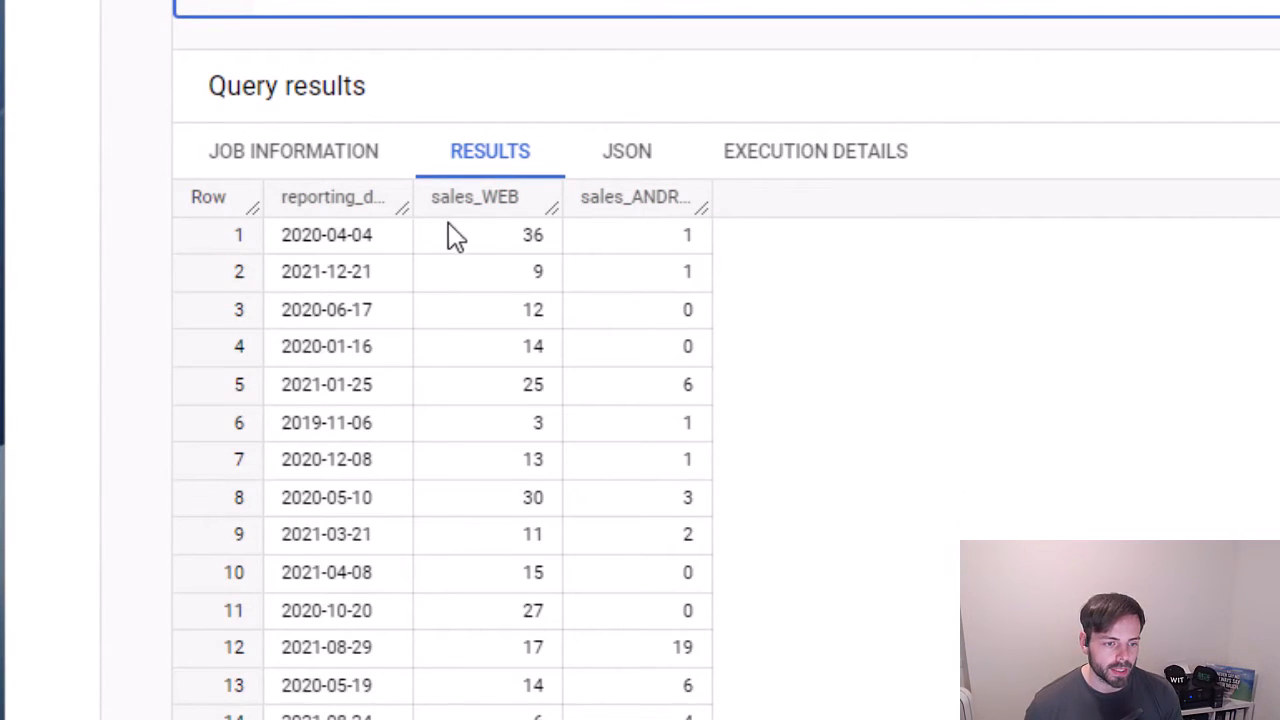
double_click(453, 196)
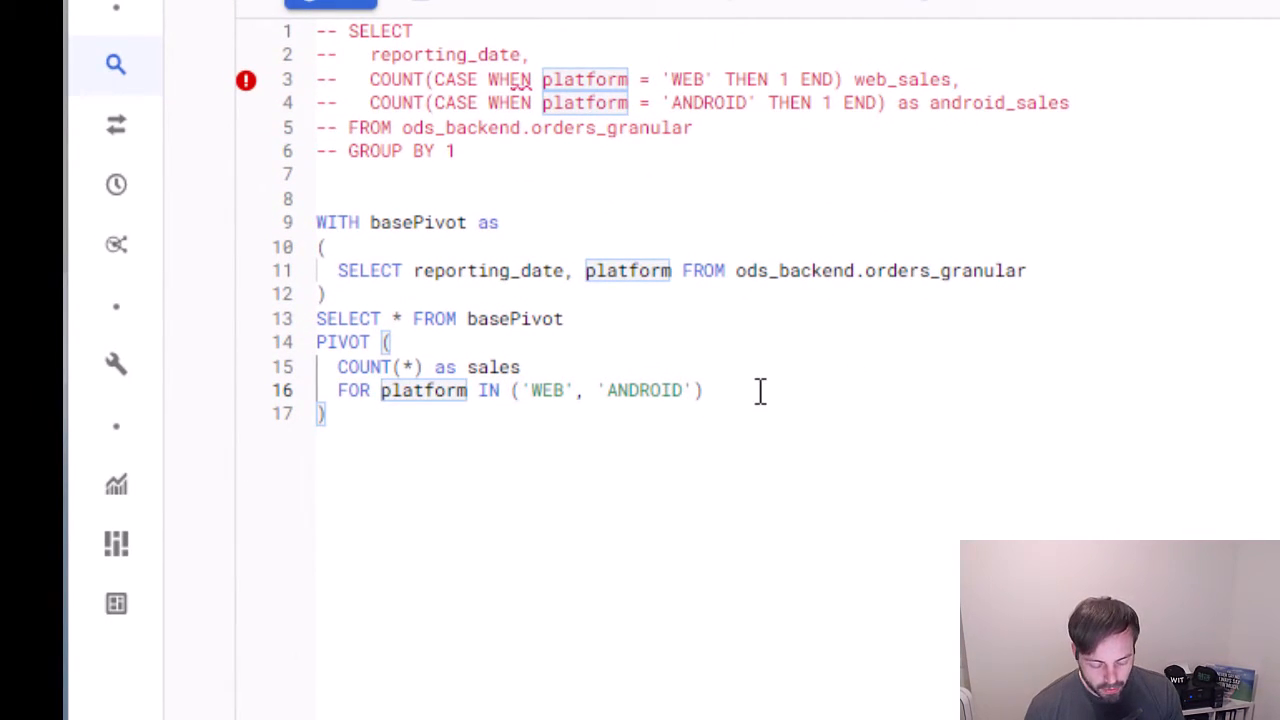
Wrap platform in LOWER() and change the IN values to 'web' and 'android'
text(LOWER()
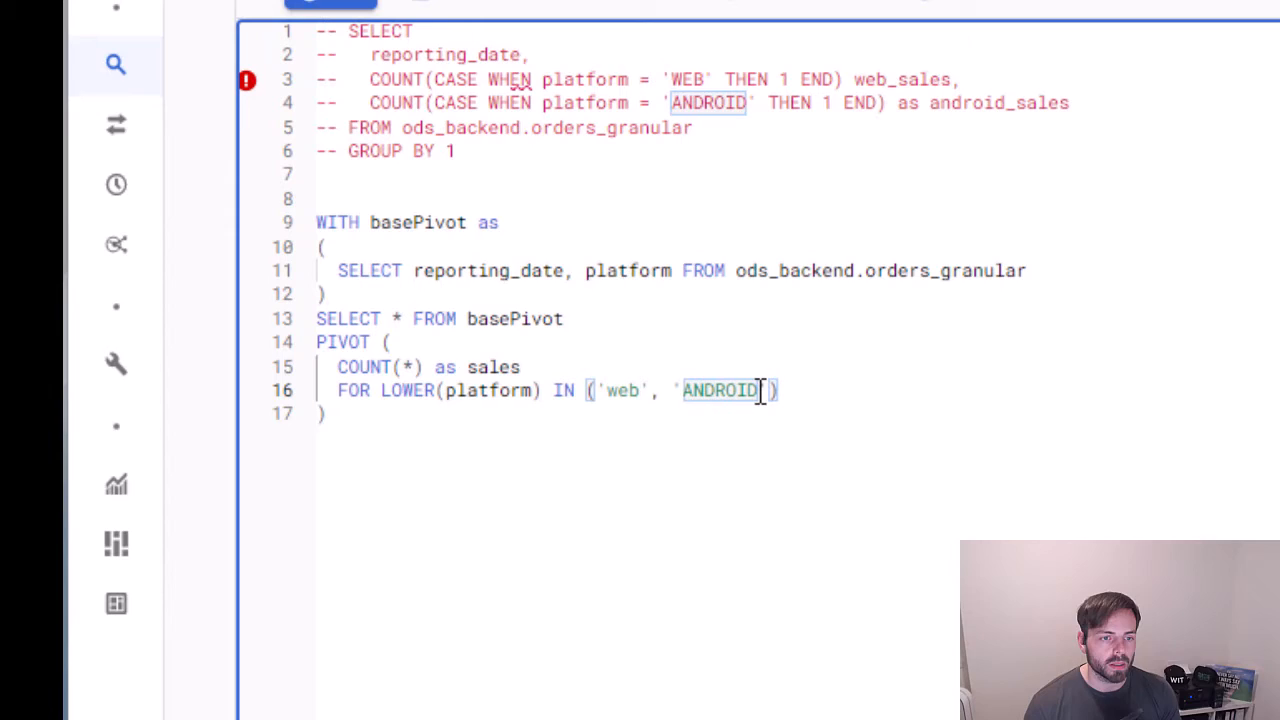
text(ad)
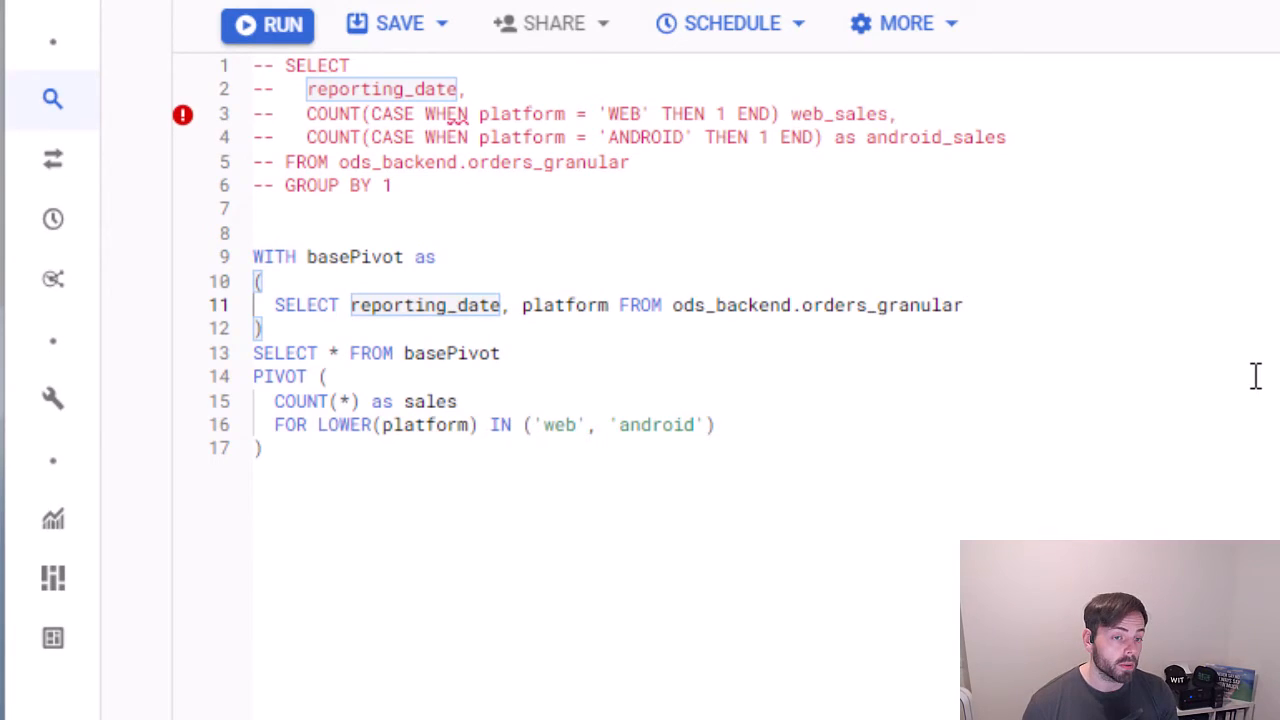
Use DATE_TRUNC(reporting_date, MONTH) as reporting_month in the CTE and run for monthly totals
text(DATE_)
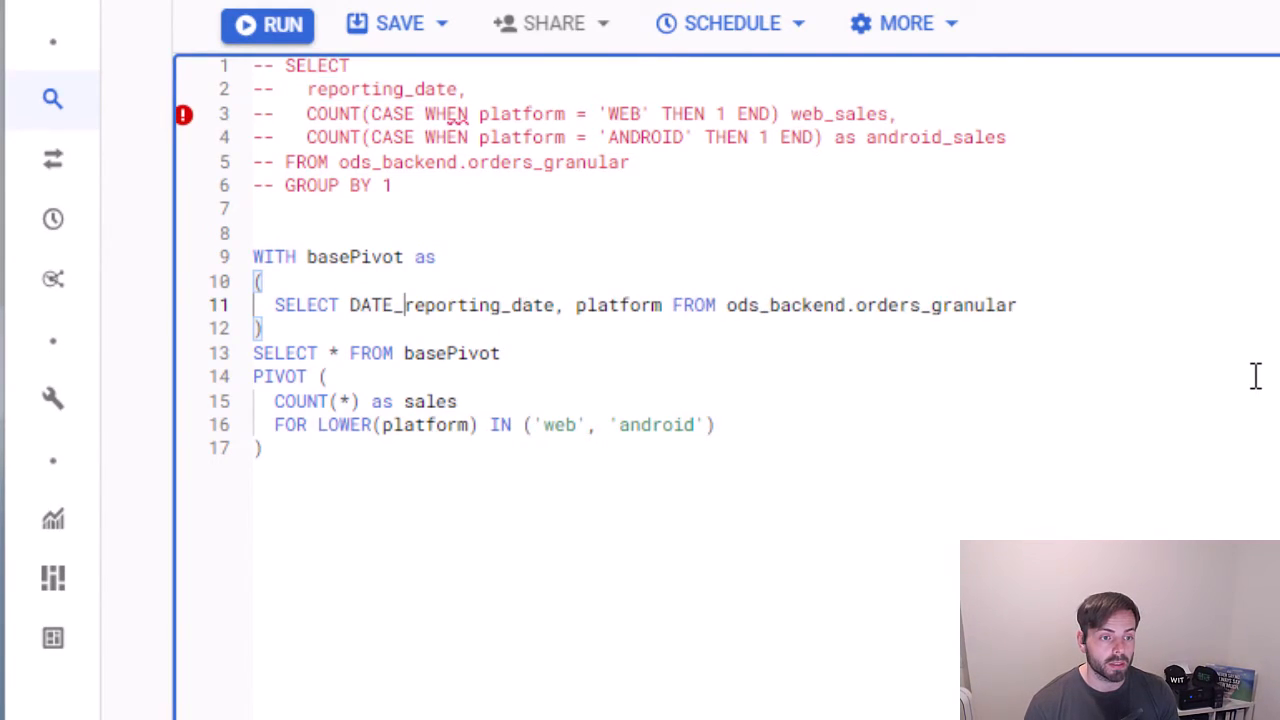
text(TRUNC()
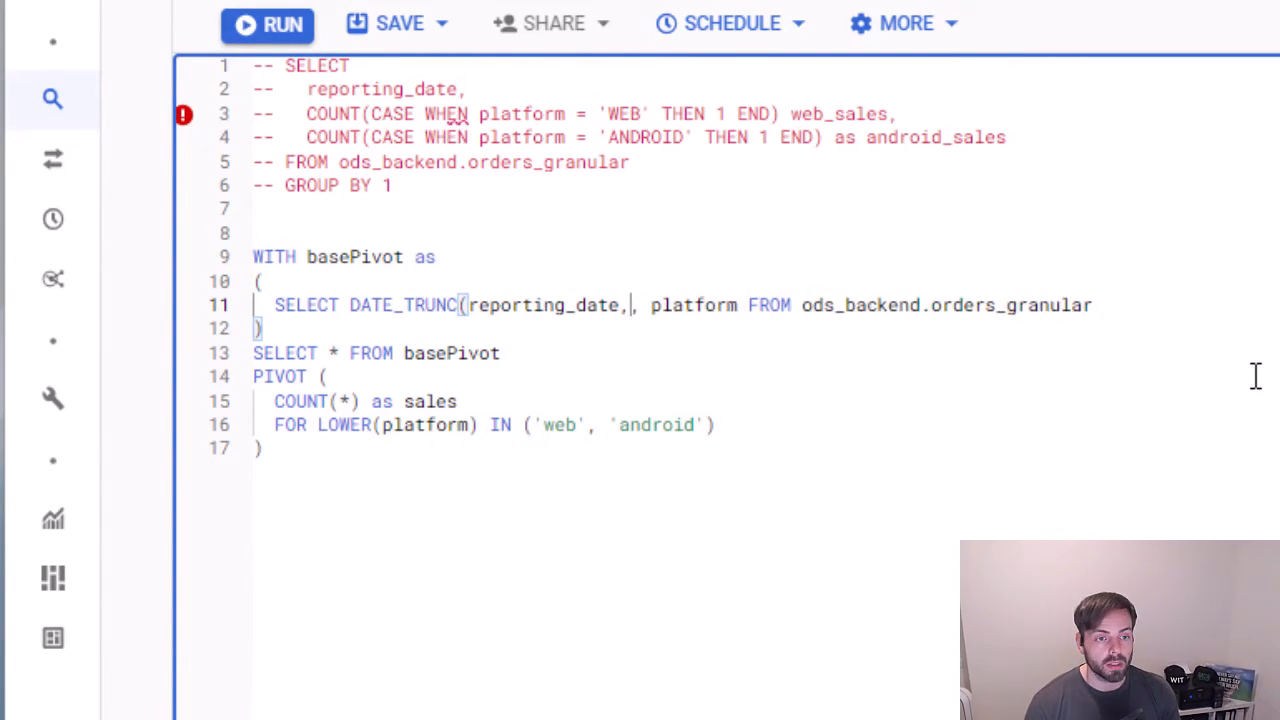
text(MONTH)
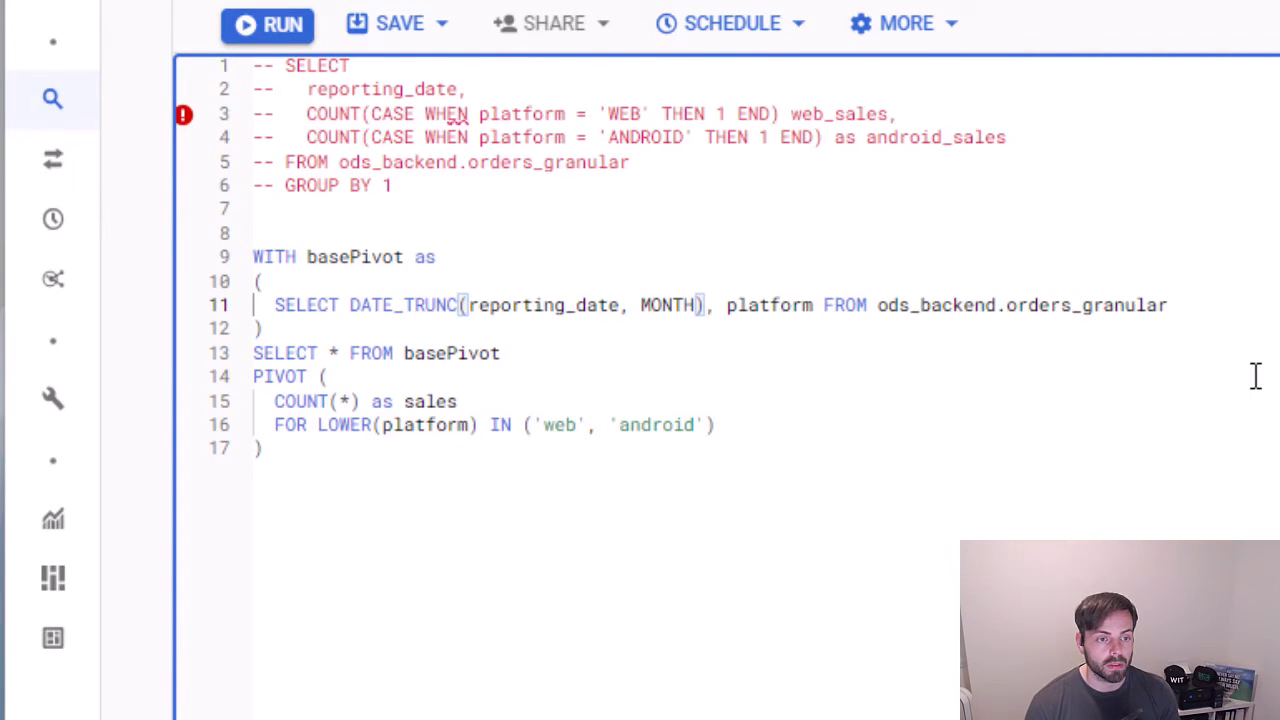
text(as mm)
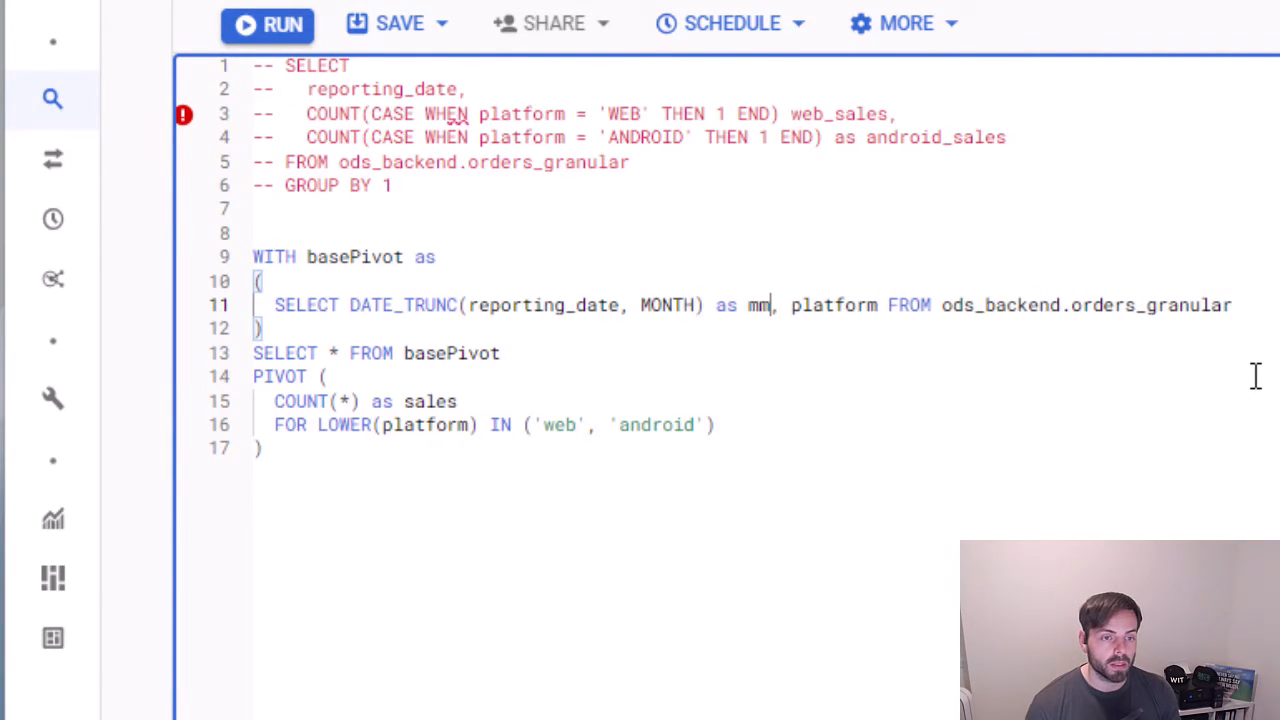
text(reporting_month)
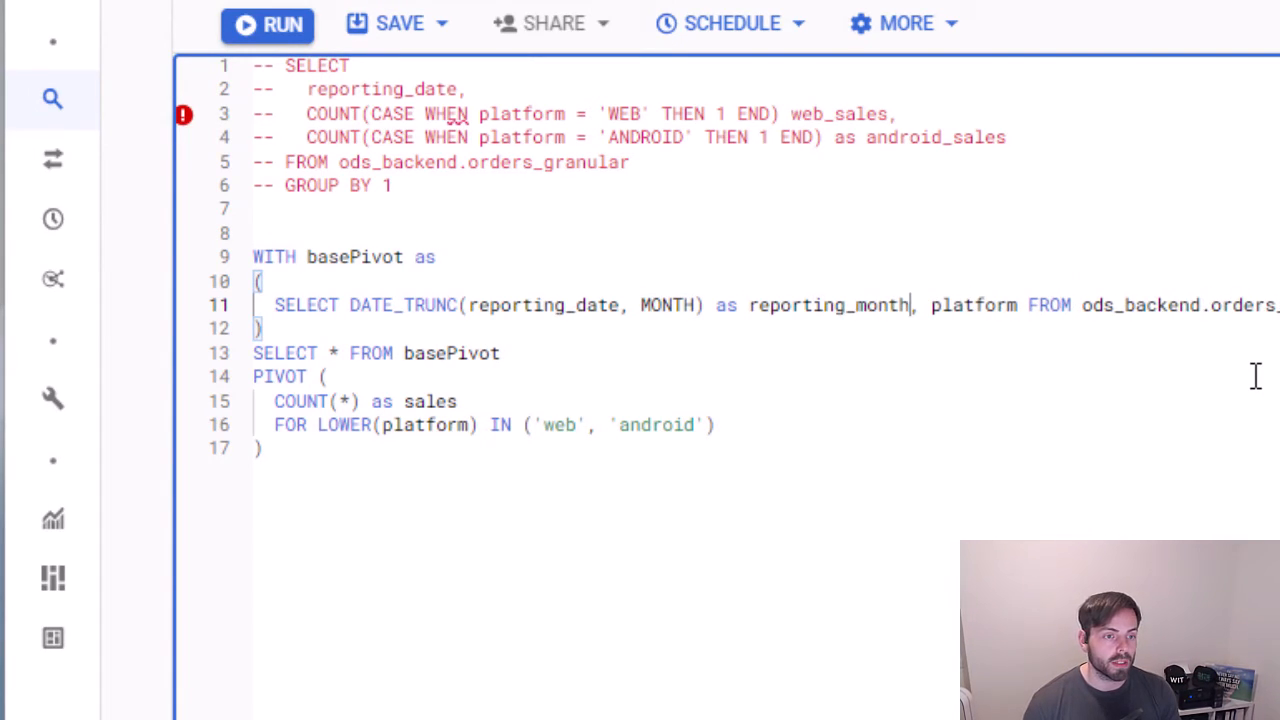
click(267, 23)
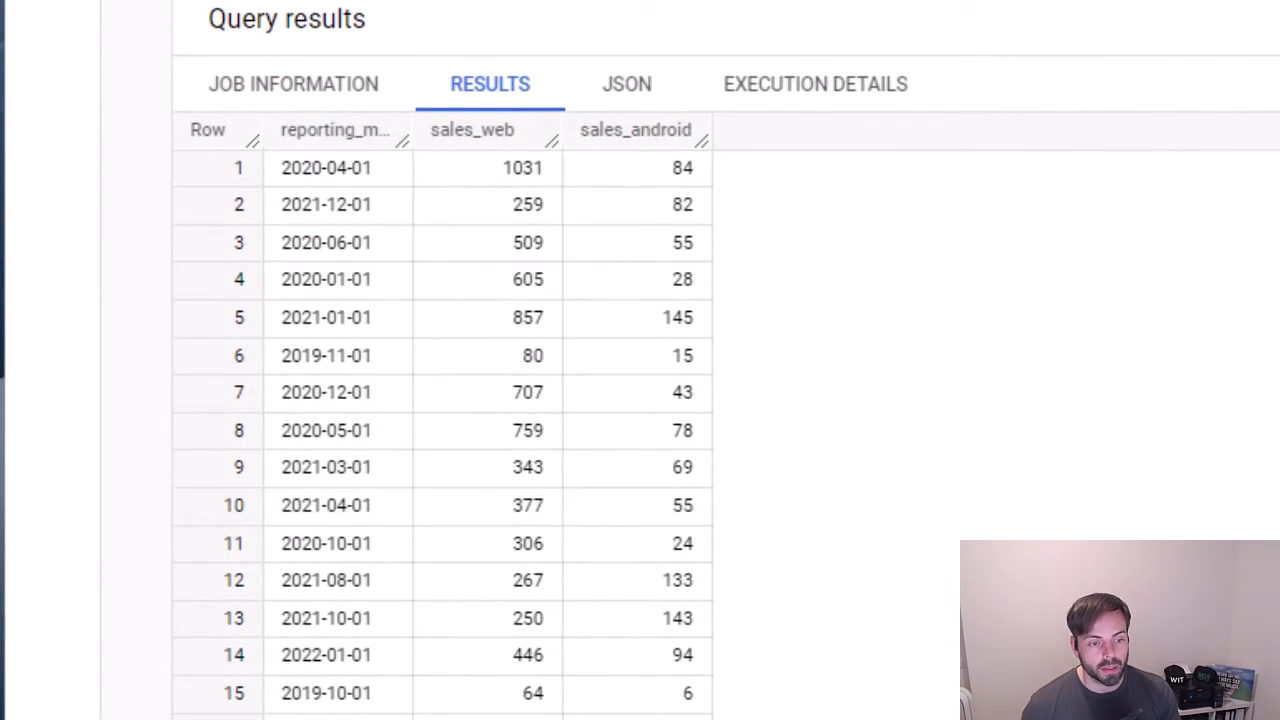
mouse_move(495, 155)
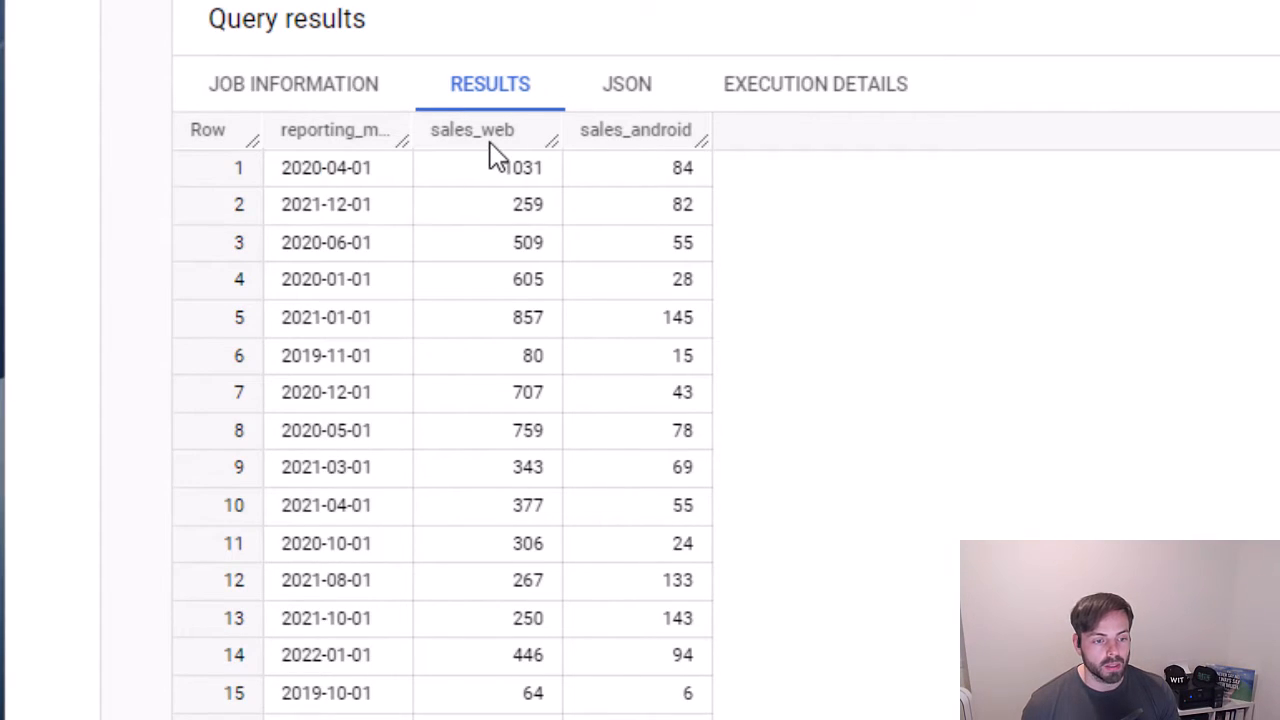
click(521, 167)
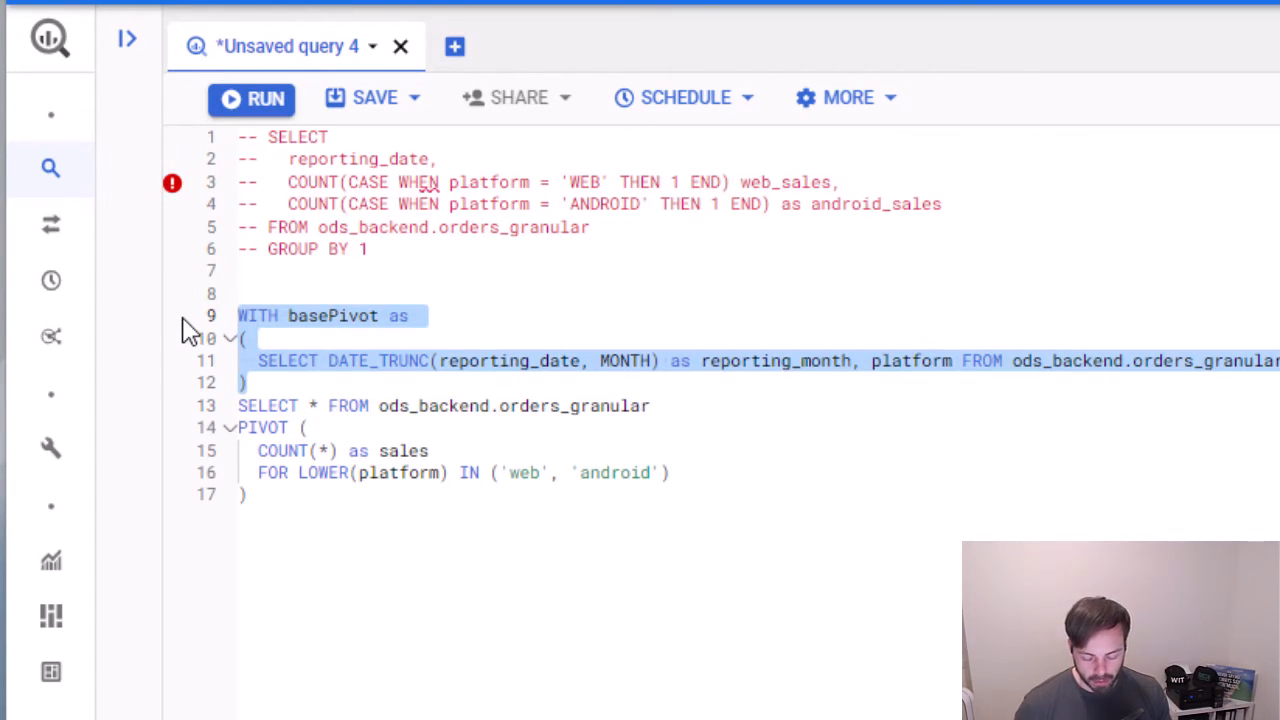
Comment out the basePivot CTE, run the pivot on orders_granular, and browse the per-order rows
key(ctrl+/)
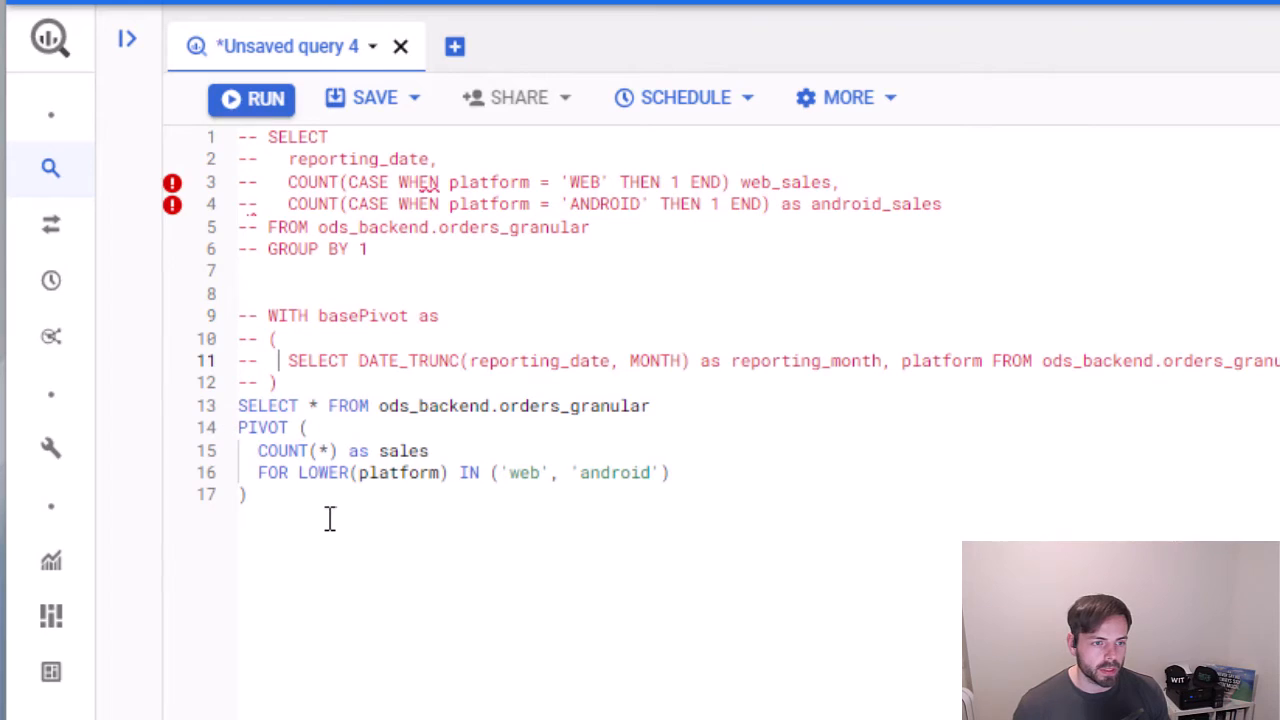
drag(238, 405, 245, 494)
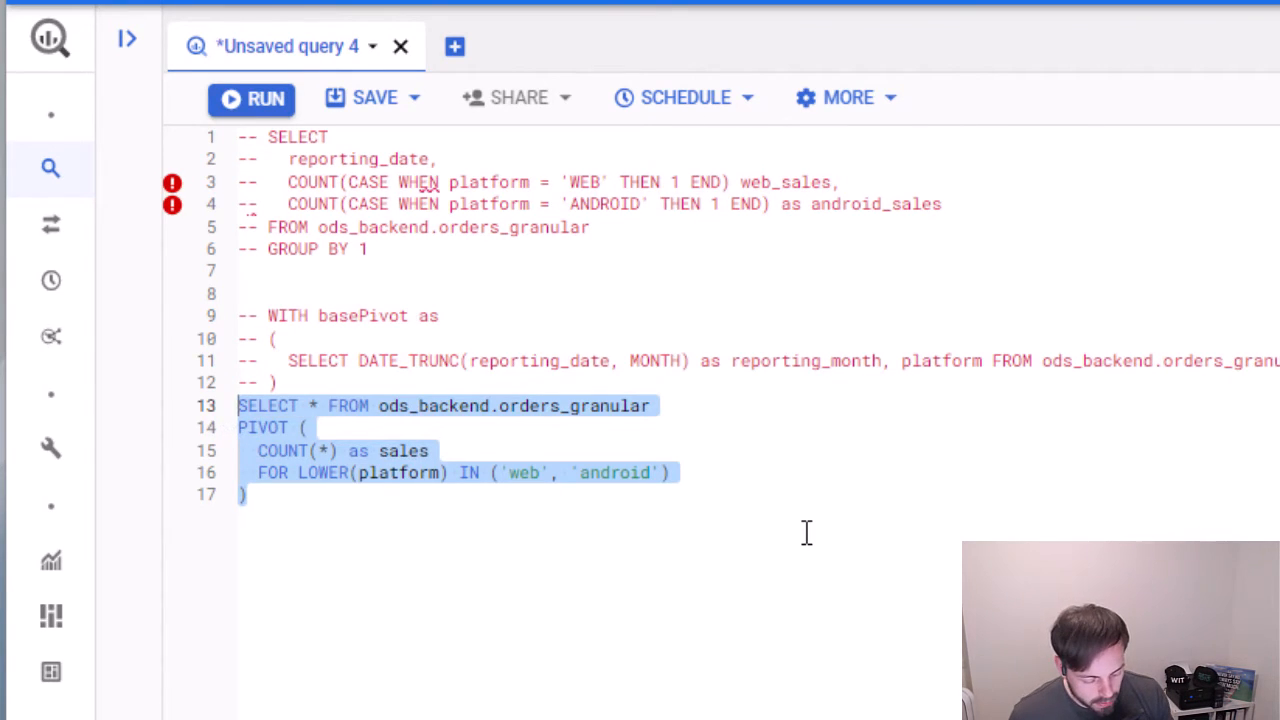
click(251, 98)
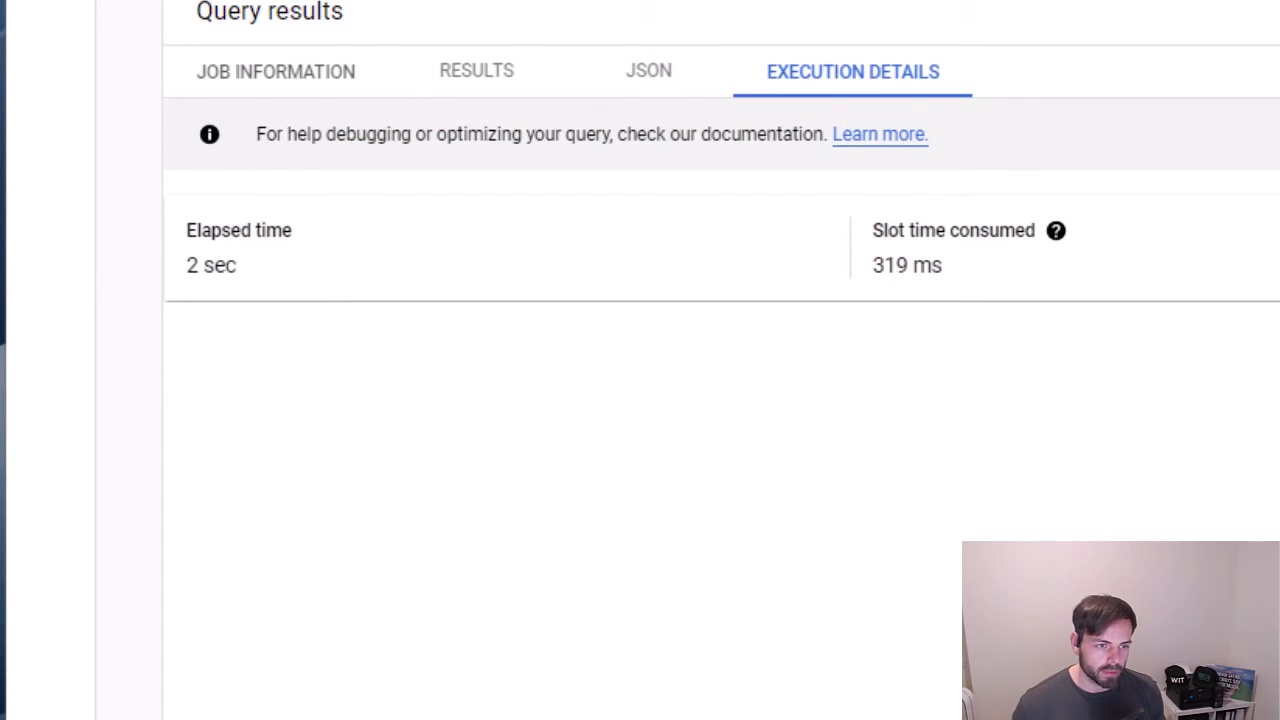
click(476, 70)
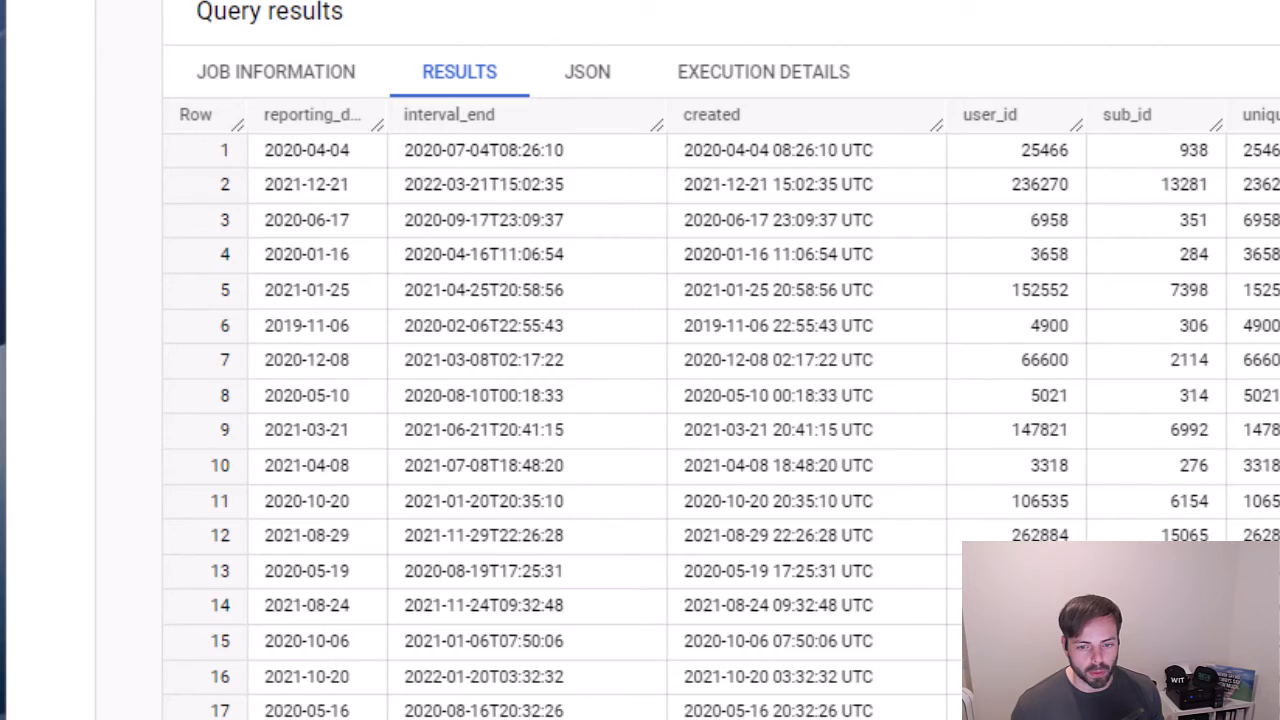
scroll(right, 3)
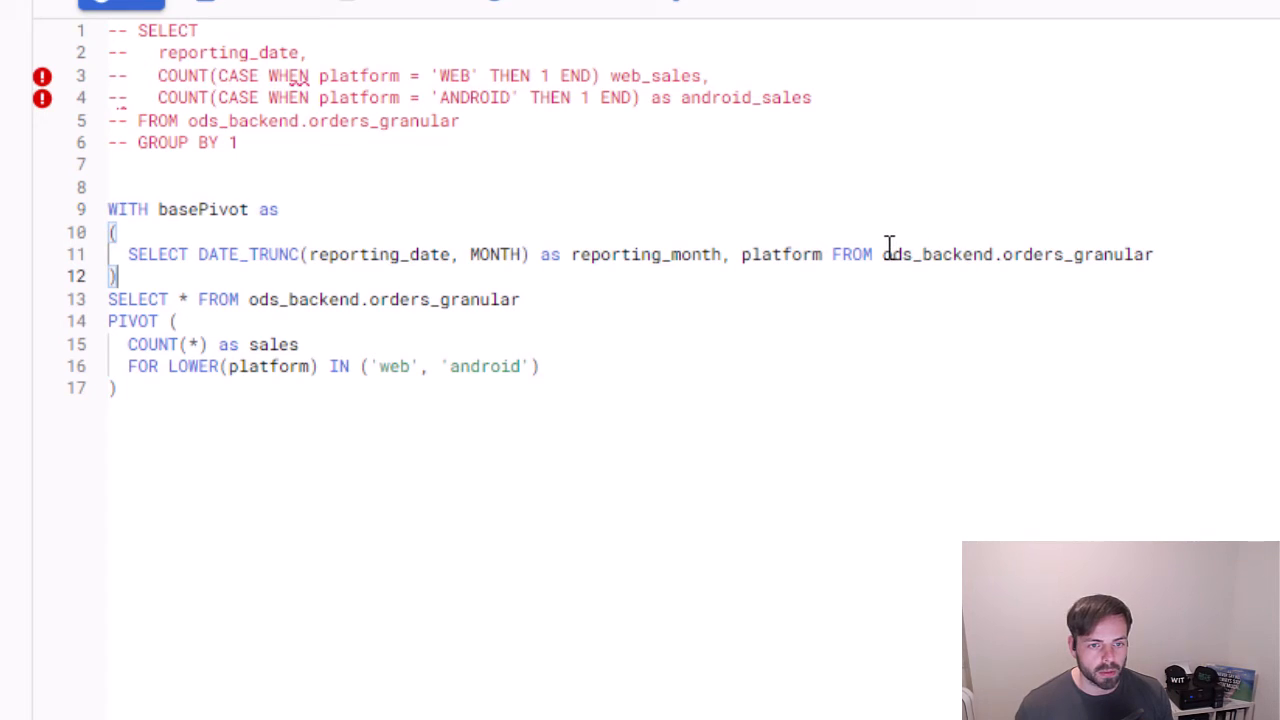
Replace ods_backend.orders_granular with basePivot in the main query's FROM clause
double_click(383, 299)
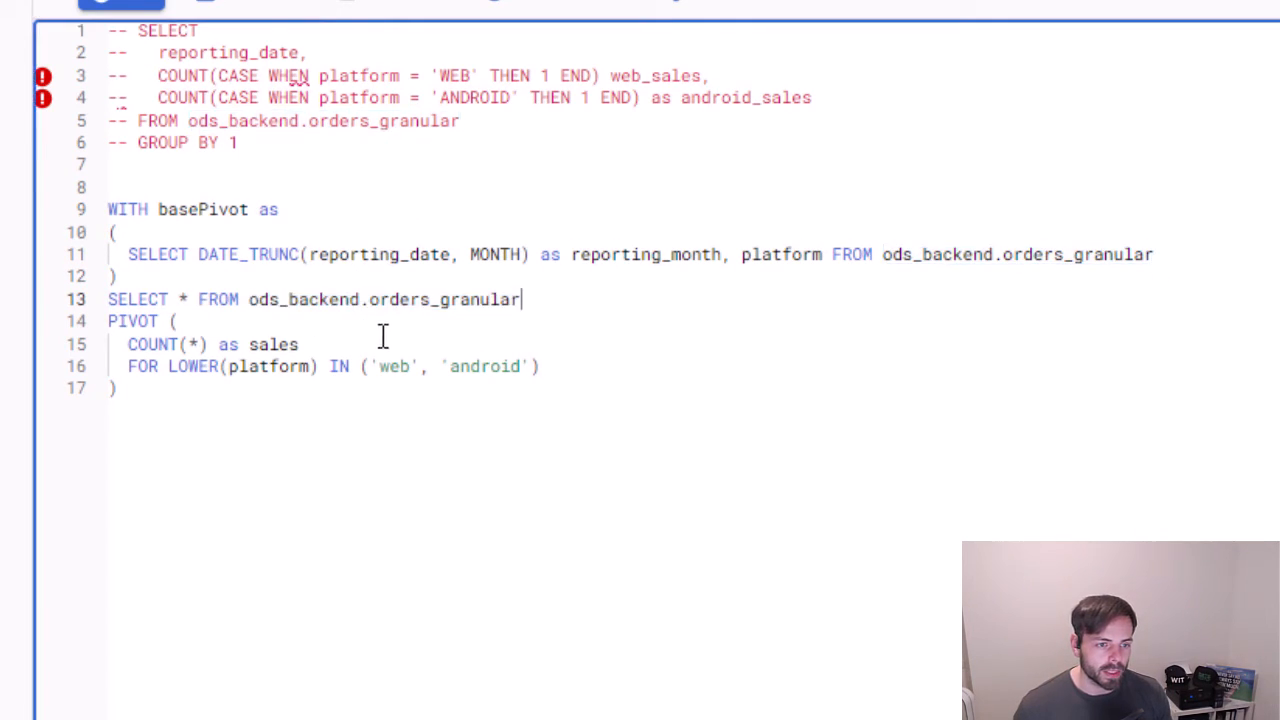
double_click(202, 209)
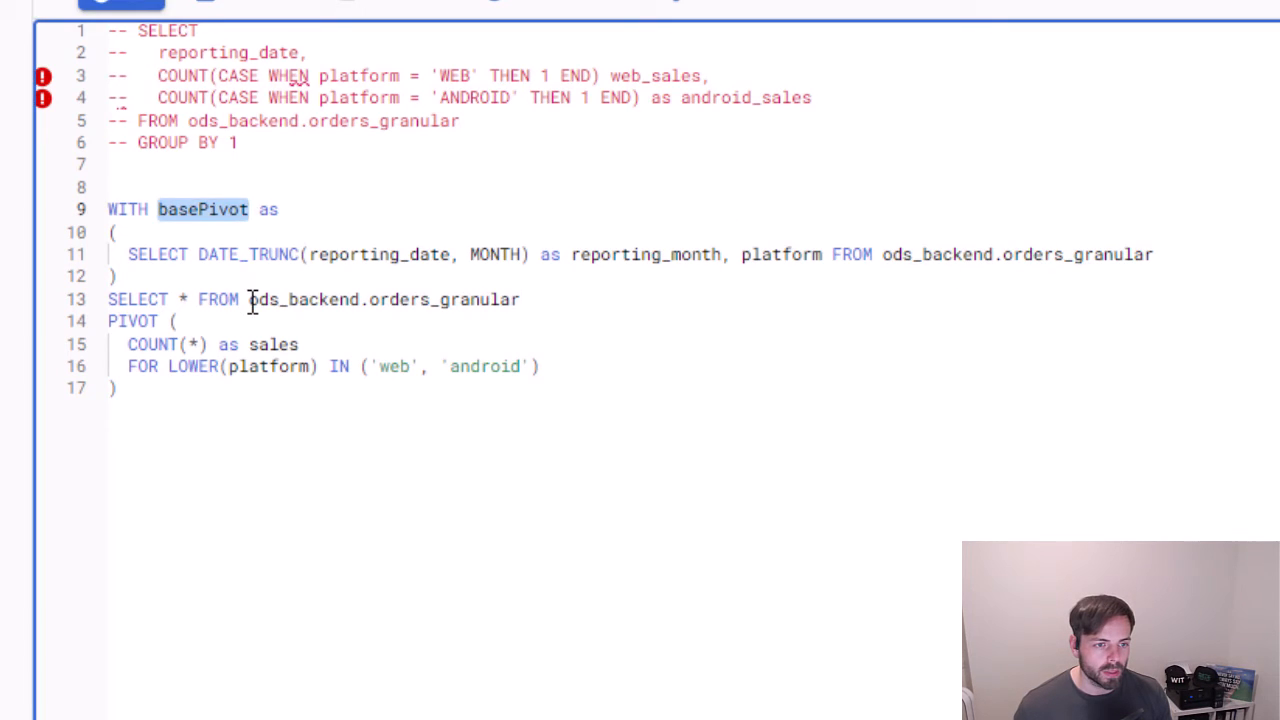
double_click(385, 299)
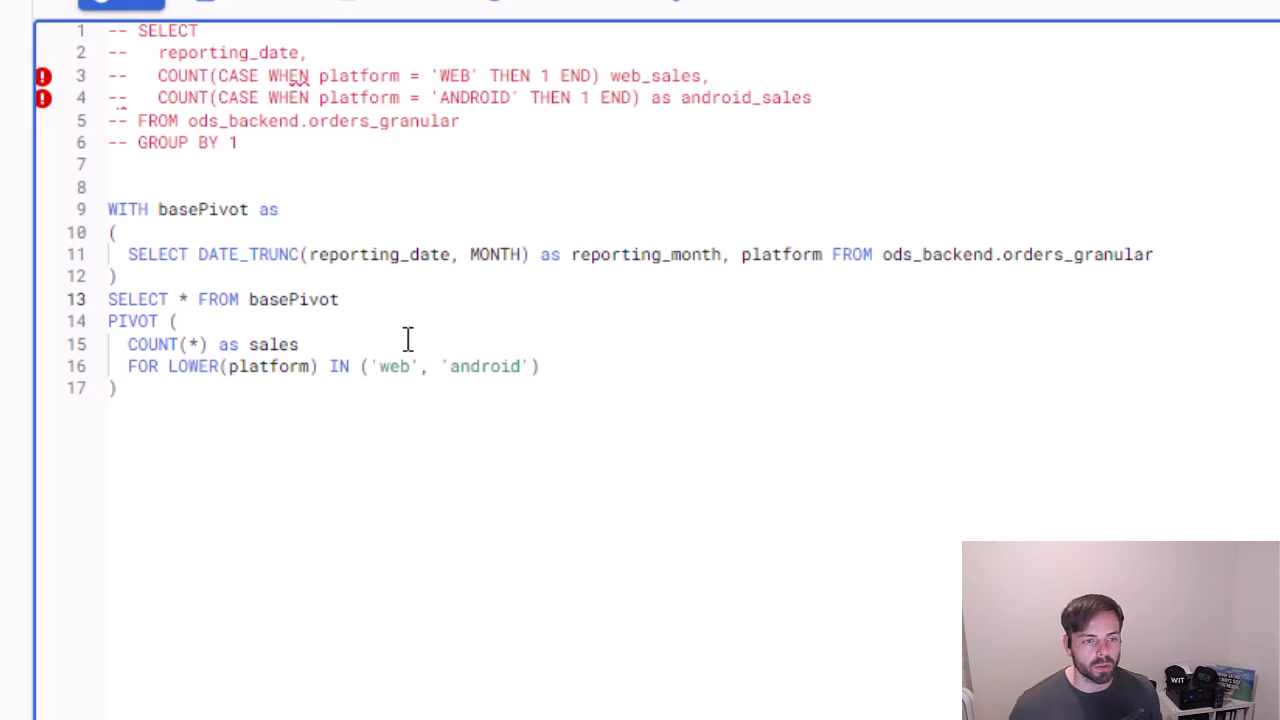
drag(361, 366, 537, 366)
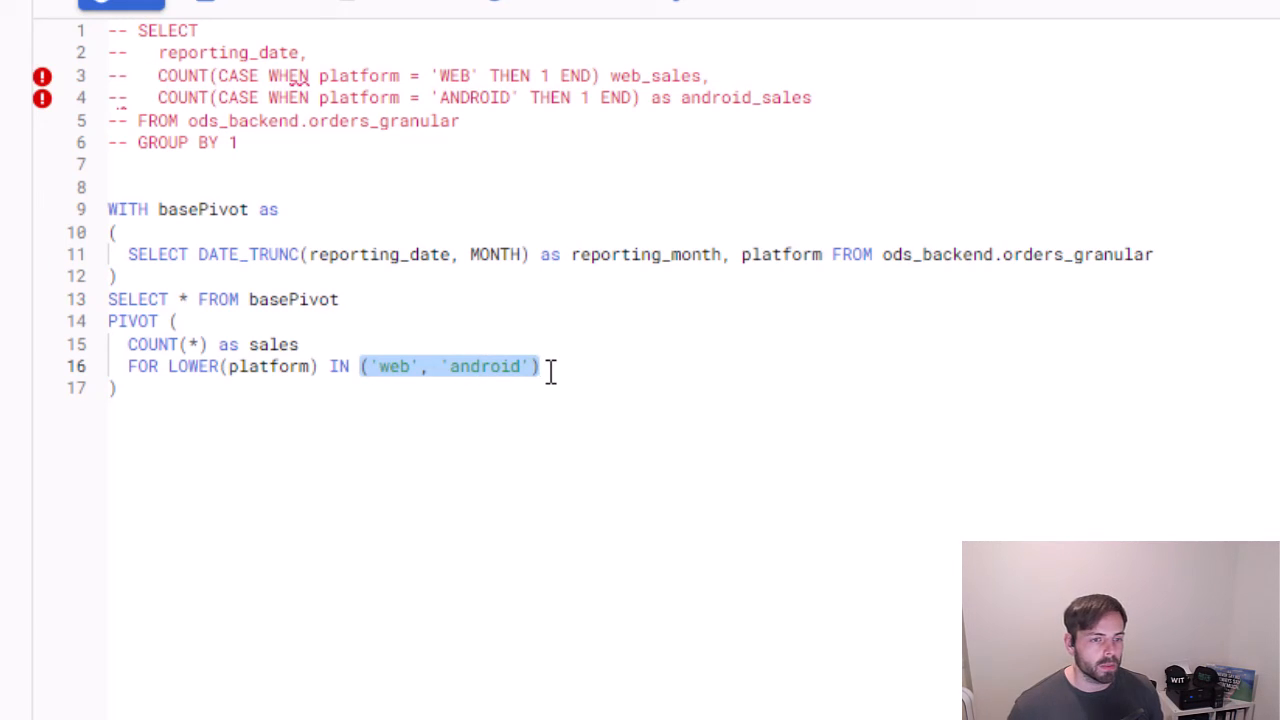